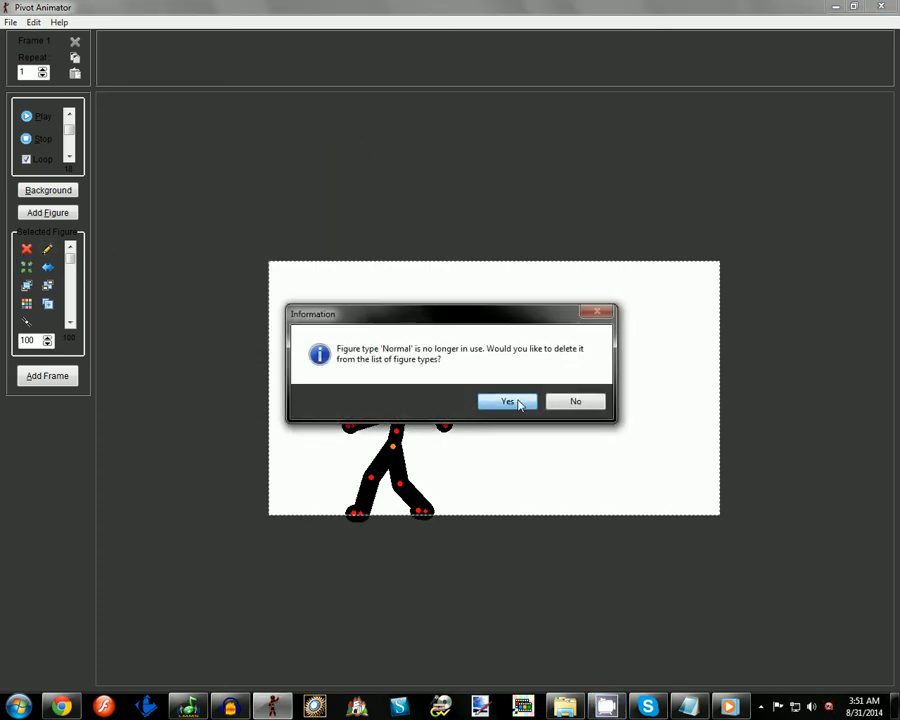
- Confirm deleting the unused Normal figure type, leaving an empty white stage
left_click(508, 400)
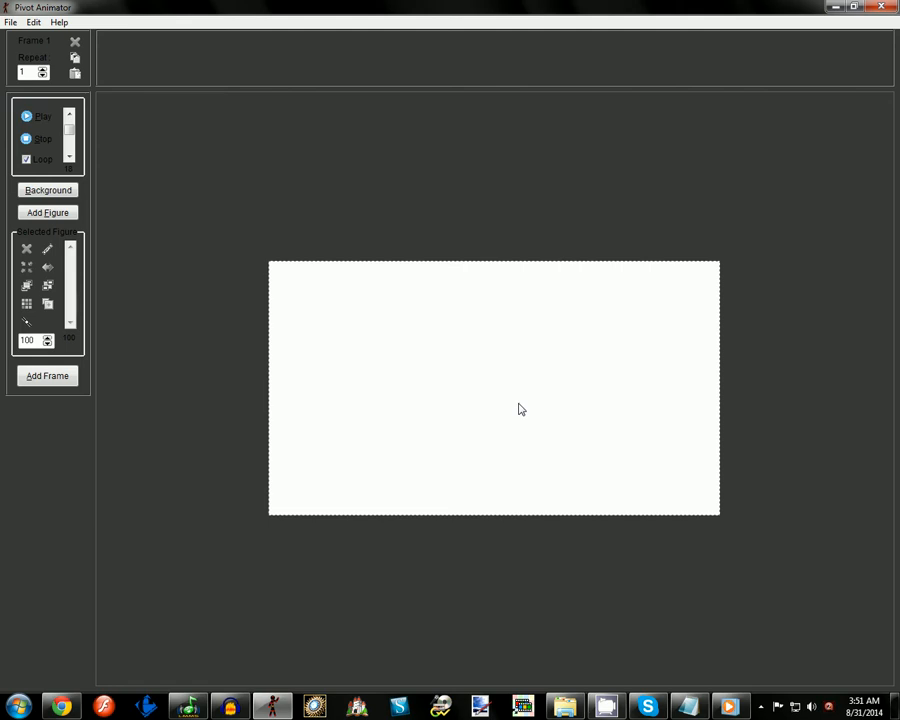
mouse_move(534, 410)
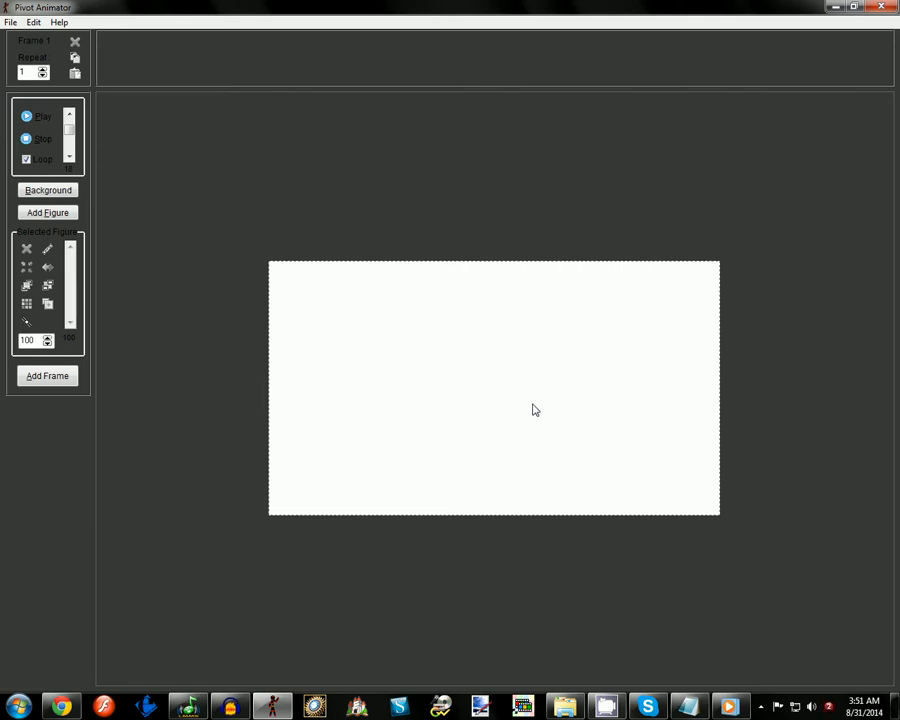
mouse_move(266, 100)
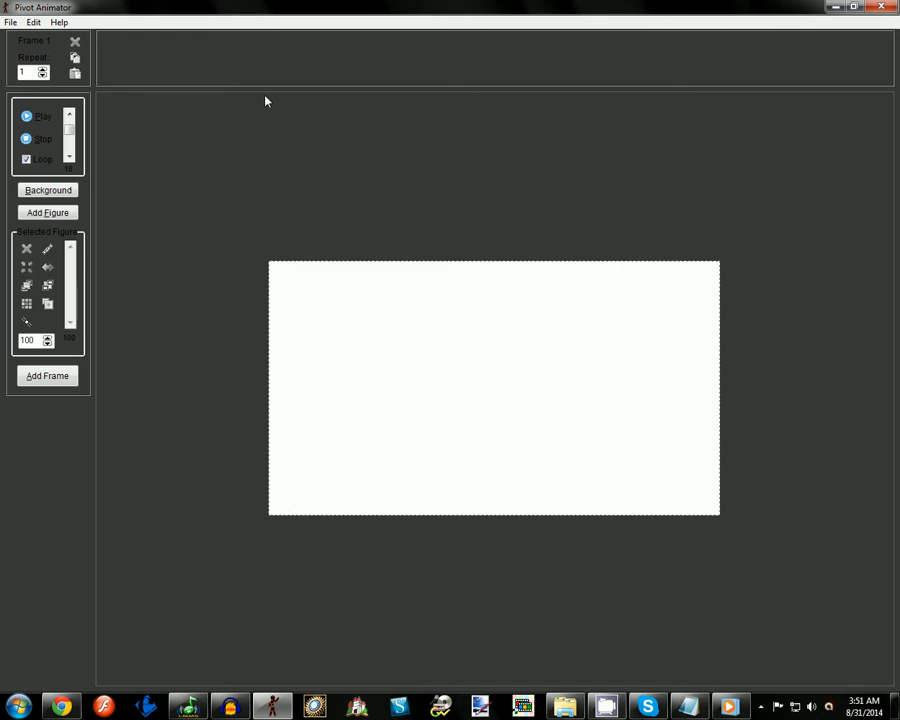
mouse_move(422, 192)
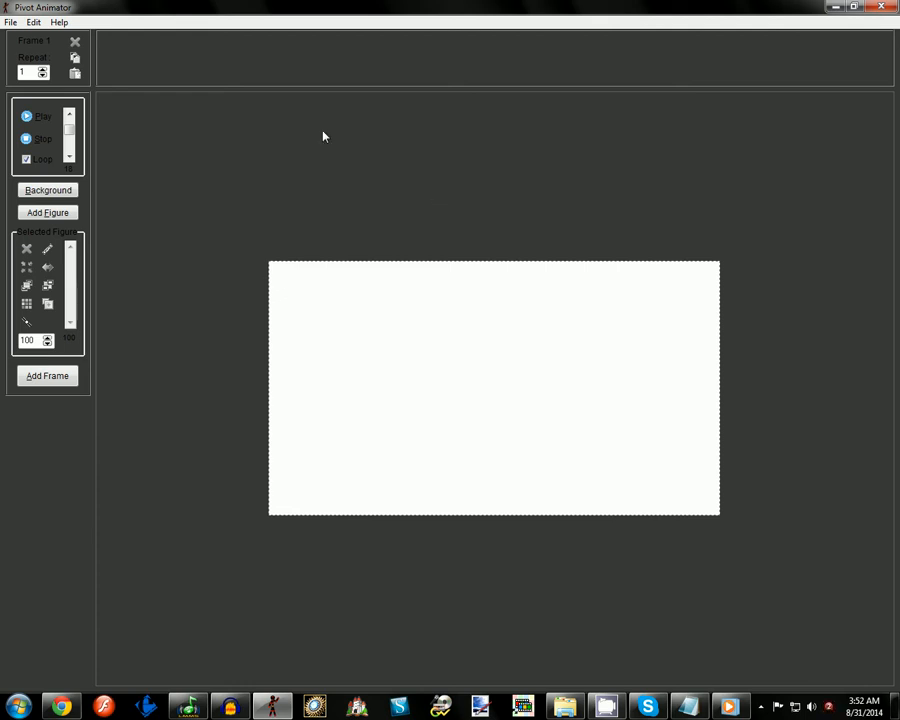
mouse_move(292, 176)
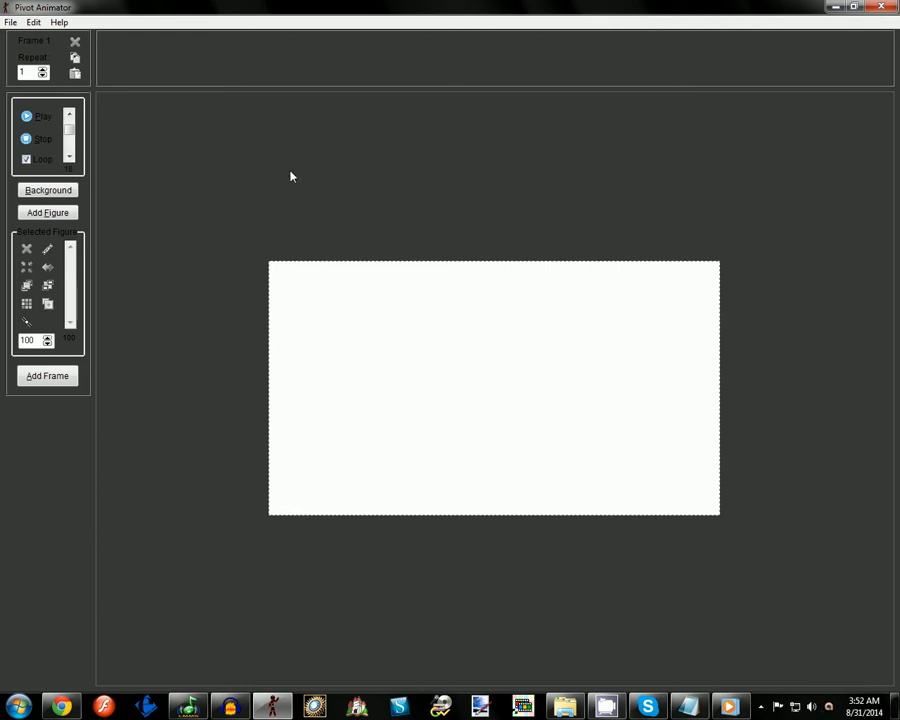
mouse_move(100, 102)
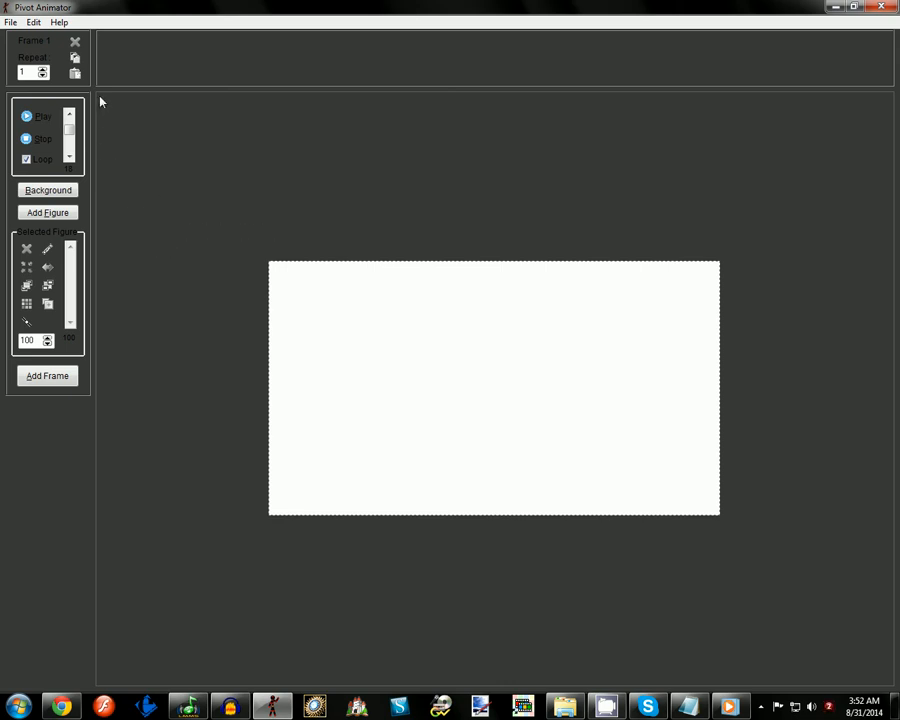
mouse_move(894, 250)
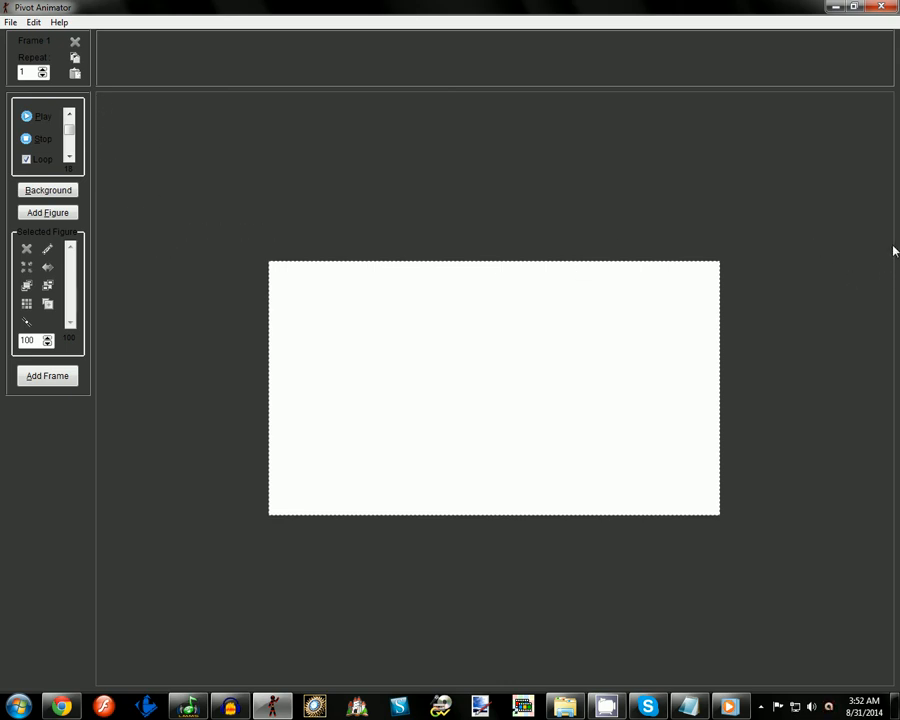
mouse_move(888, 260)
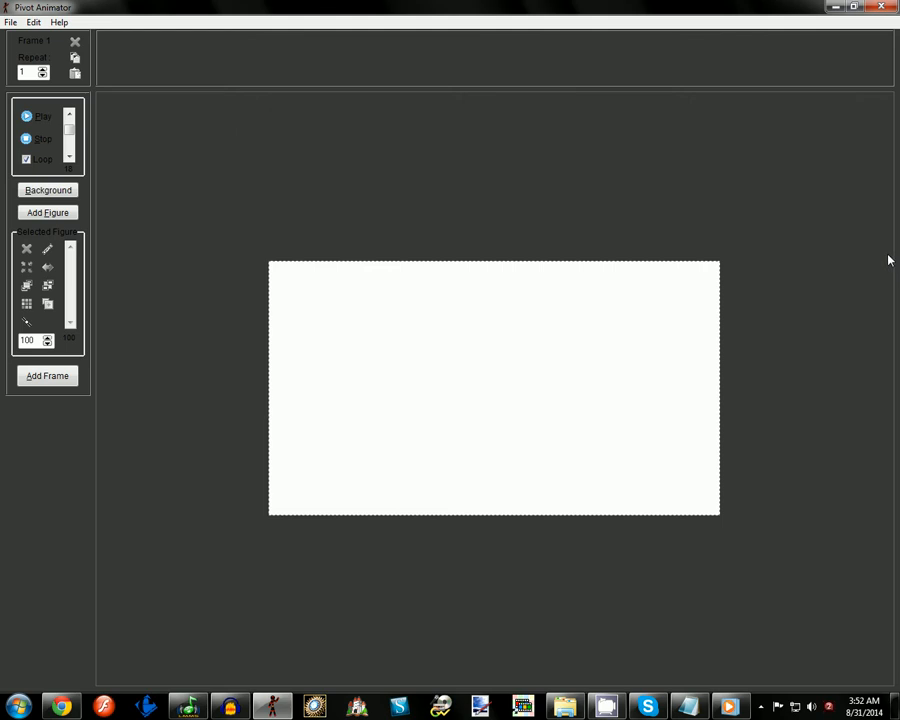
mouse_move(148, 144)
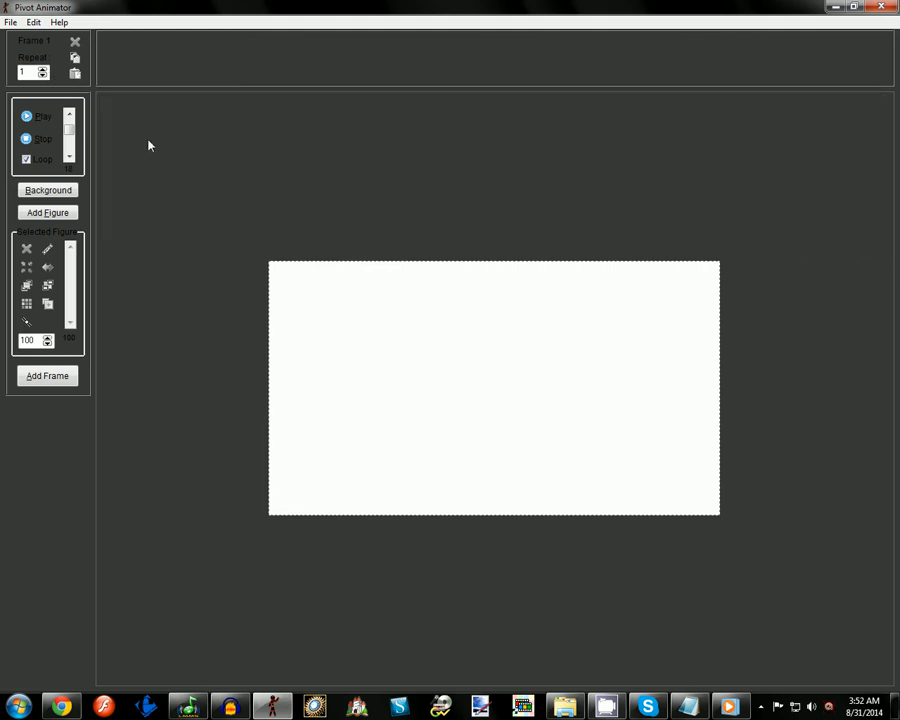
mouse_move(266, 684)
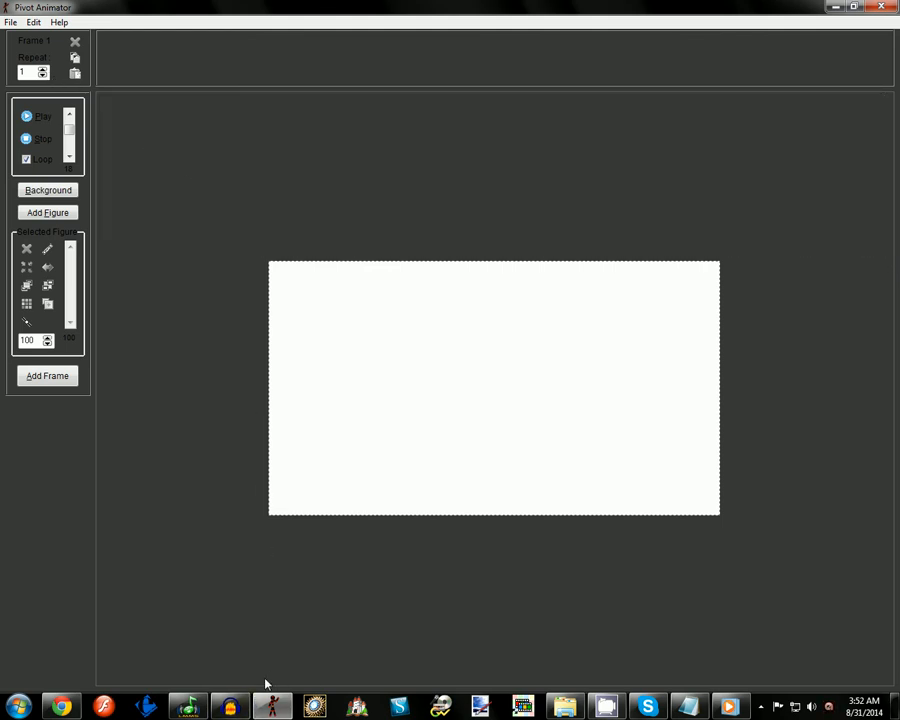
mouse_move(796, 328)
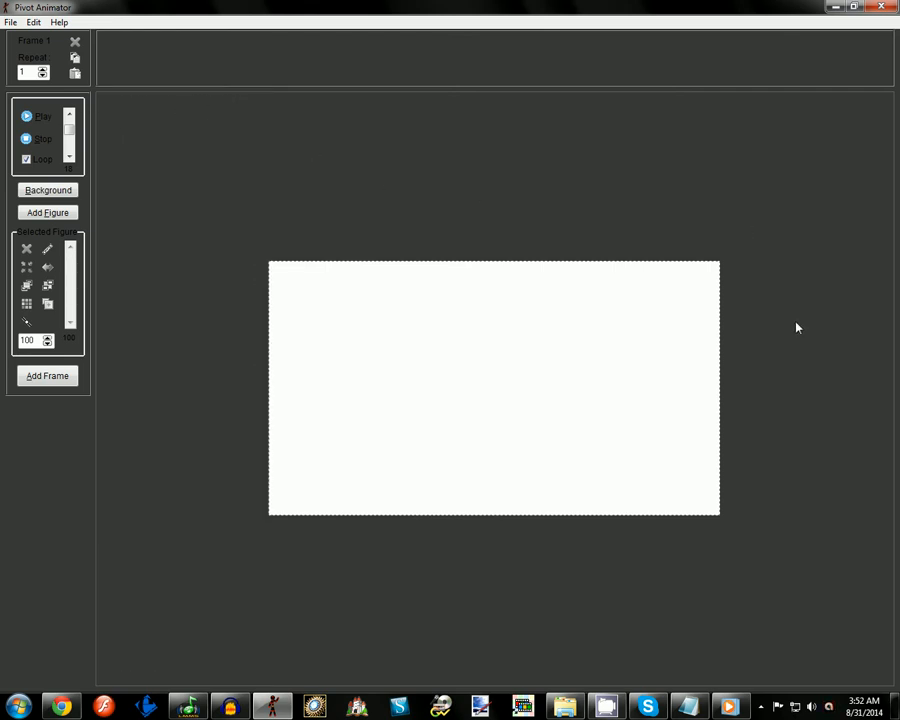
mouse_move(672, 364)
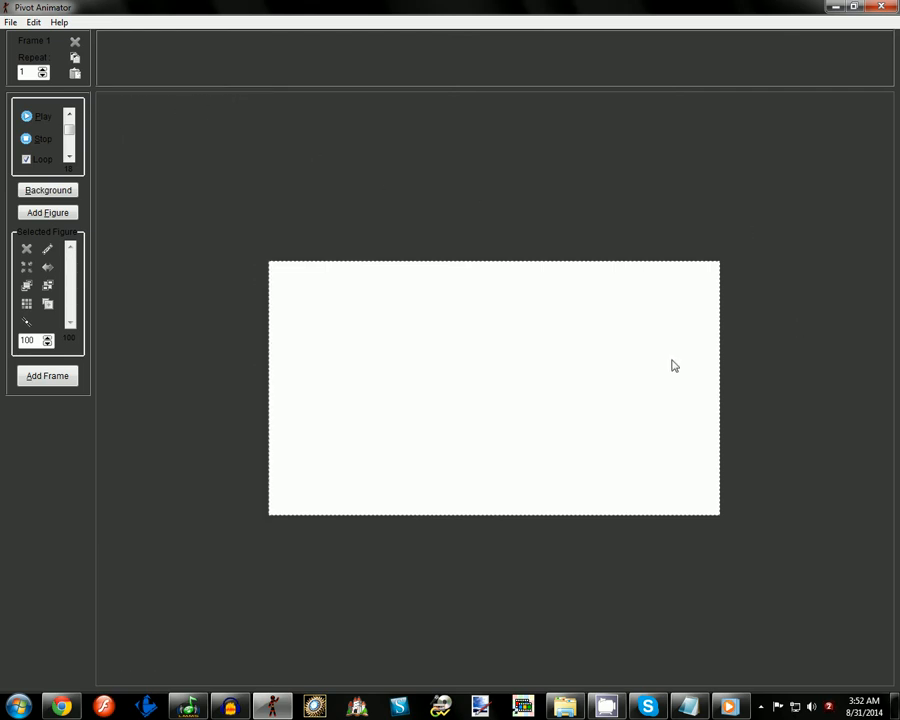
mouse_move(698, 384)
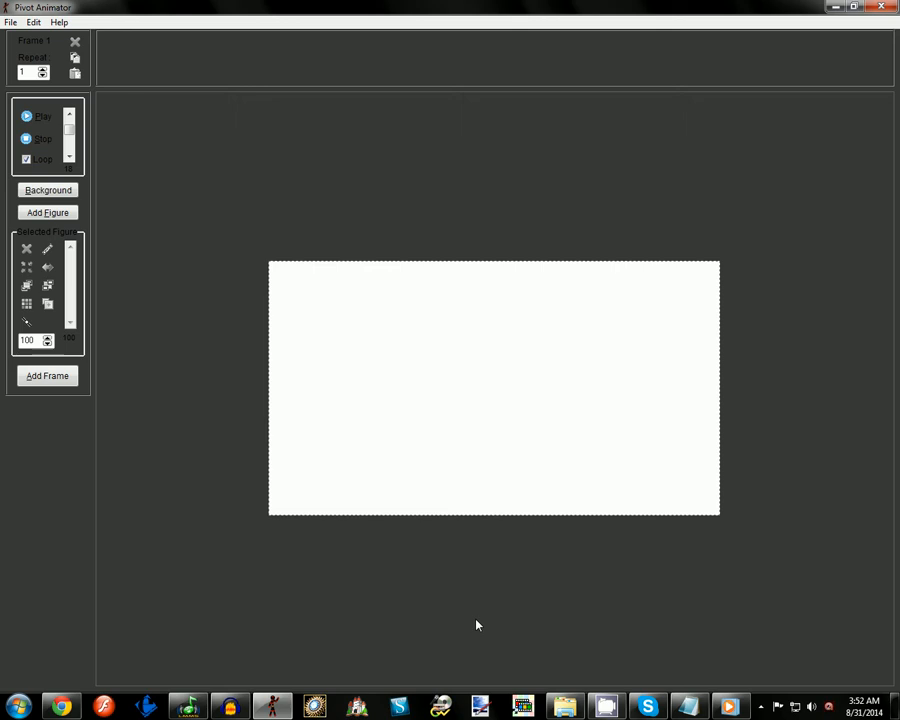
mouse_move(374, 548)
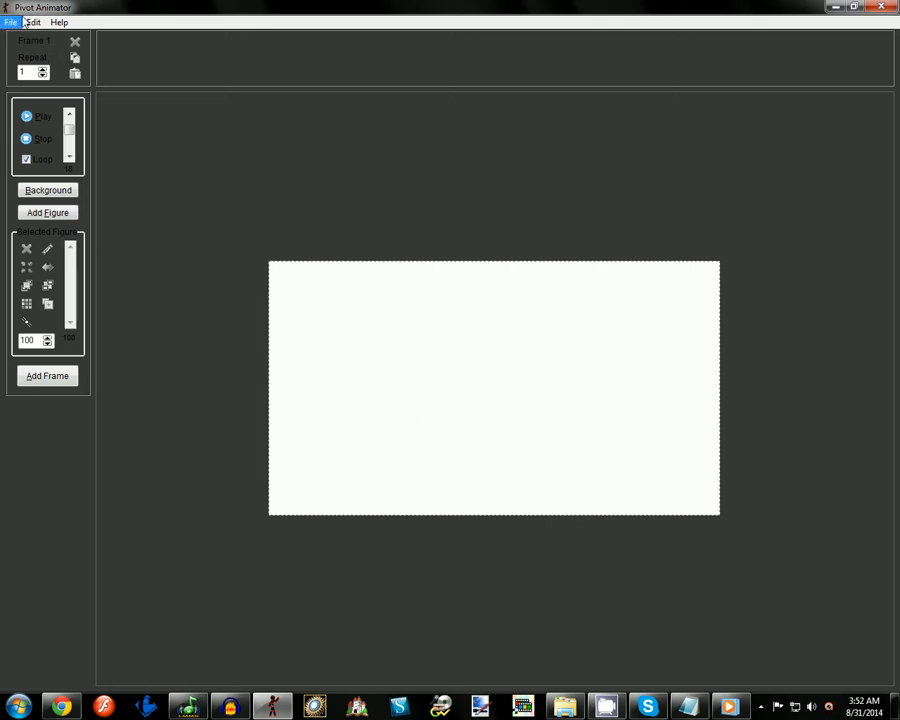
- Load the orange-background walking animation, play it back, then stop playback
left_click(12, 22)
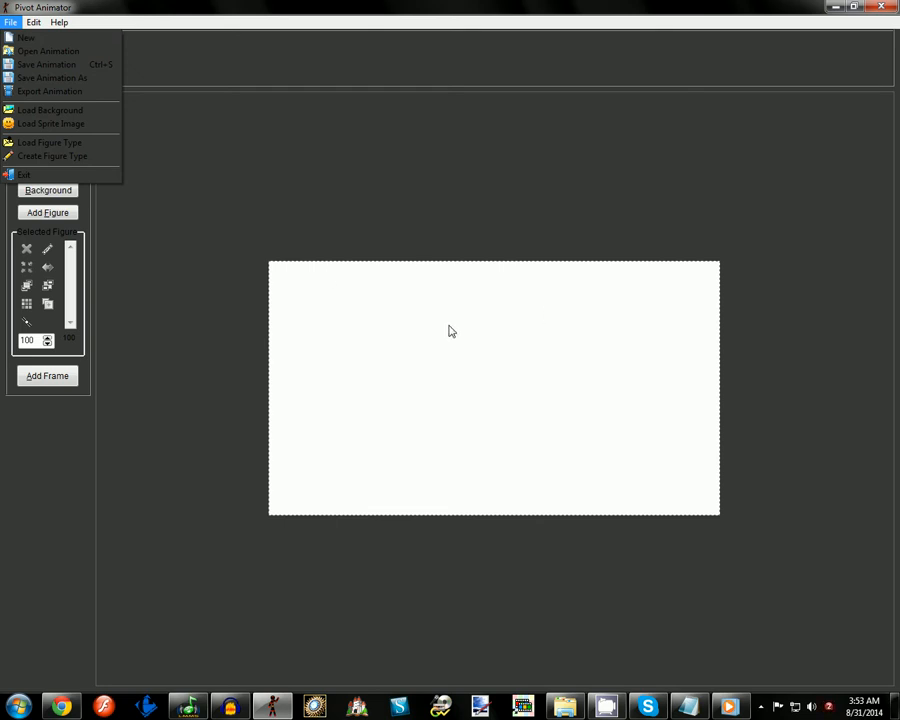
mouse_move(144, 104)
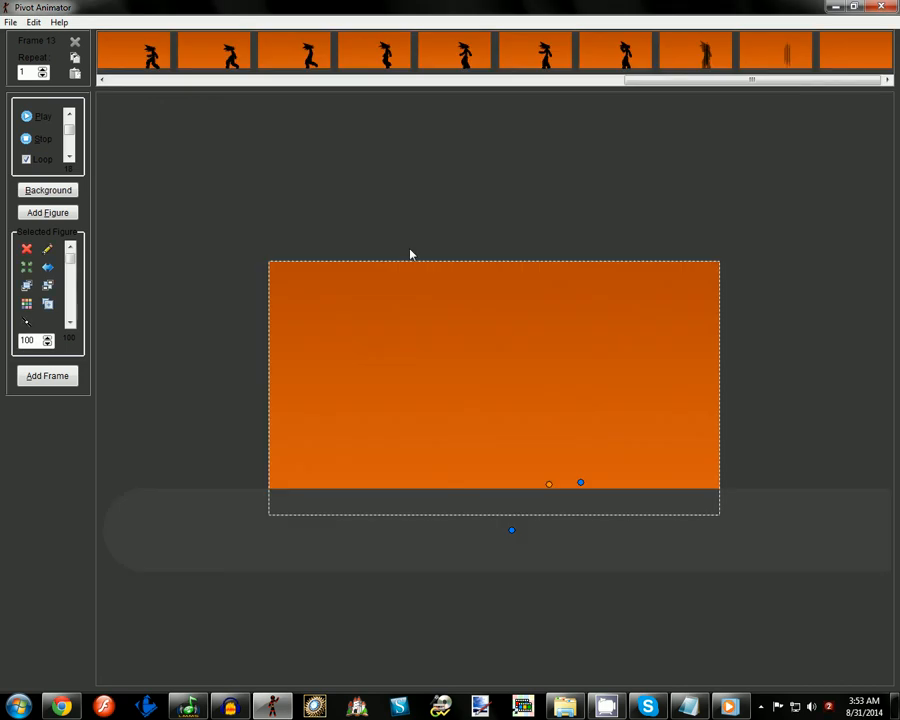
left_click(28, 116)
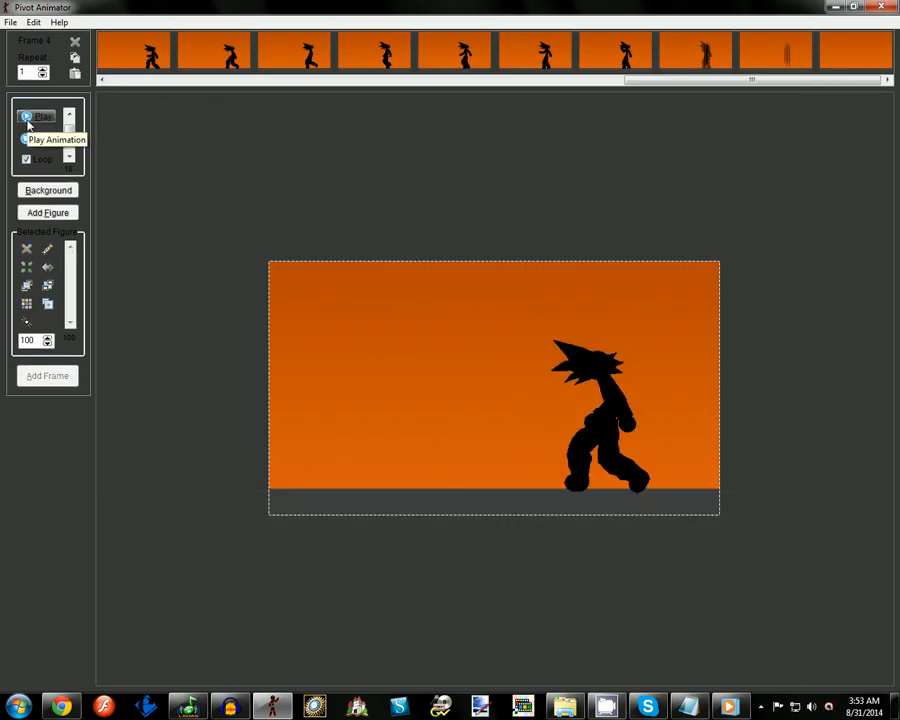
left_click(12, 22)
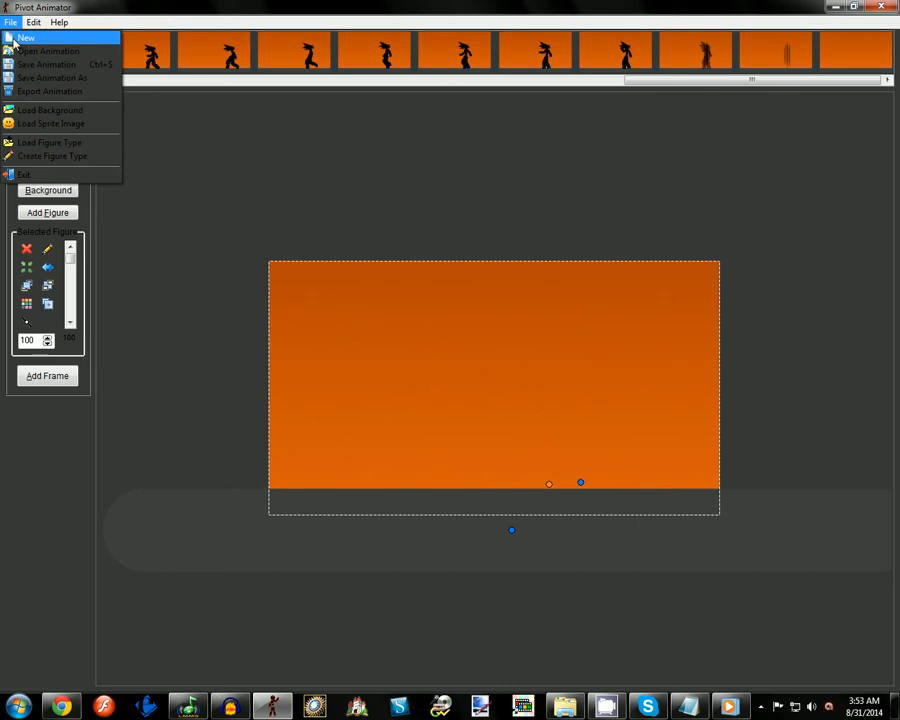
- Start a new animation, pose the default stick figure, then delete it from the stage
left_click(26, 36)
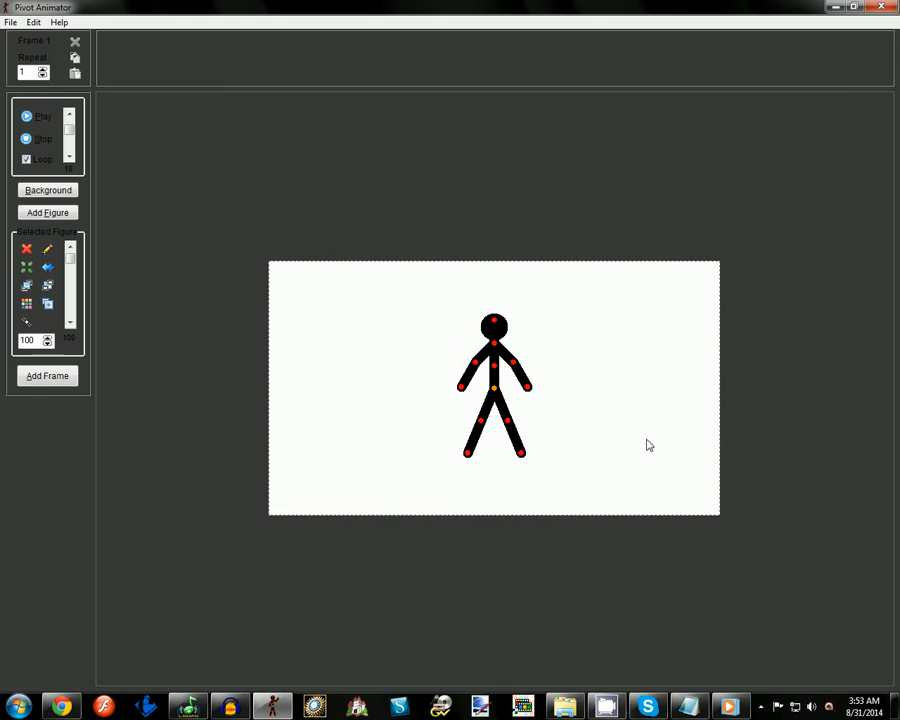
mouse_move(644, 316)
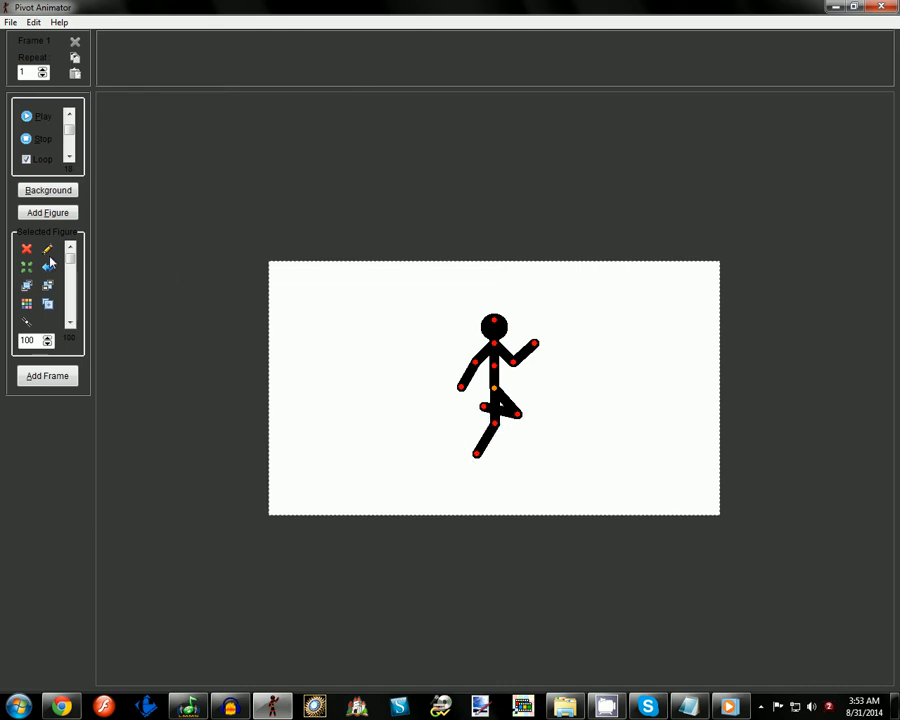
left_click(28, 248)
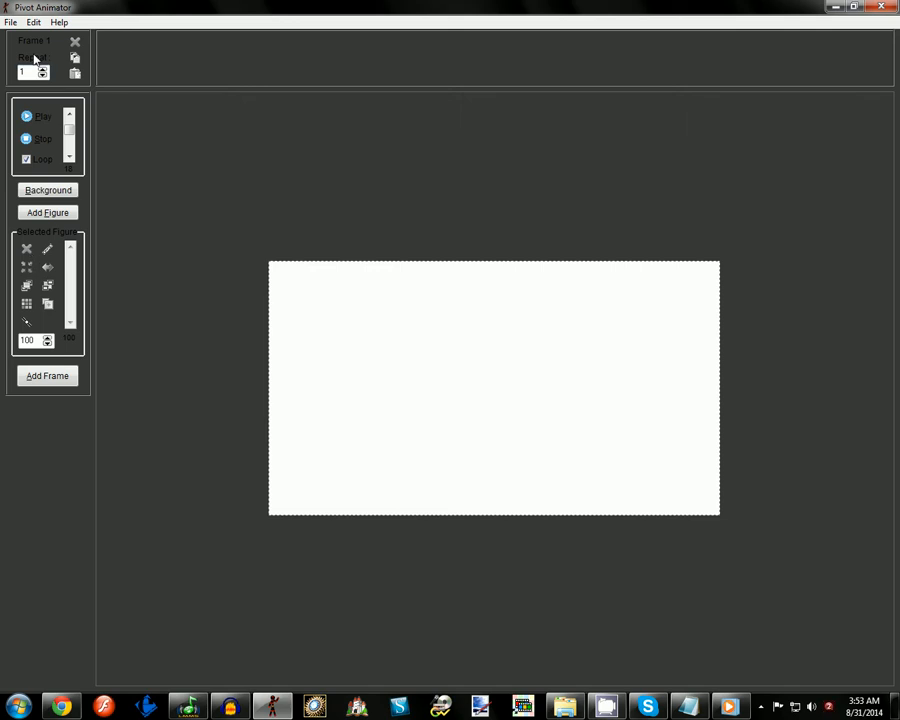
left_click(12, 22)
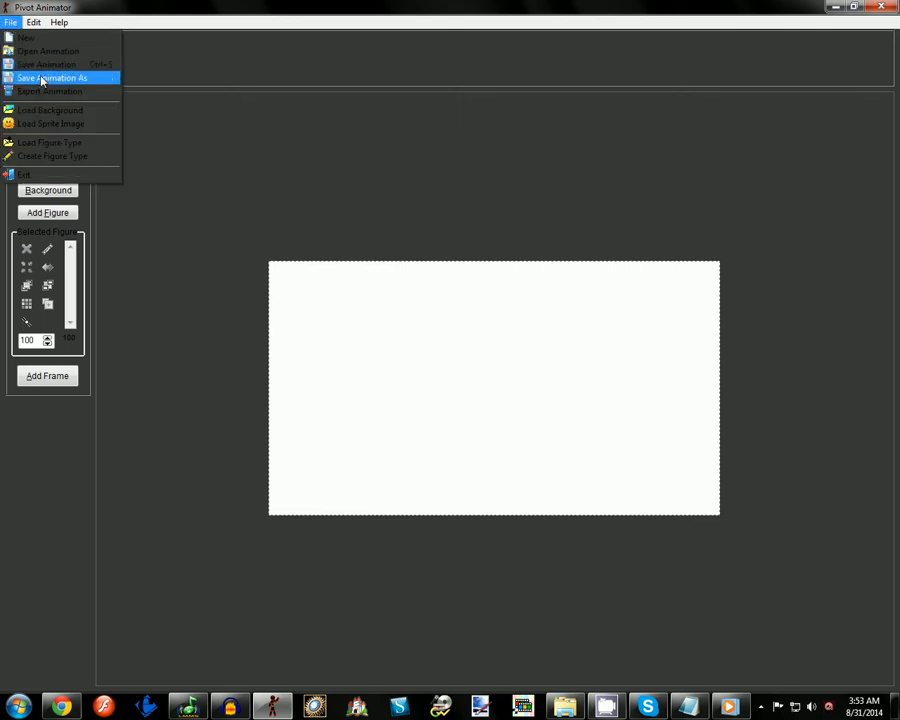
mouse_move(30, 38)
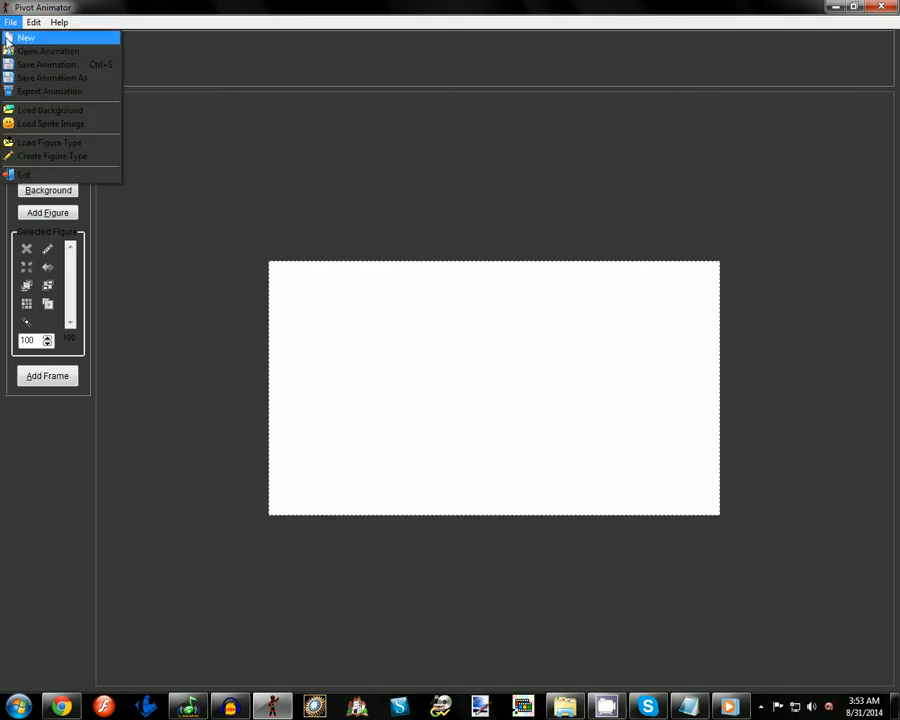
mouse_move(48, 52)
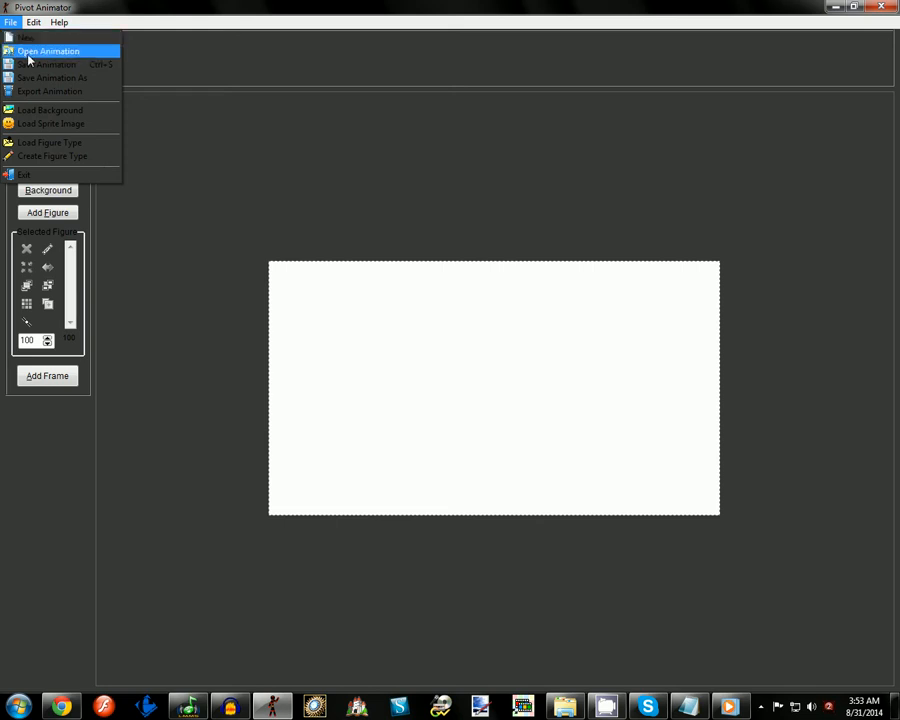
mouse_move(44, 64)
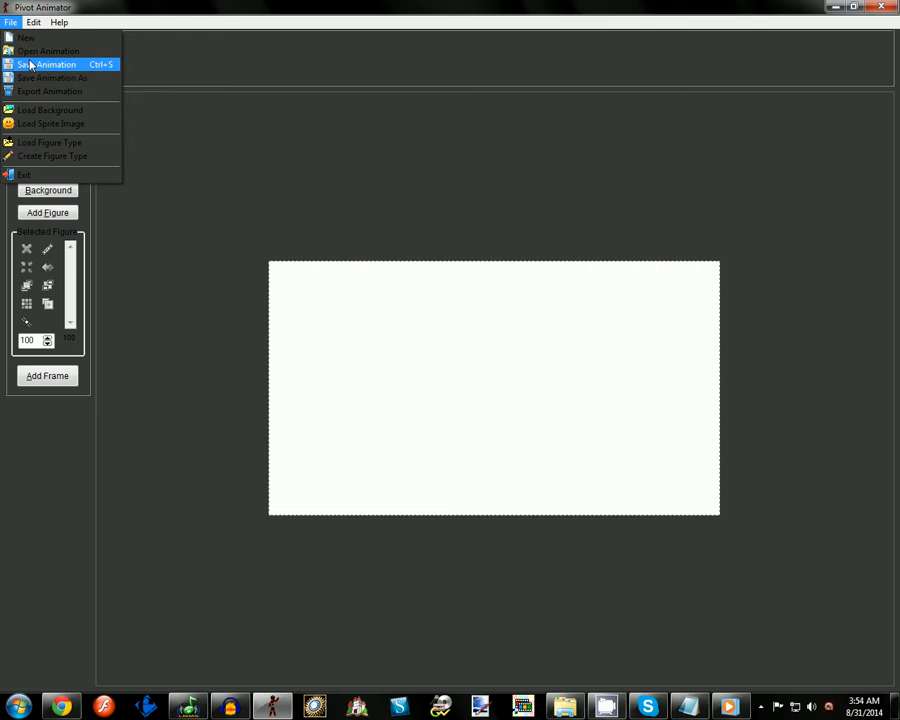
mouse_move(52, 76)
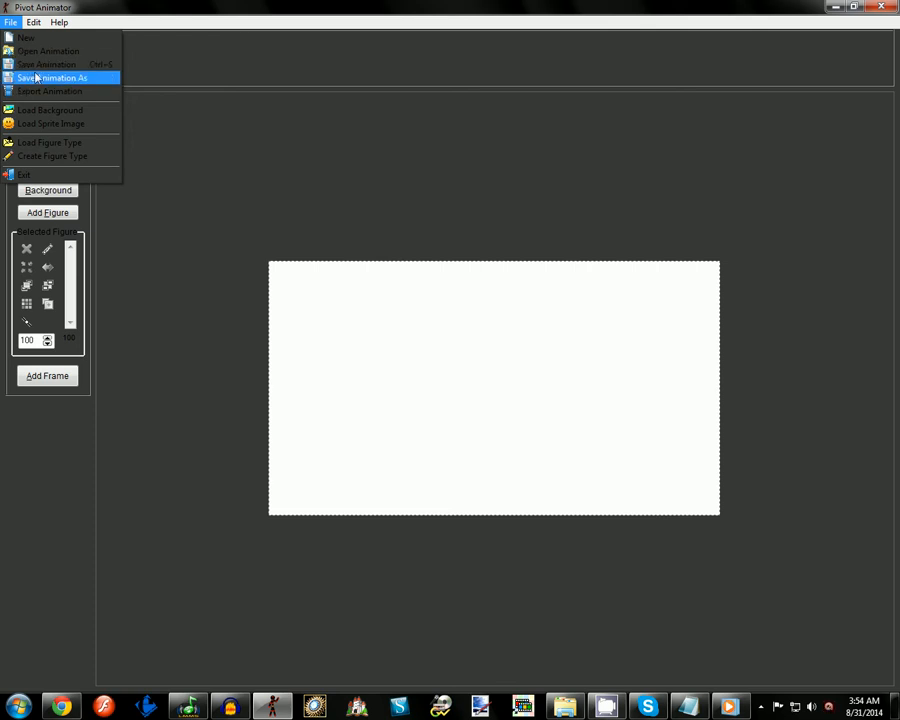
left_click(52, 78)
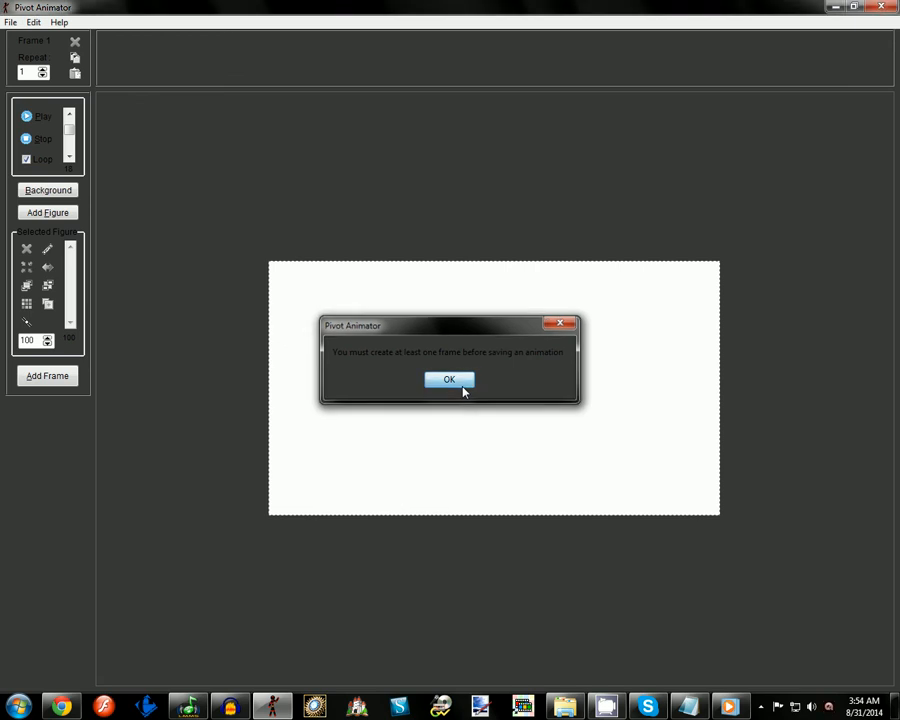
left_click(448, 380)
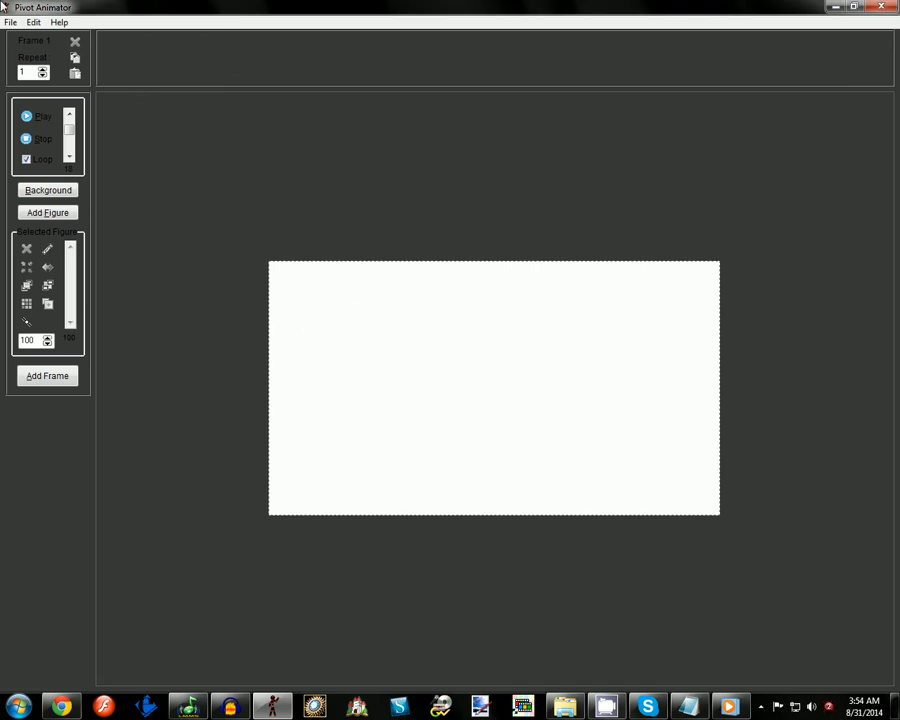
left_click(12, 22)
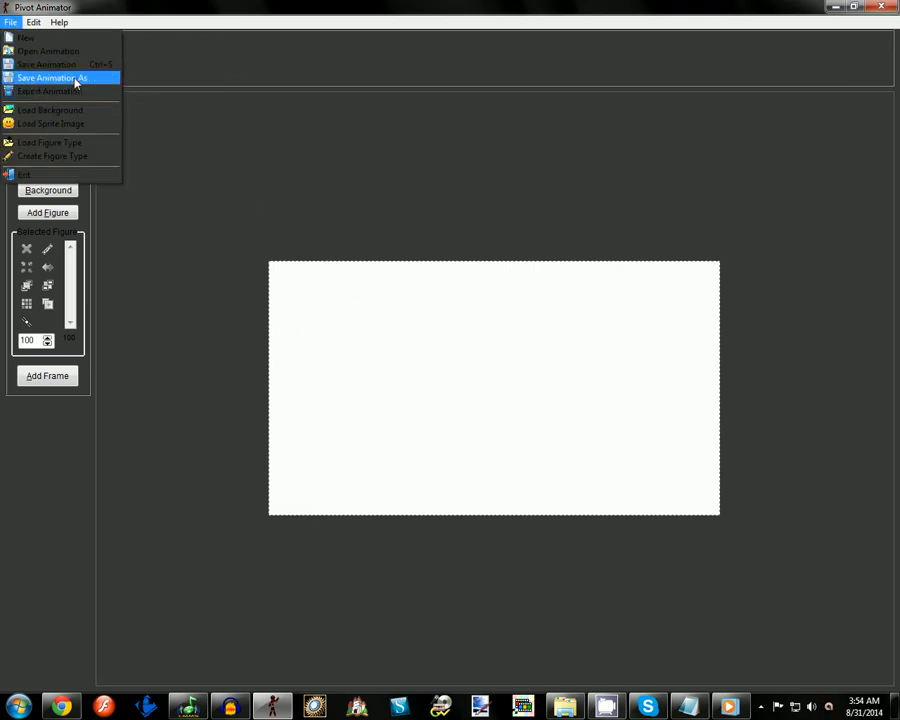
mouse_move(56, 156)
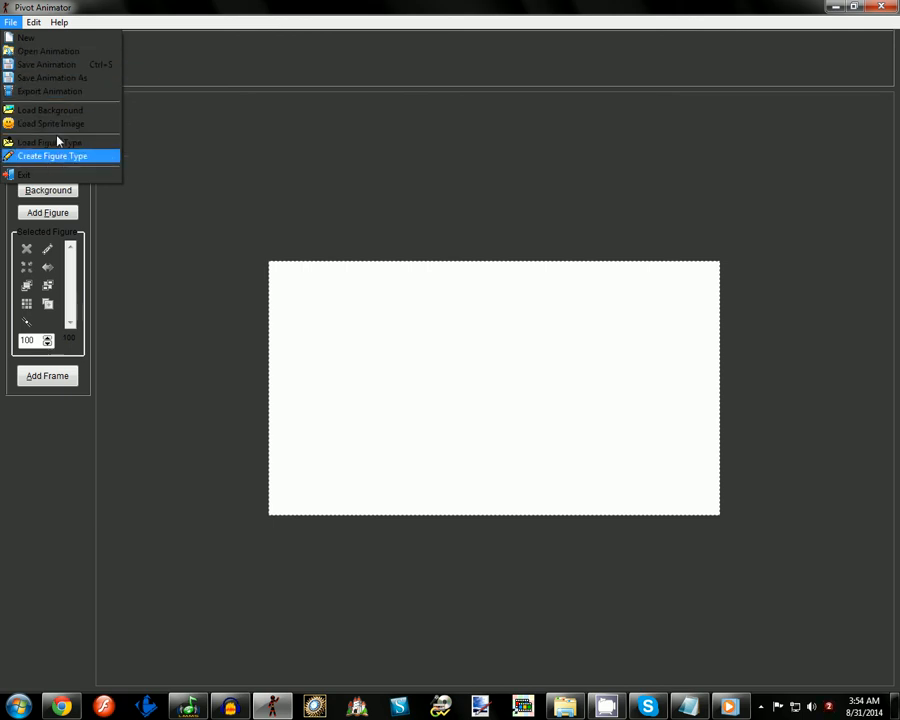
mouse_move(46, 64)
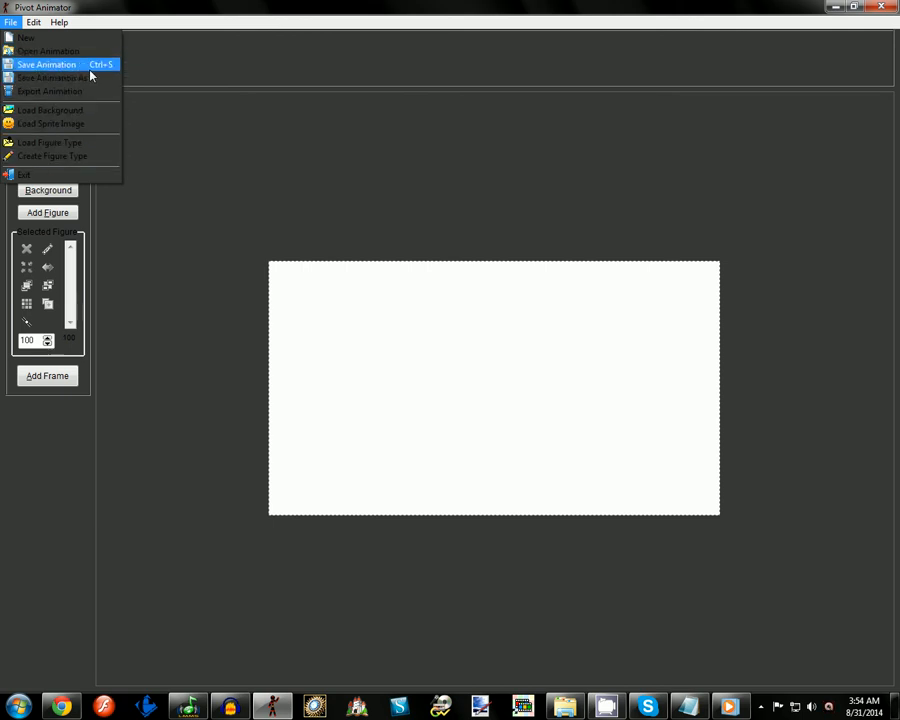
mouse_move(48, 92)
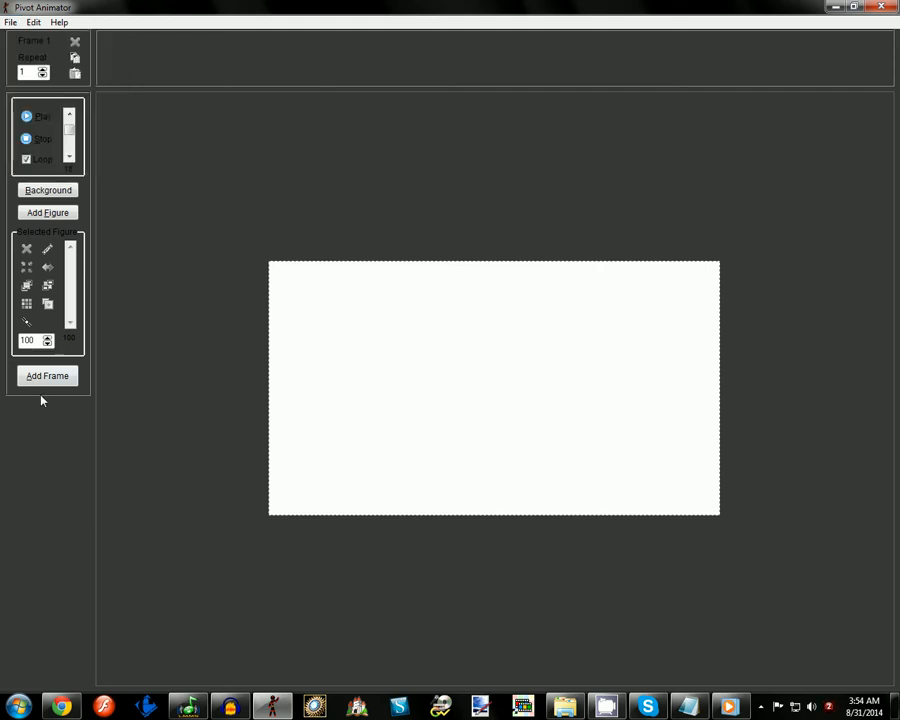
- Add a second frame and browse Desktop and Libraries in the Save Animation As dialog
left_click(48, 376)
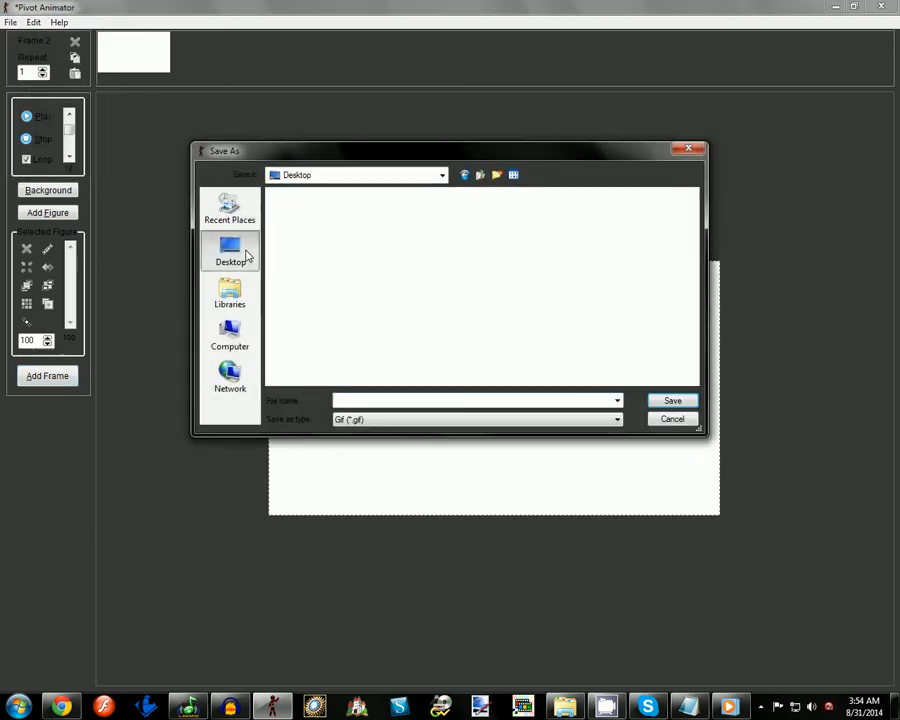
left_click(230, 250)
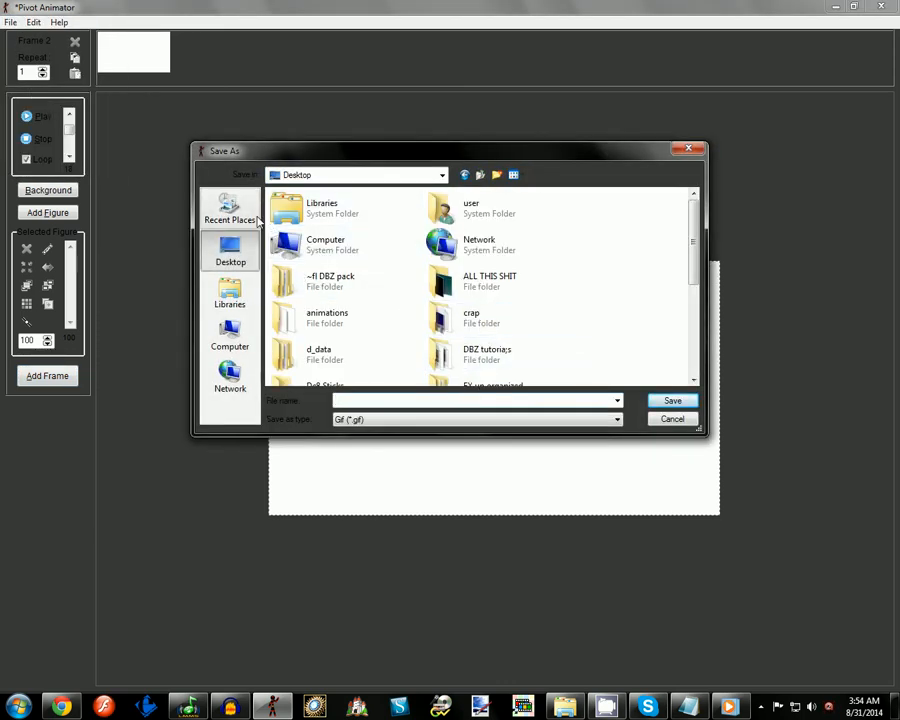
left_click(230, 292)
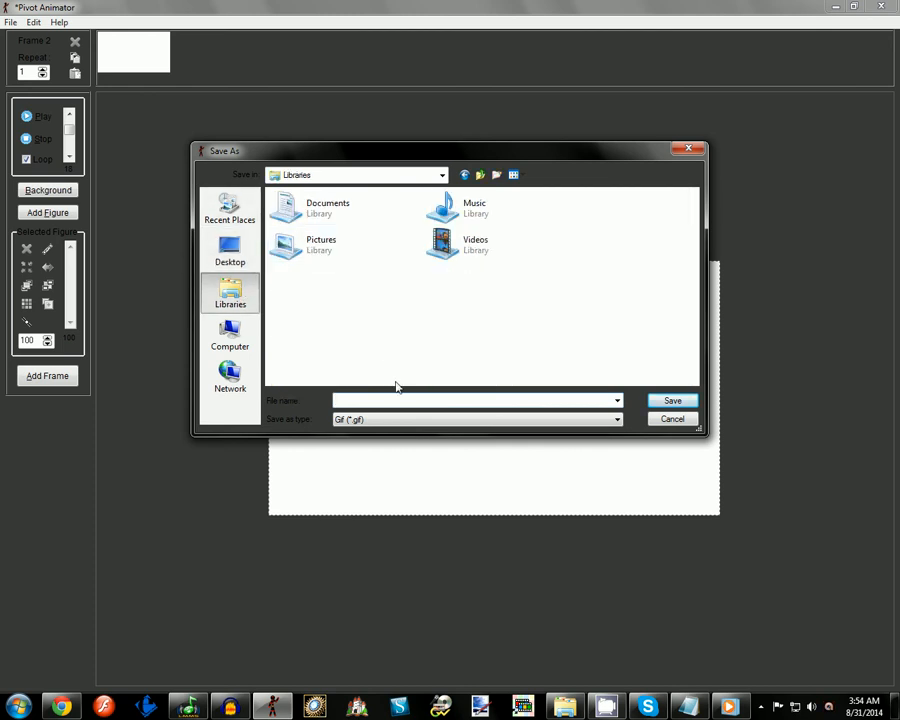
left_click(616, 420)
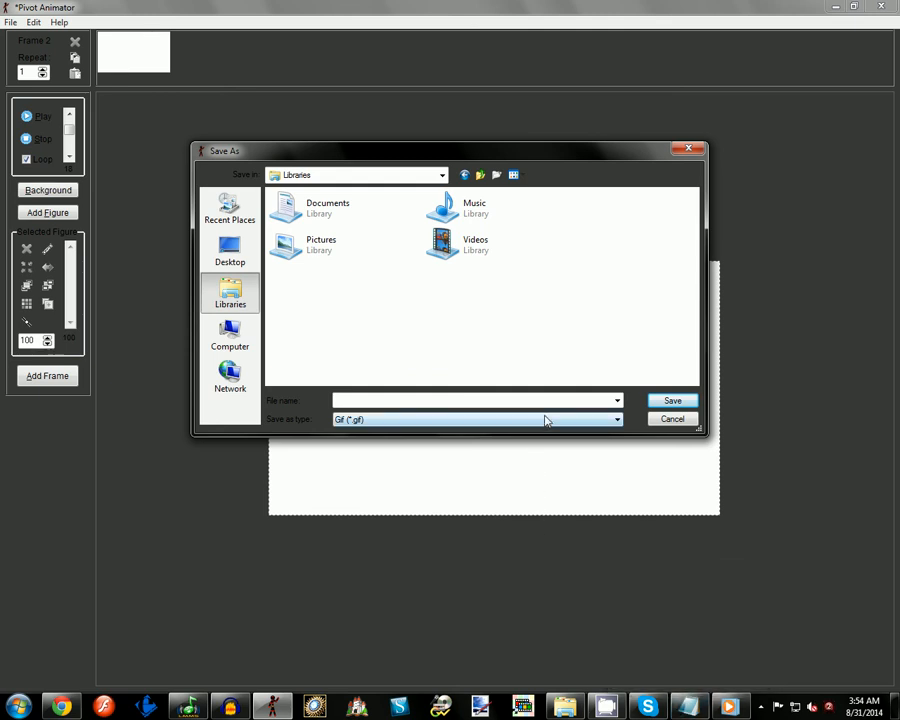
- Try the AVI, Separate Images and GIF output types, keeping GIF without saving
left_click(616, 420)
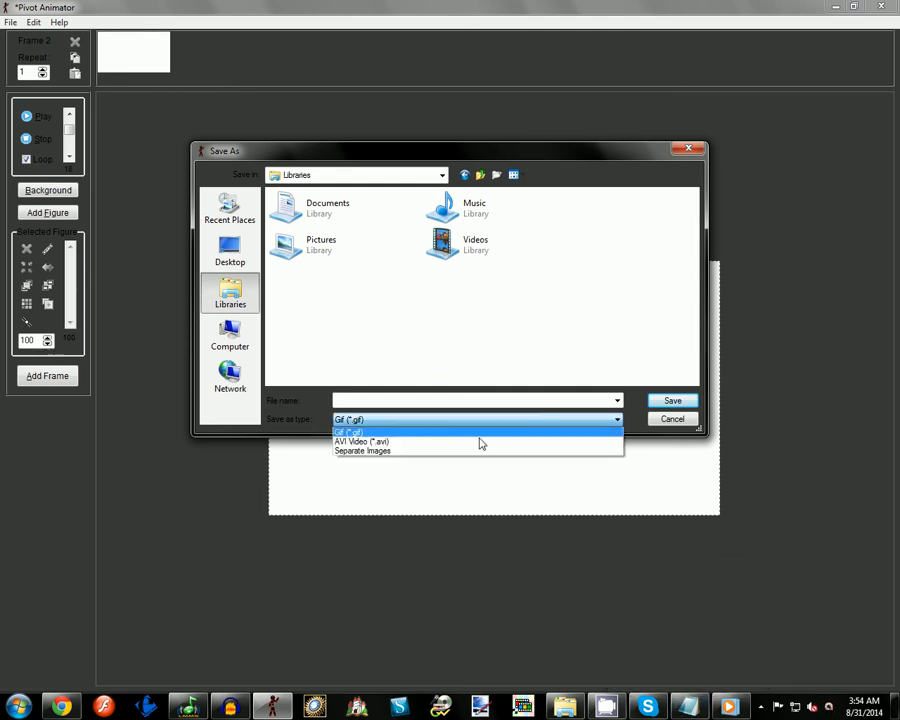
left_click(360, 442)
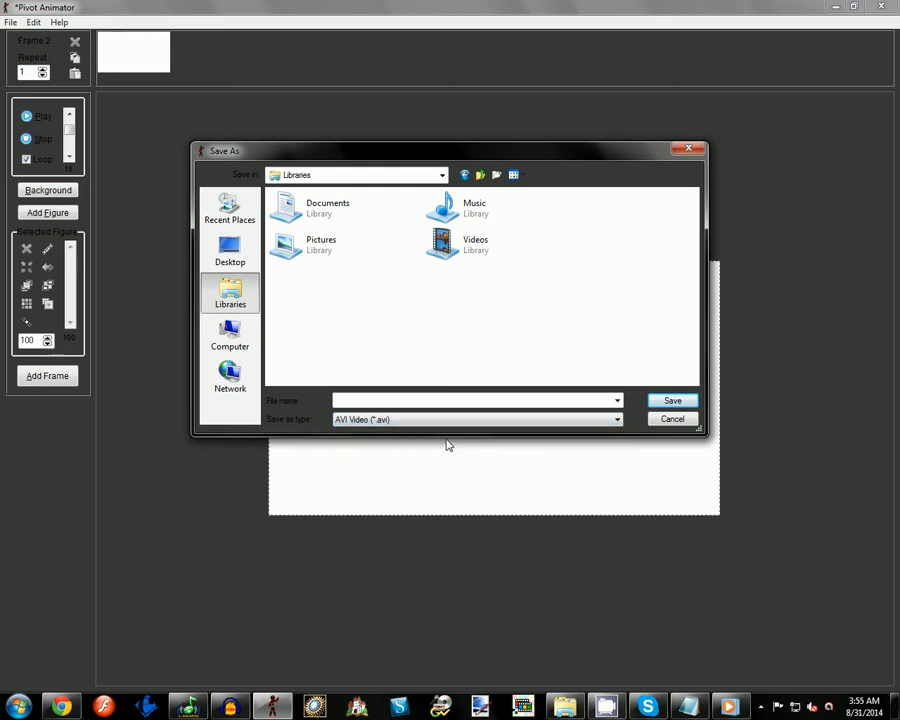
left_click(476, 420)
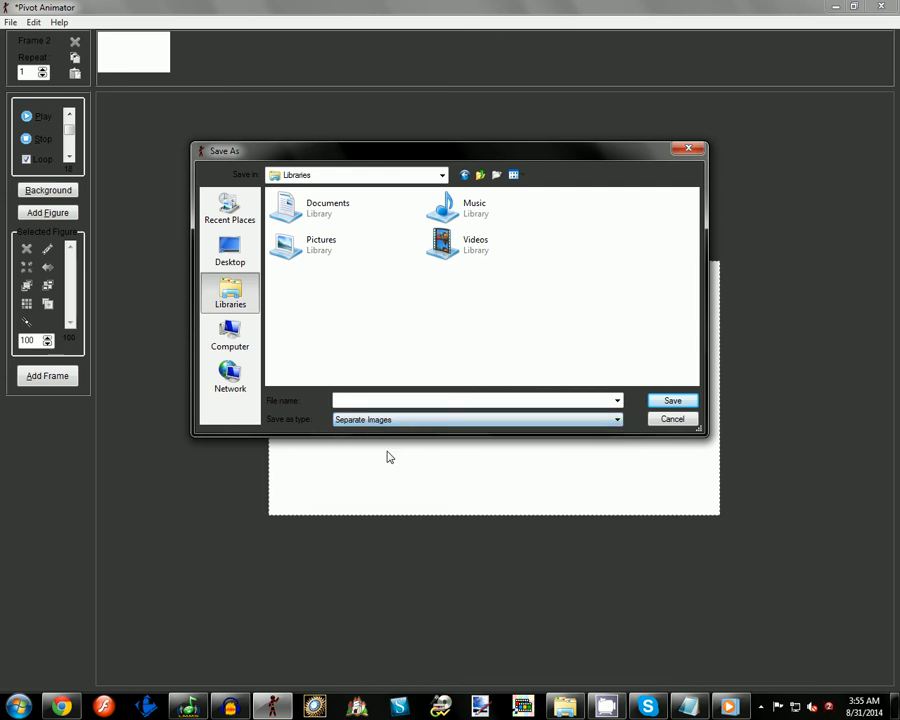
mouse_move(368, 460)
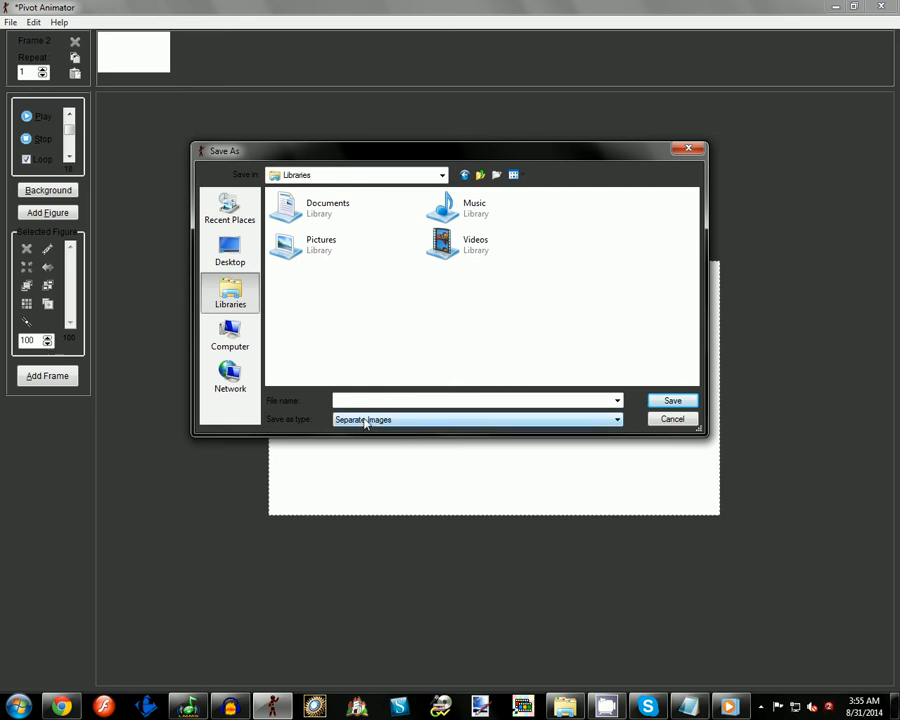
left_click(616, 420)
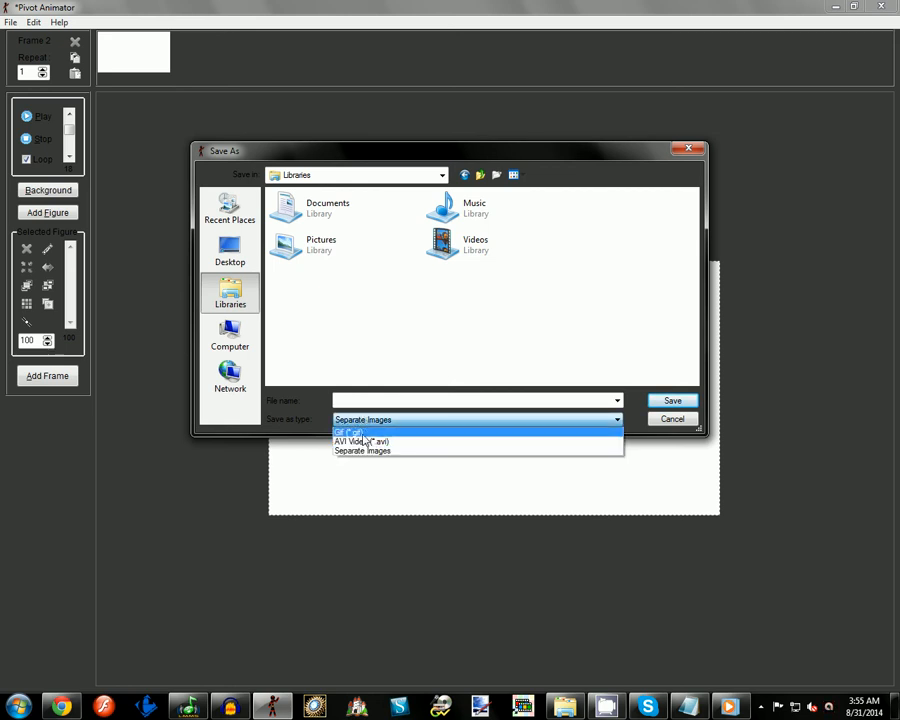
left_click(348, 430)
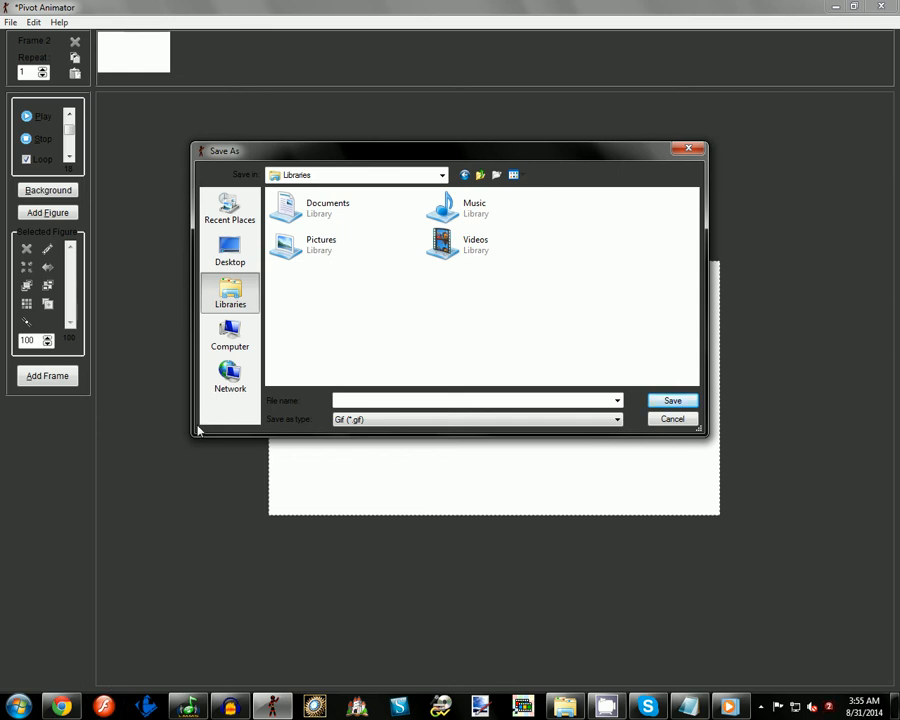
left_click(616, 420)
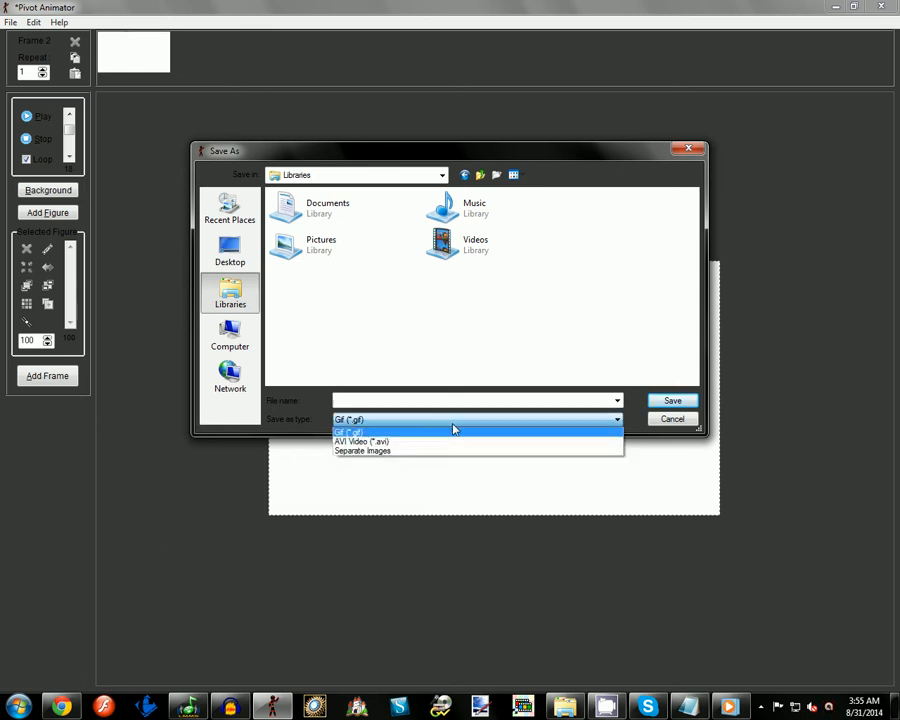
left_click(348, 432)
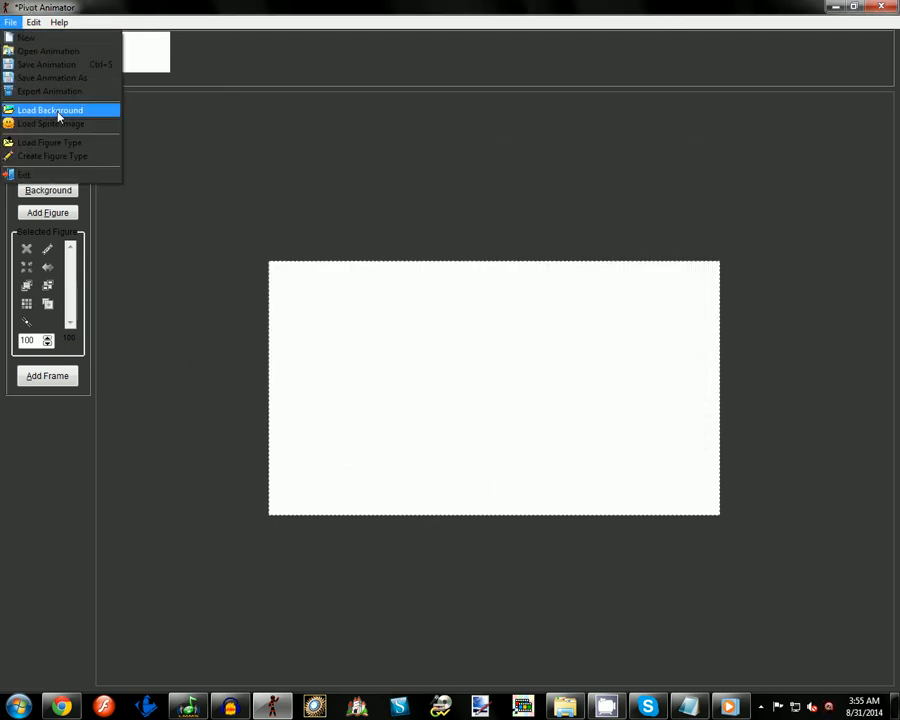
mouse_move(50, 78)
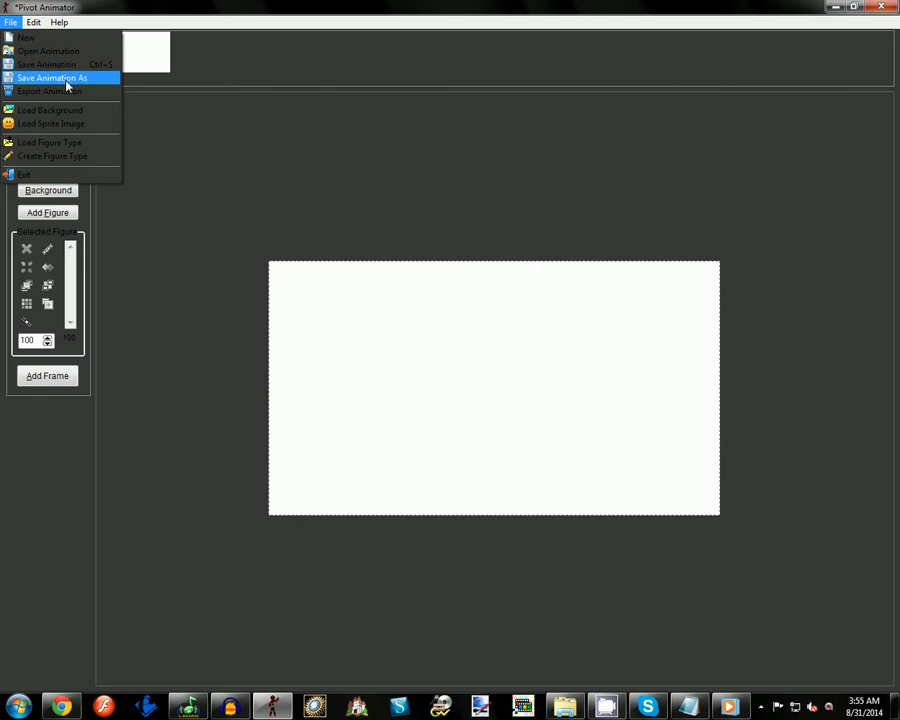
mouse_move(48, 92)
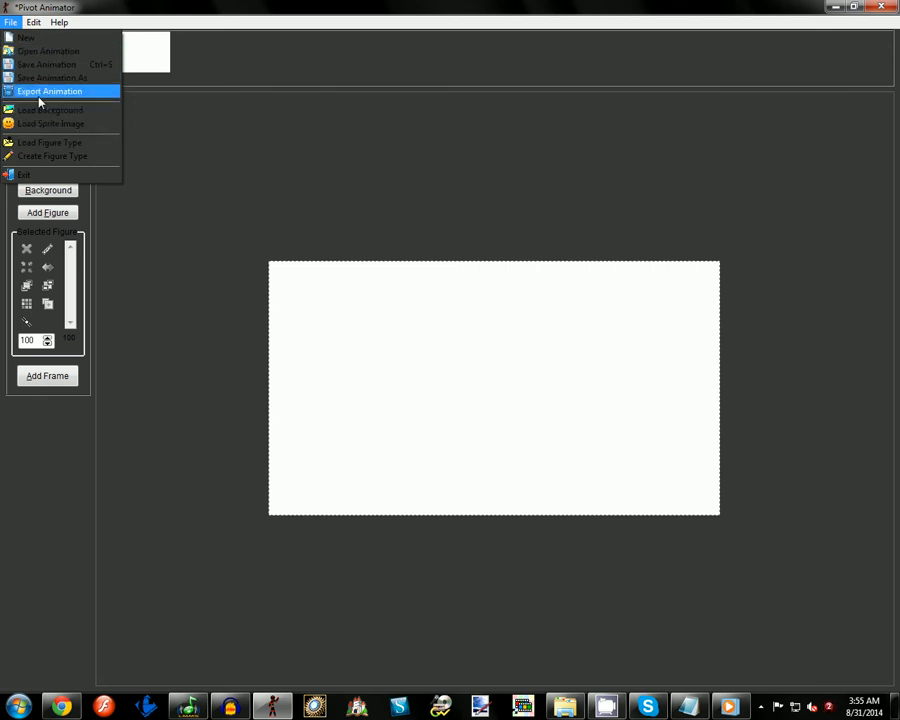
mouse_move(58, 110)
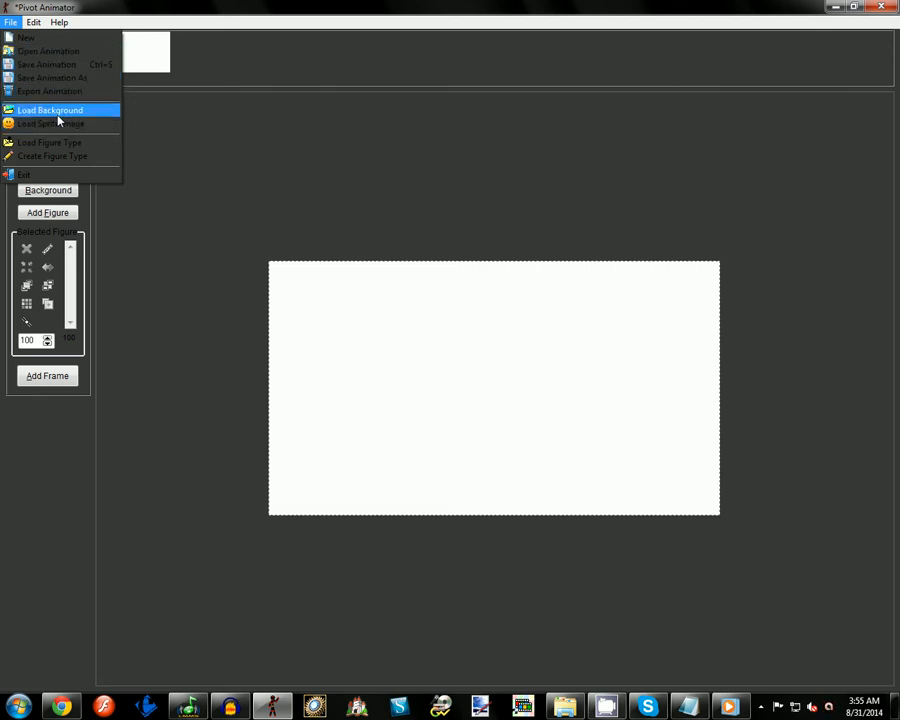
- Load Background and browse the Desktop for the orange gradient image
left_click(50, 110)
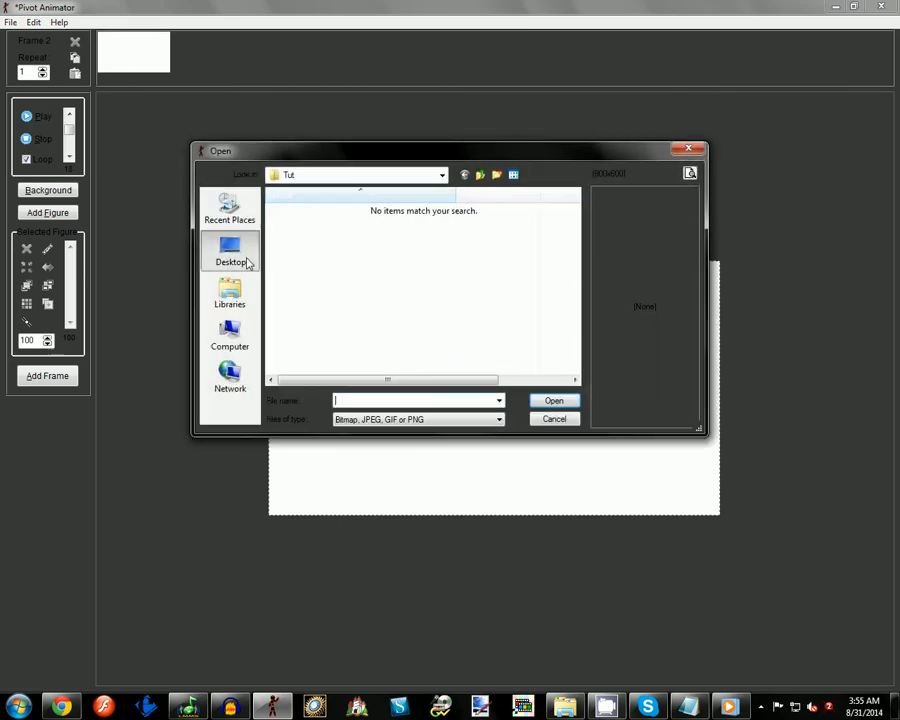
left_click(232, 250)
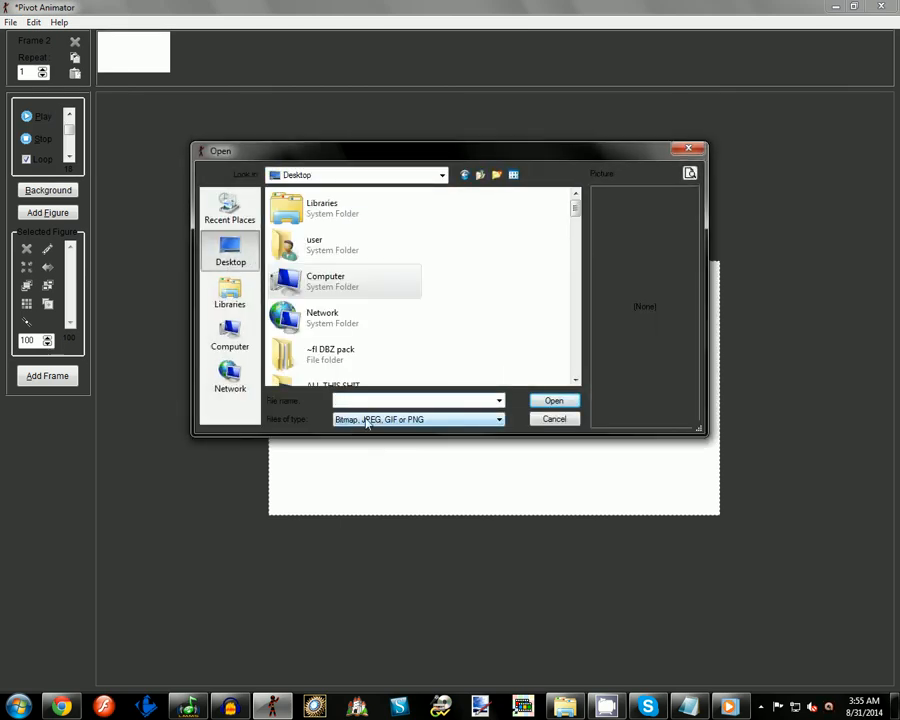
mouse_move(368, 428)
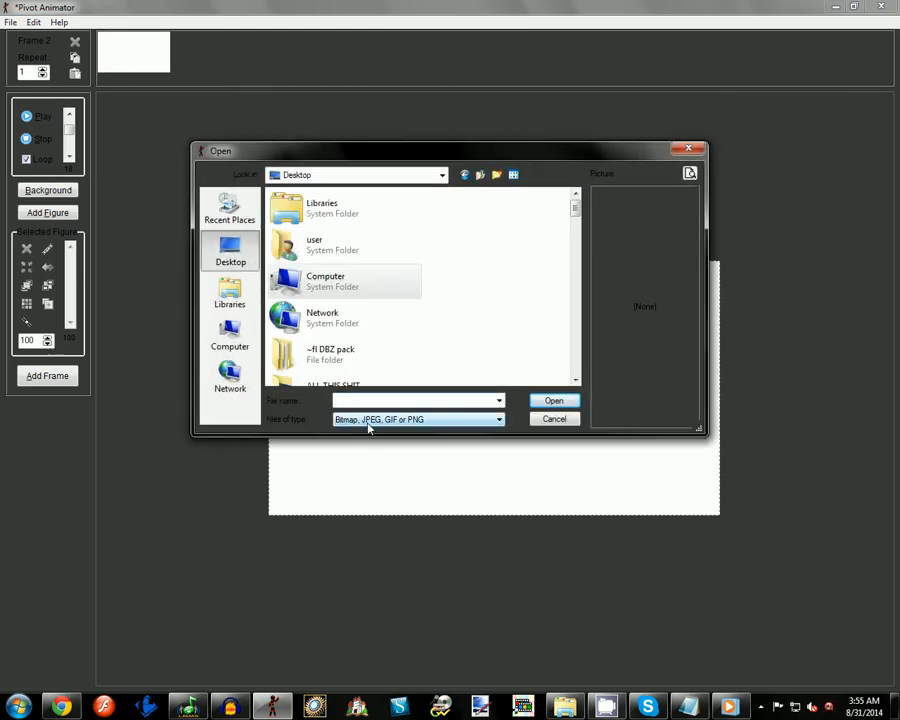
scroll("down", 3)
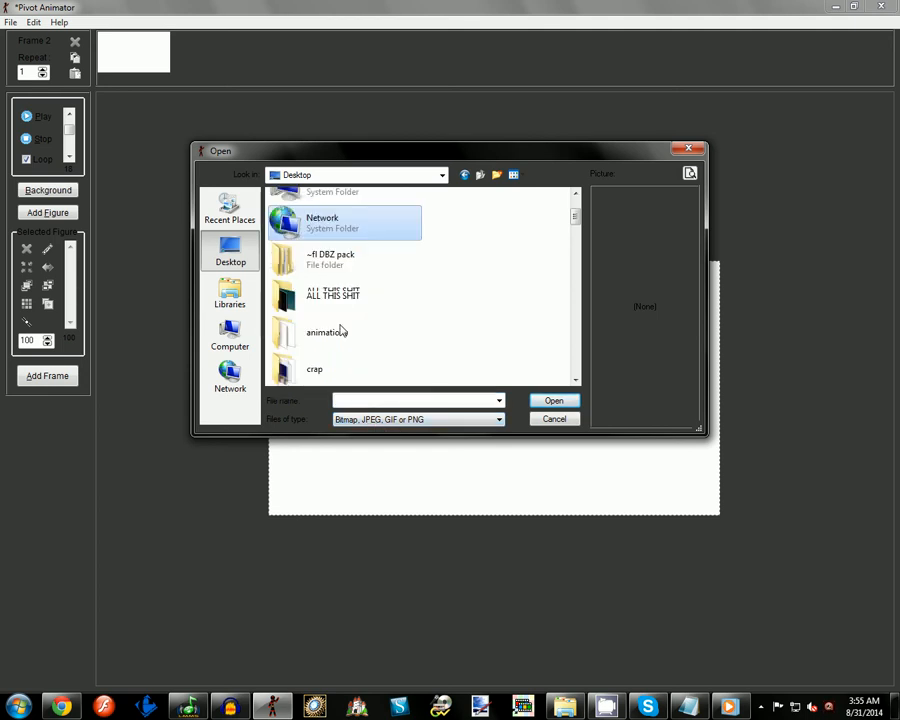
scroll("down", 3)
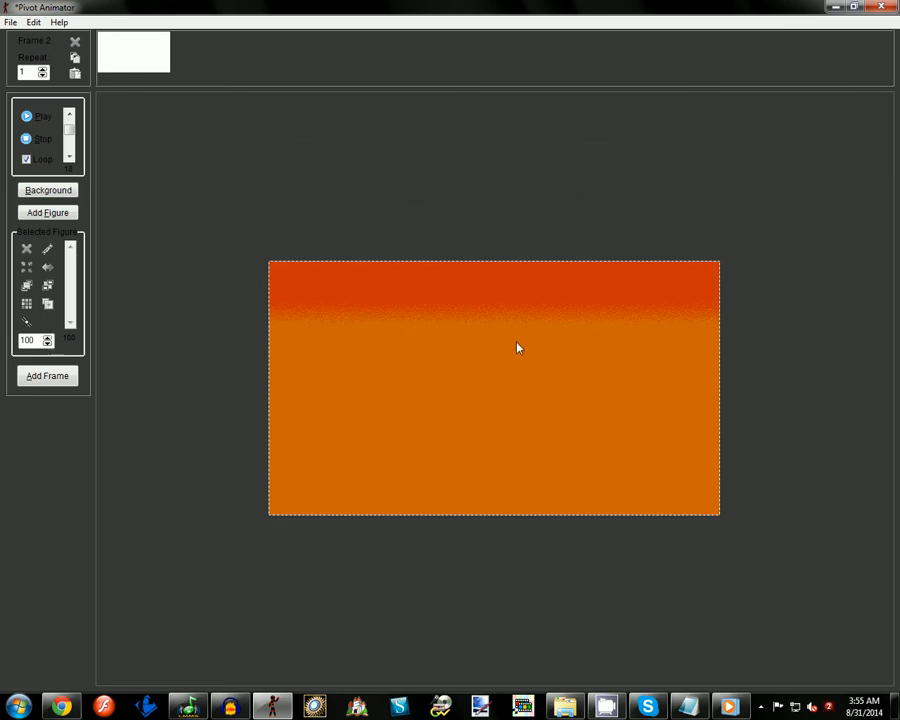
- Load the 'Orange better' gradient as background and agree to remove the old Orange.png
left_click(10, 22)
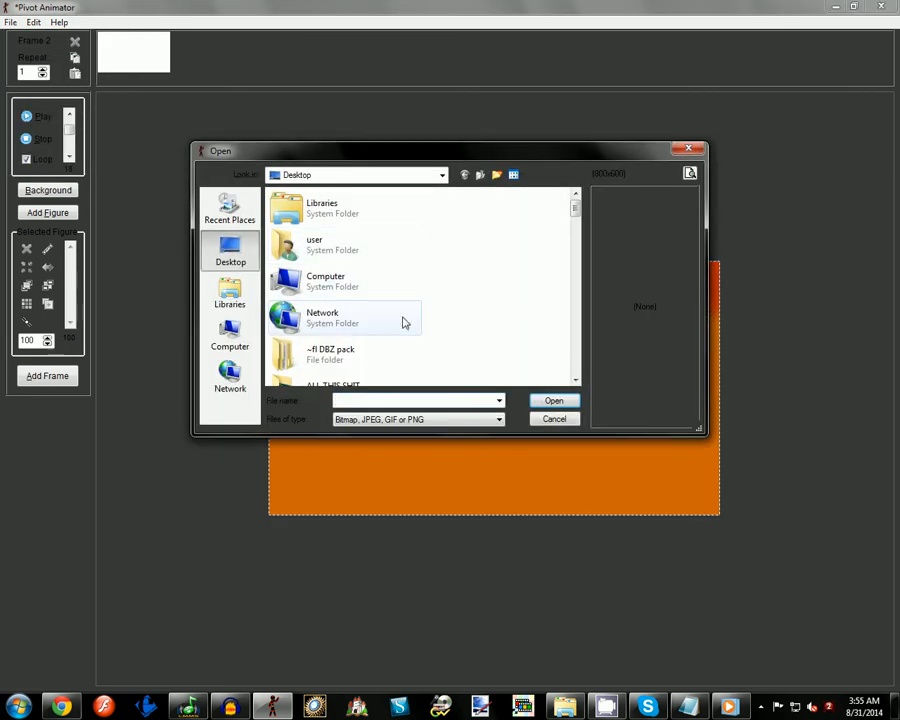
scroll("down", 3)
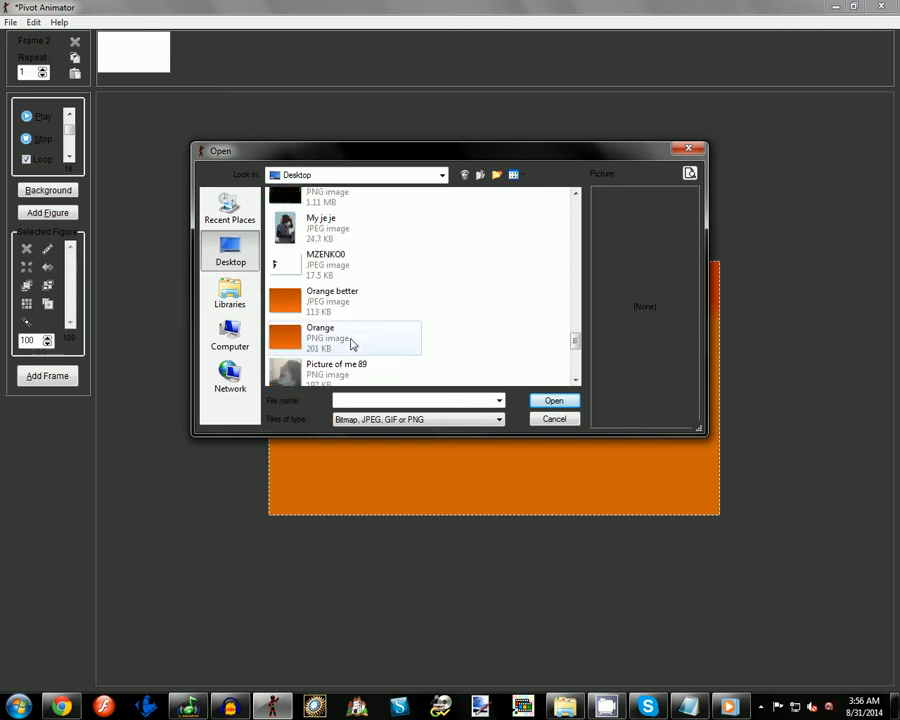
left_click(332, 296)
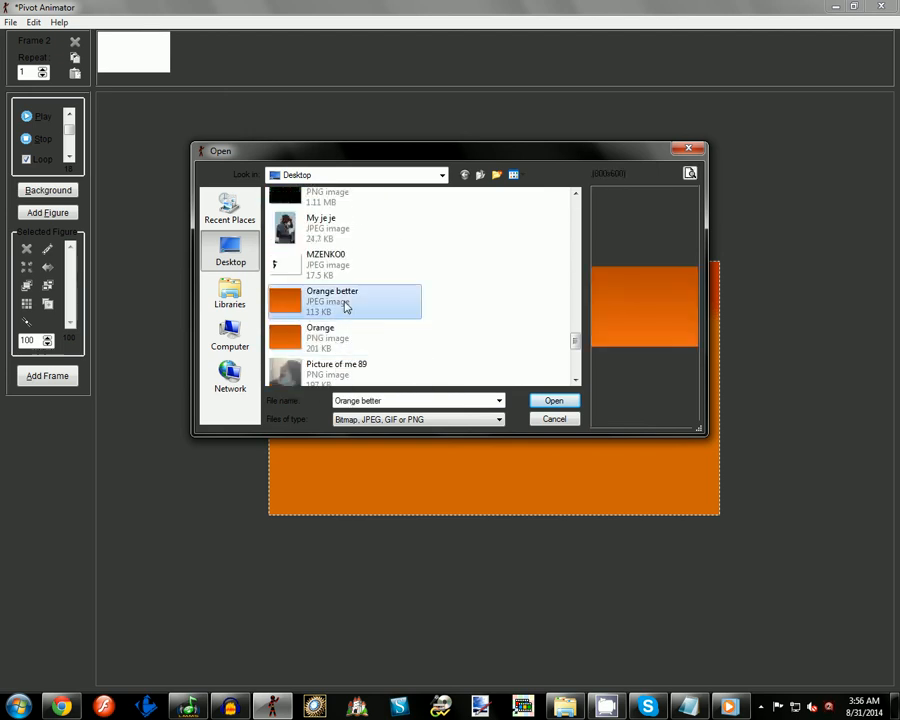
left_click(554, 400)
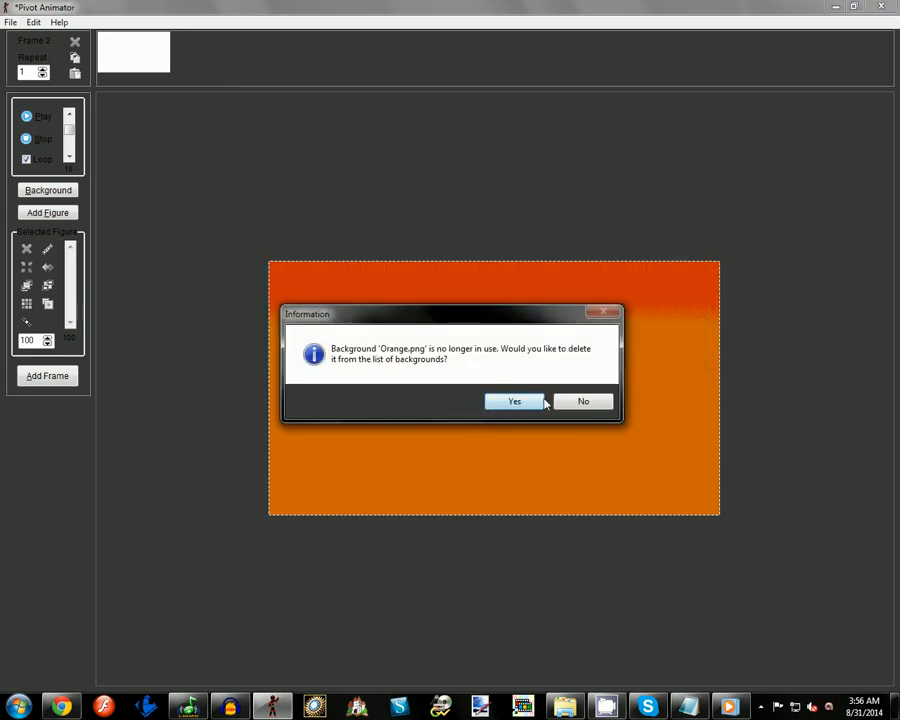
left_click(514, 400)
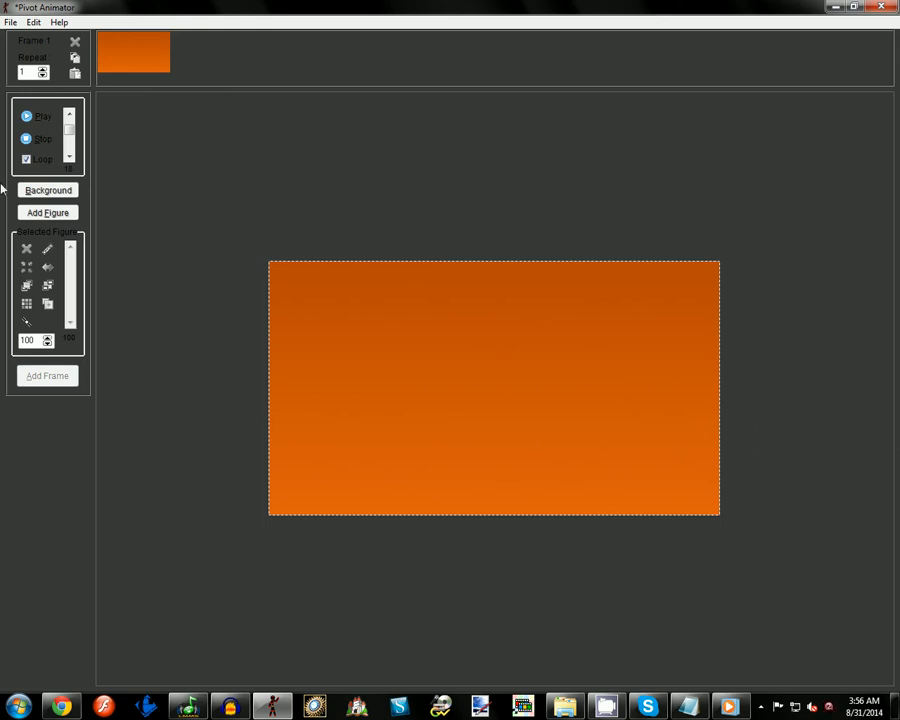
- Load the reclining stick-figure sprite onto the stage and drag it up and left toward the middle
left_click(48, 376)
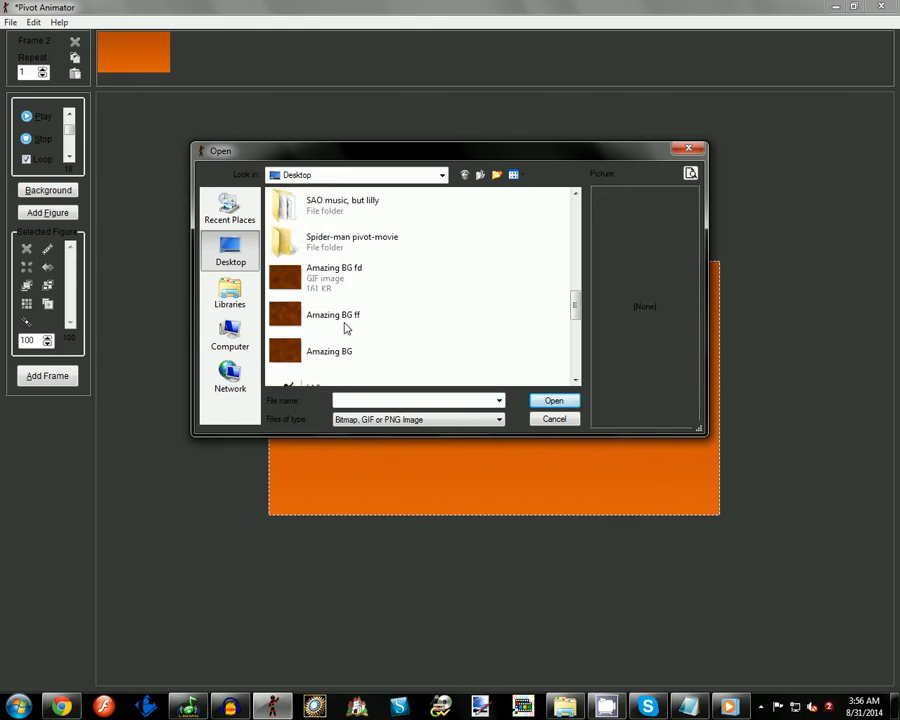
left_click(344, 292)
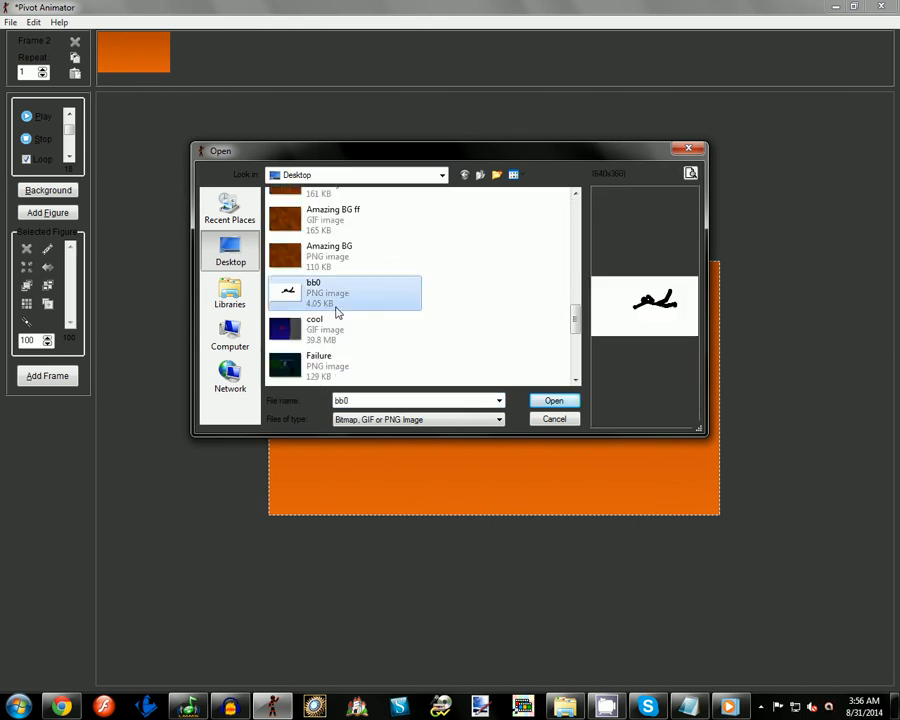
left_click(554, 400)
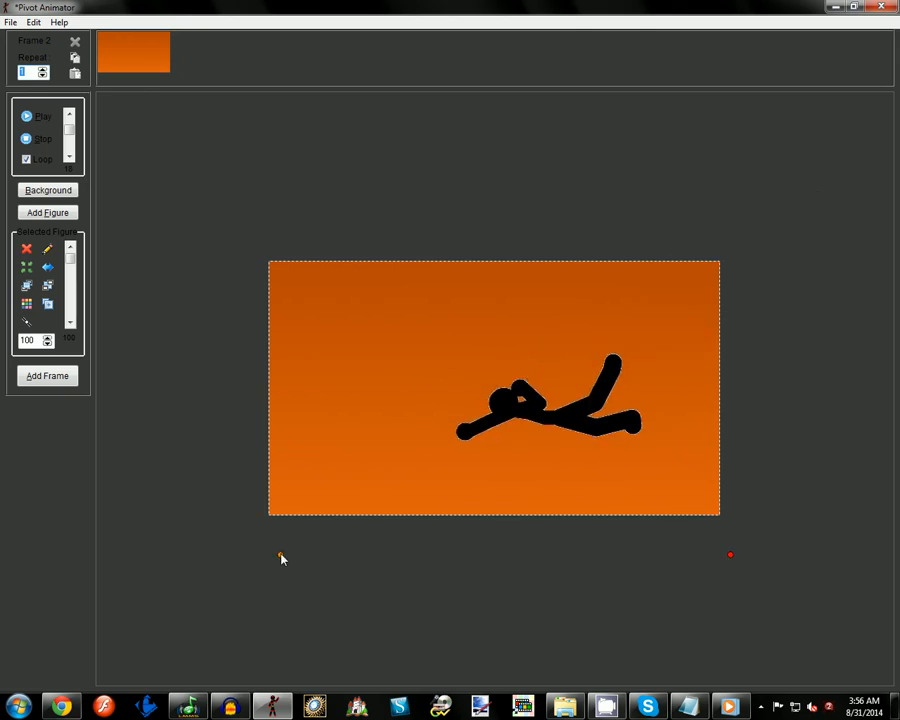
left_click_drag(730, 556, 672, 504)
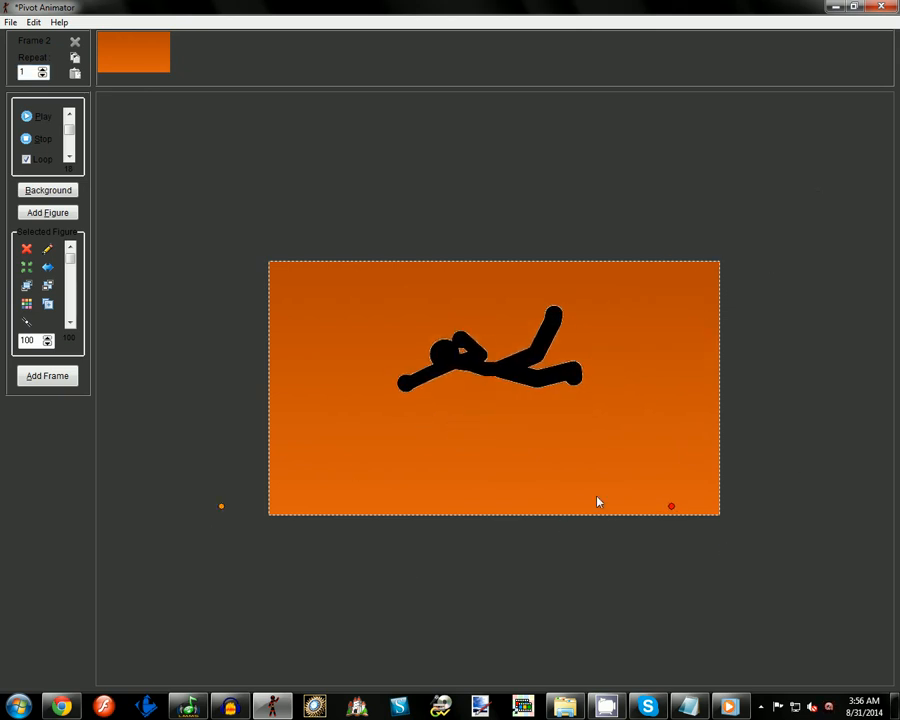
mouse_move(392, 424)
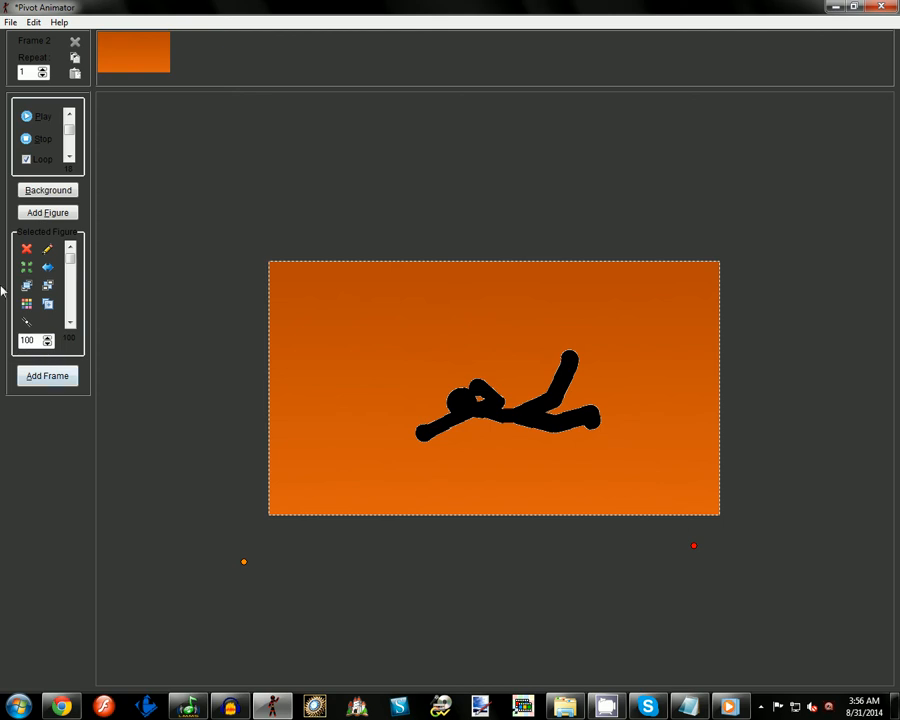
left_click(28, 248)
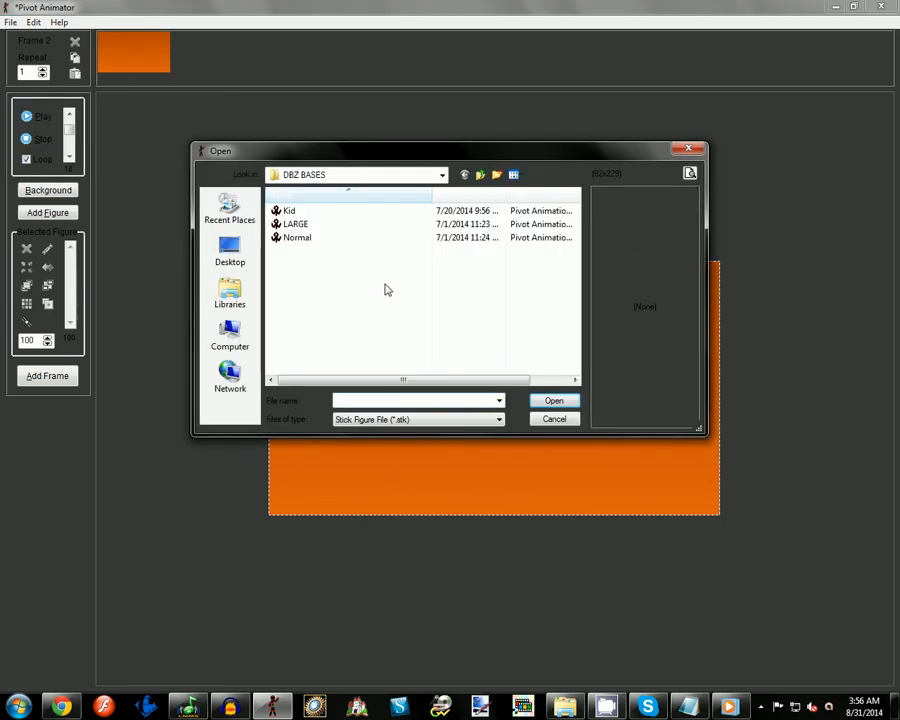
- Preview LARGE and Normal in DBZ BASES and load the Normal stick figure
left_click(296, 224)
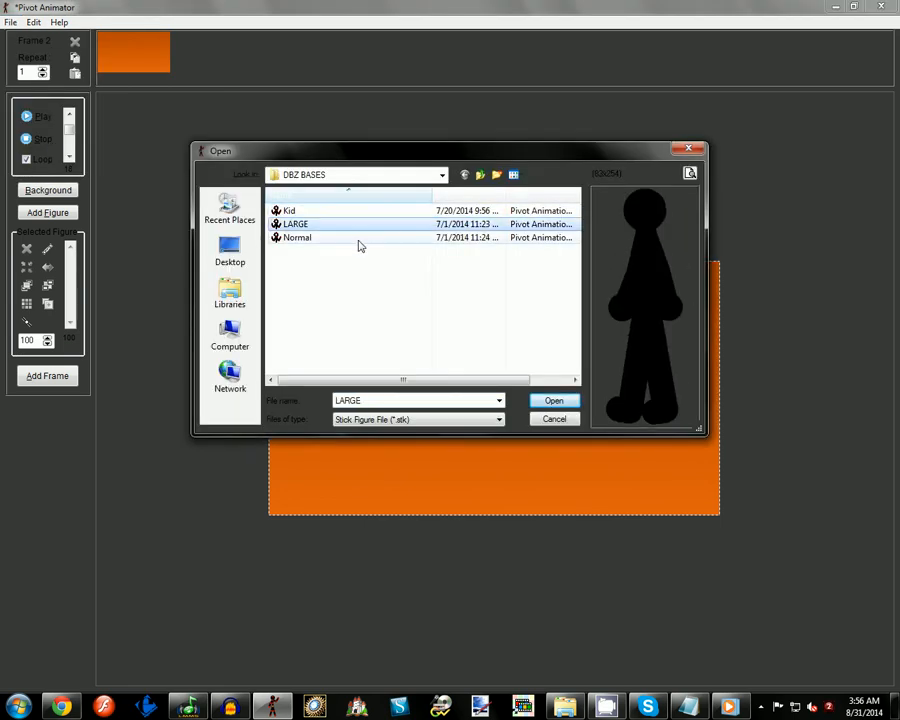
left_click(296, 238)
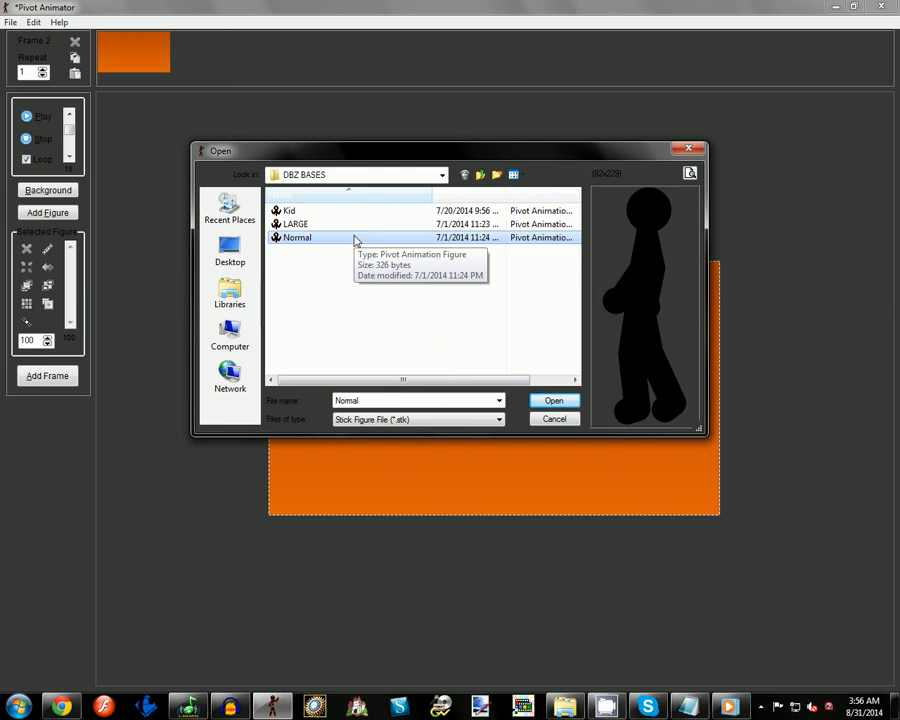
mouse_move(490, 308)
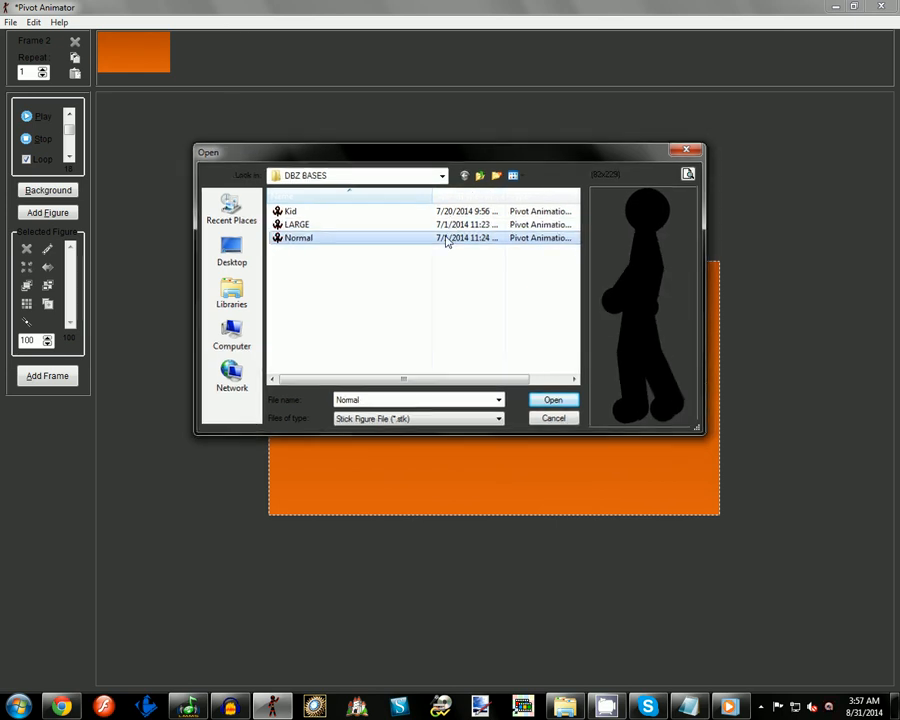
left_click(552, 400)
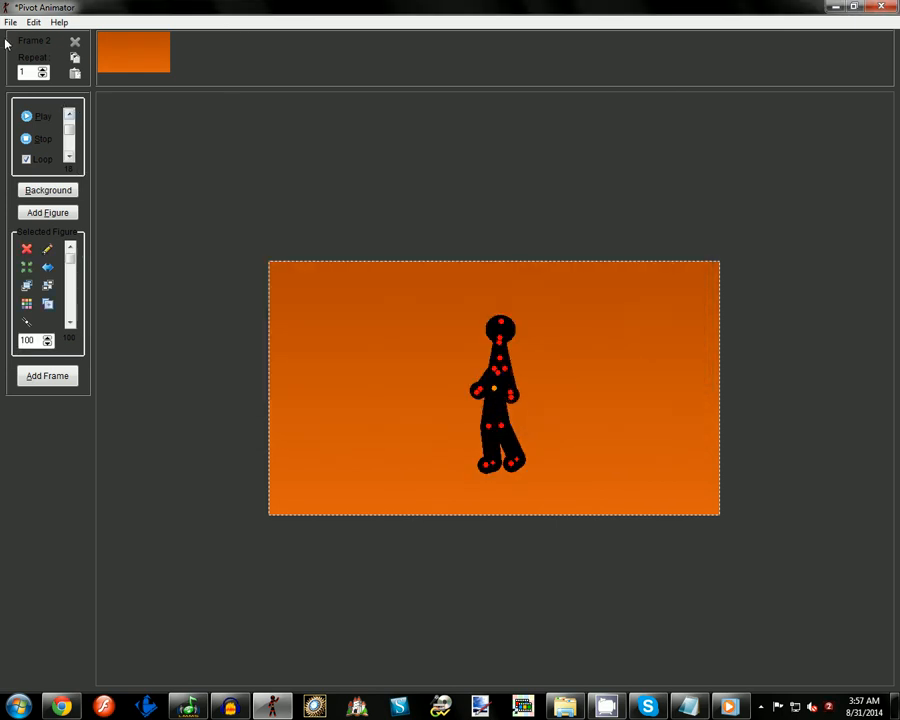
- Preview LARGE again without loading, delete the figure and remove Normal from figure types
left_click(48, 212)
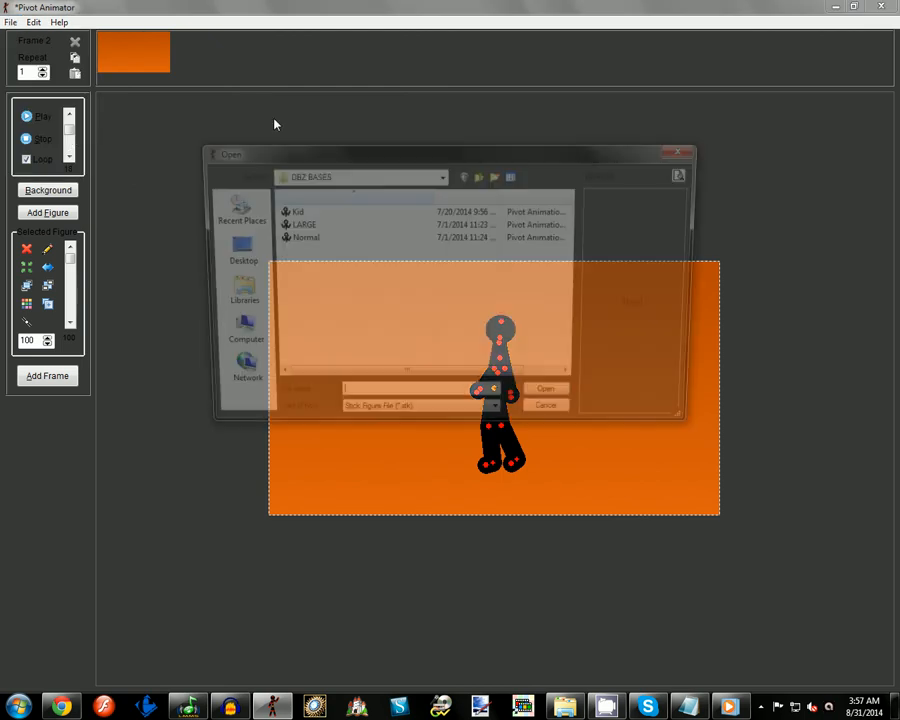
left_click(296, 224)
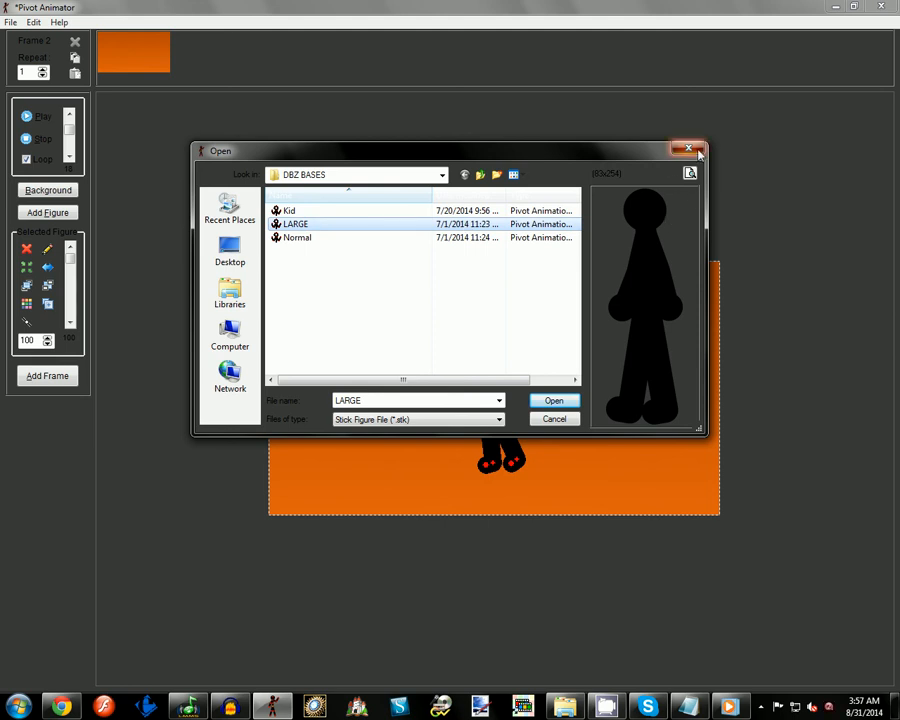
left_click(552, 400)
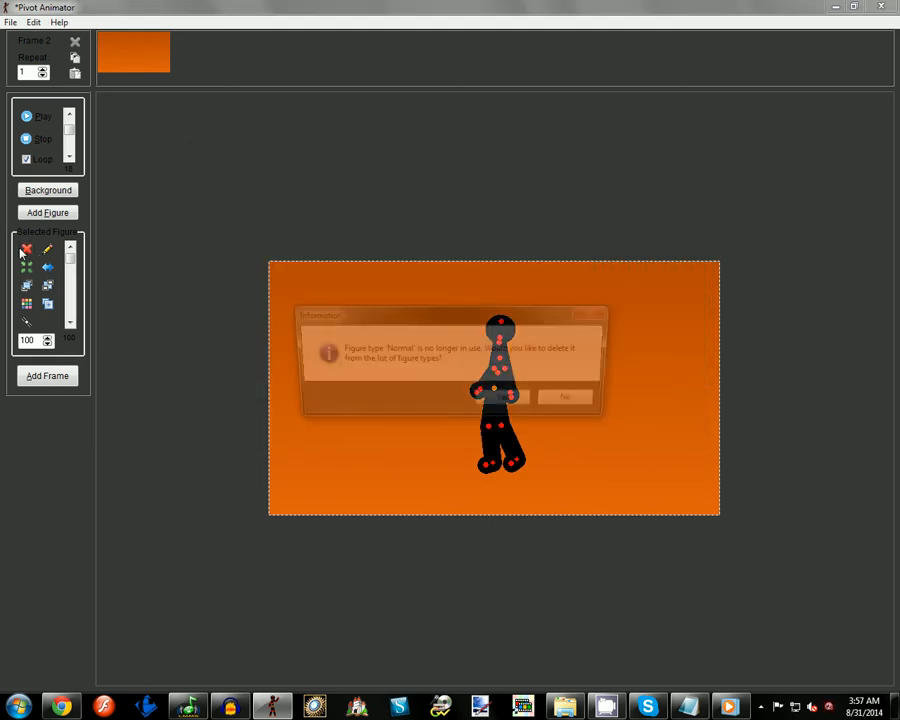
left_click(12, 22)
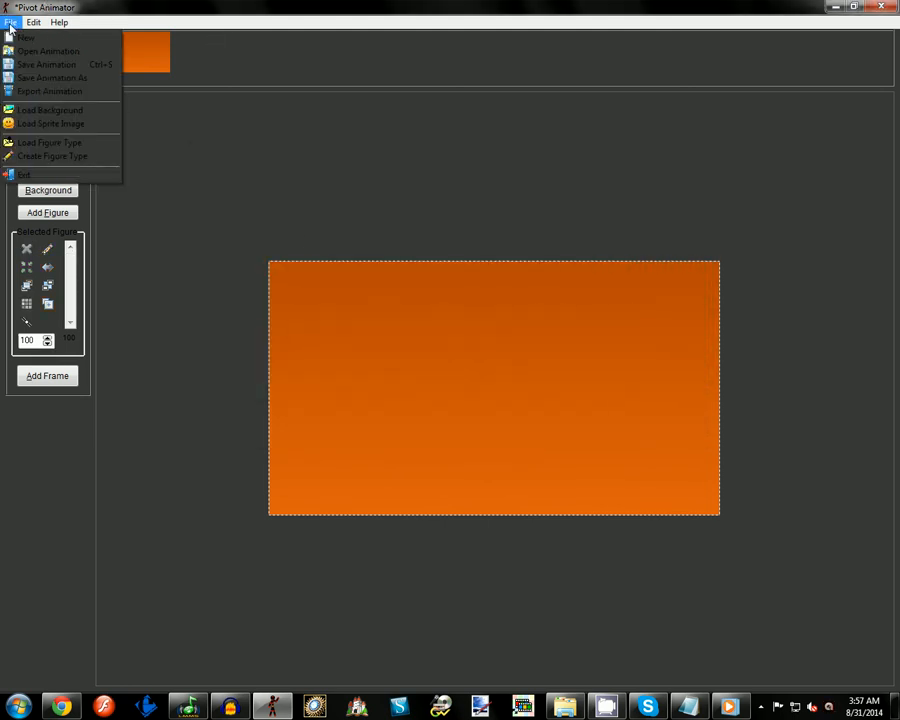
left_click(52, 156)
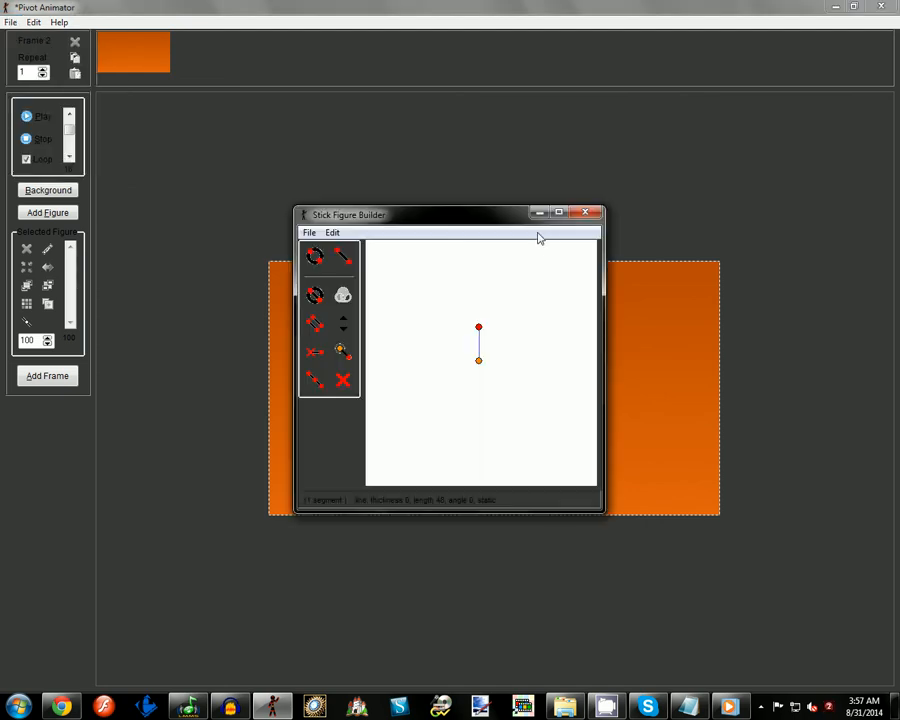
left_click(560, 212)
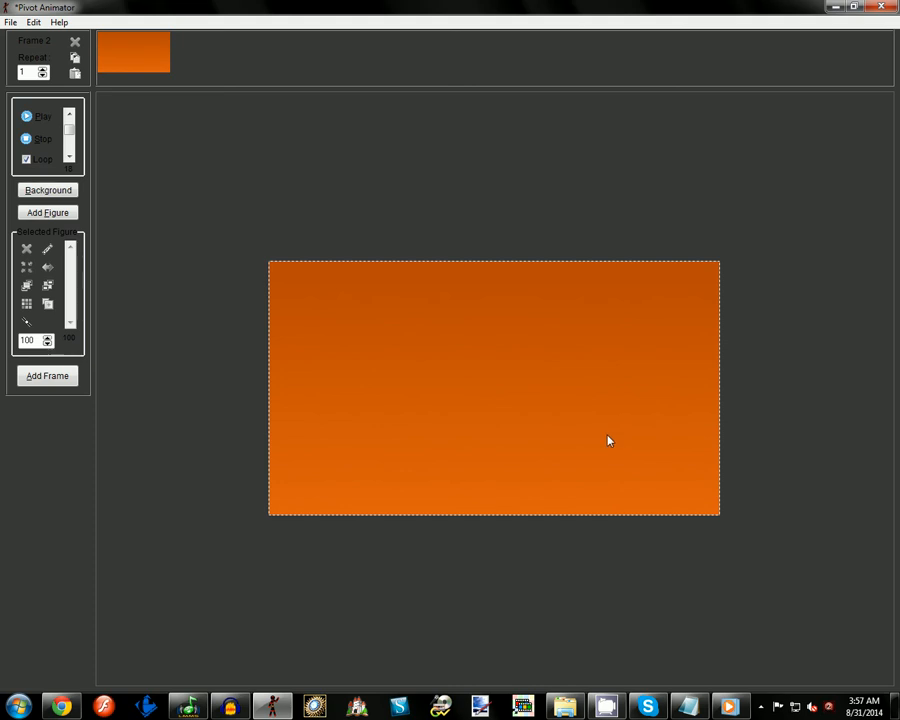
mouse_move(588, 410)
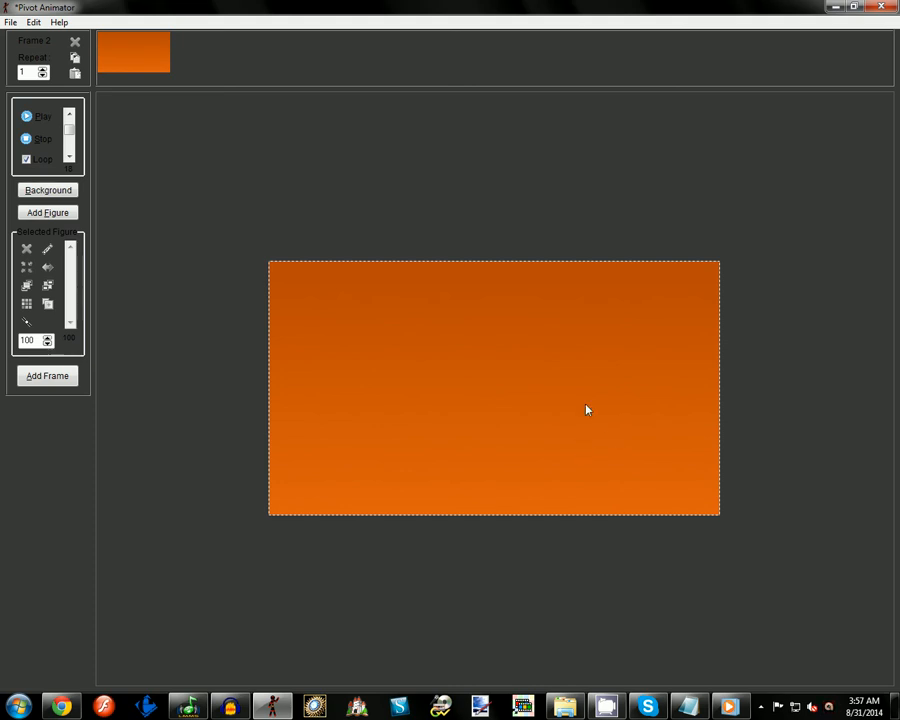
- Browse the Edit menu and bring up the figure selection window with two figure types
left_click(34, 22)
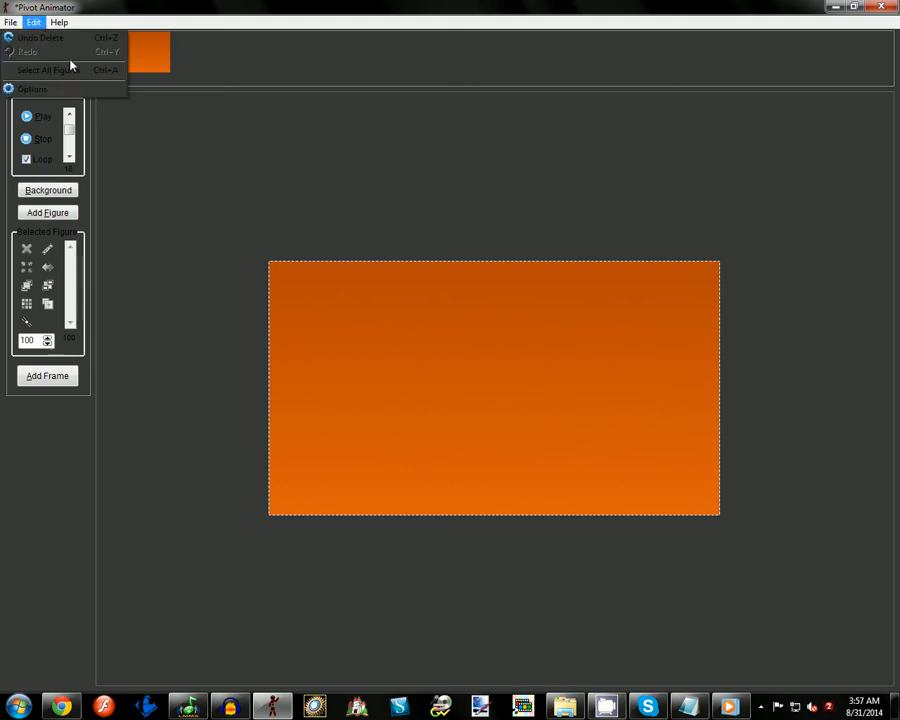
mouse_move(40, 38)
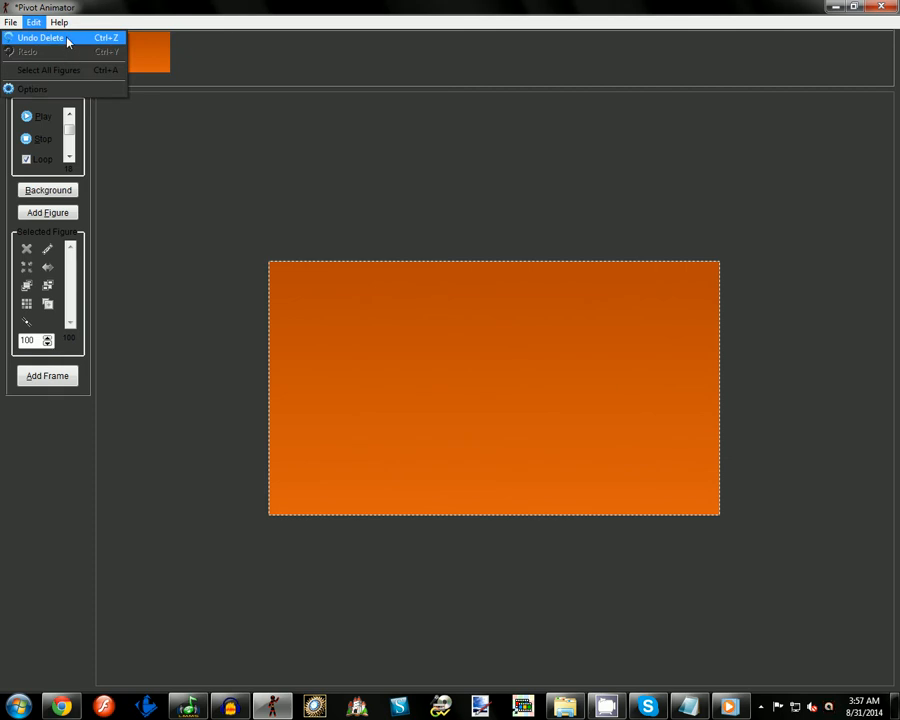
mouse_move(140, 44)
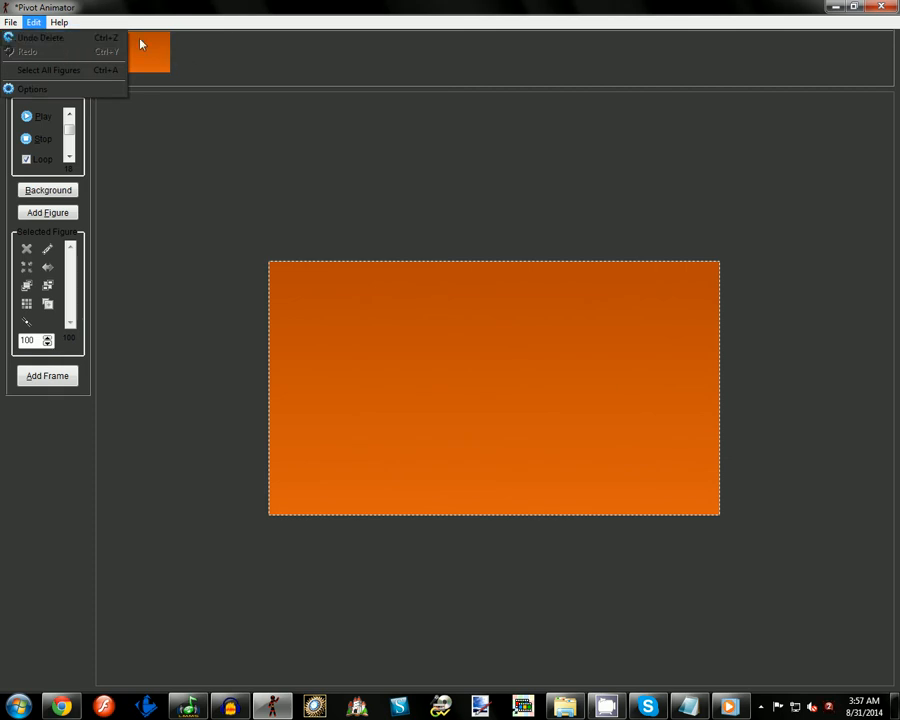
mouse_move(208, 148)
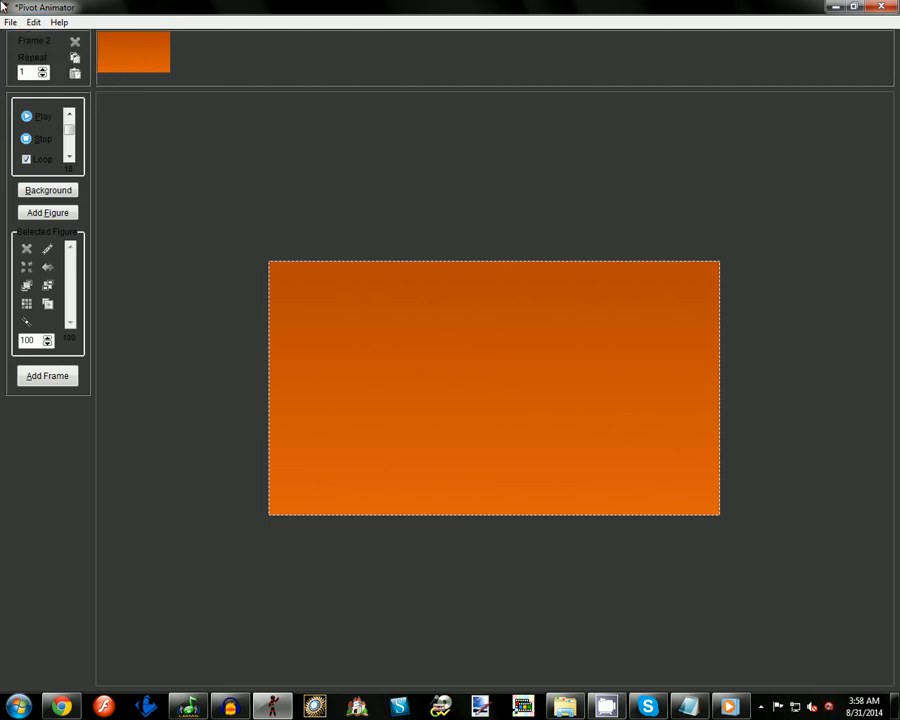
left_click(32, 22)
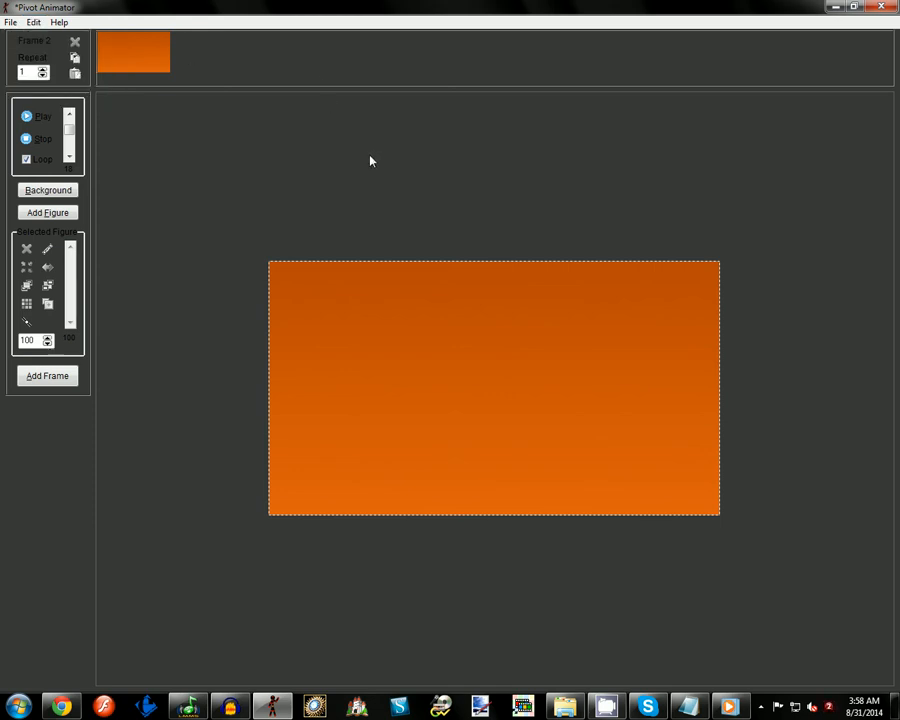
left_click(34, 22)
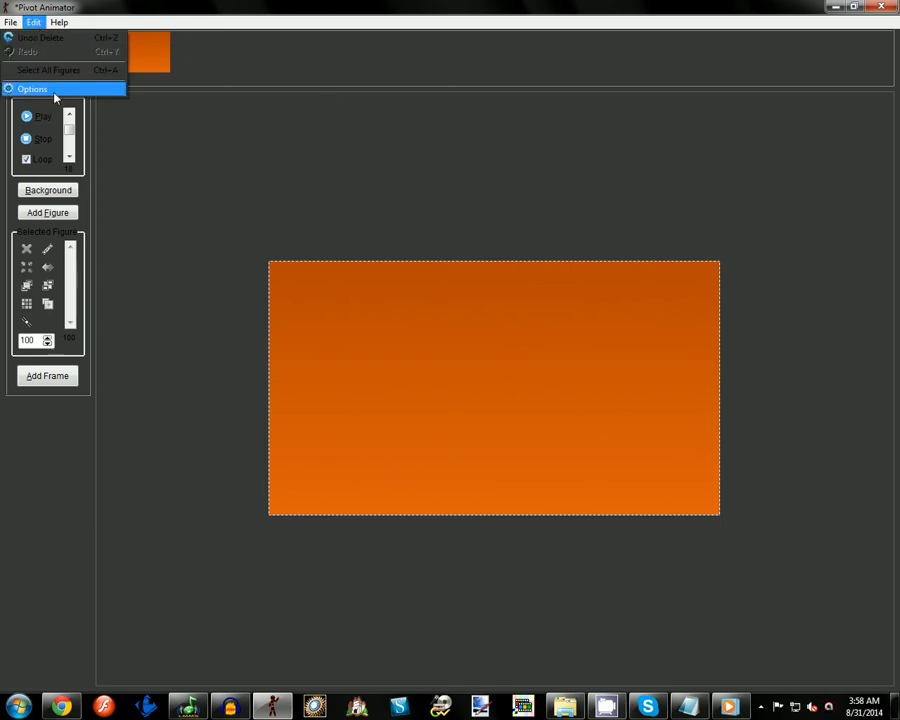
left_click(32, 88)
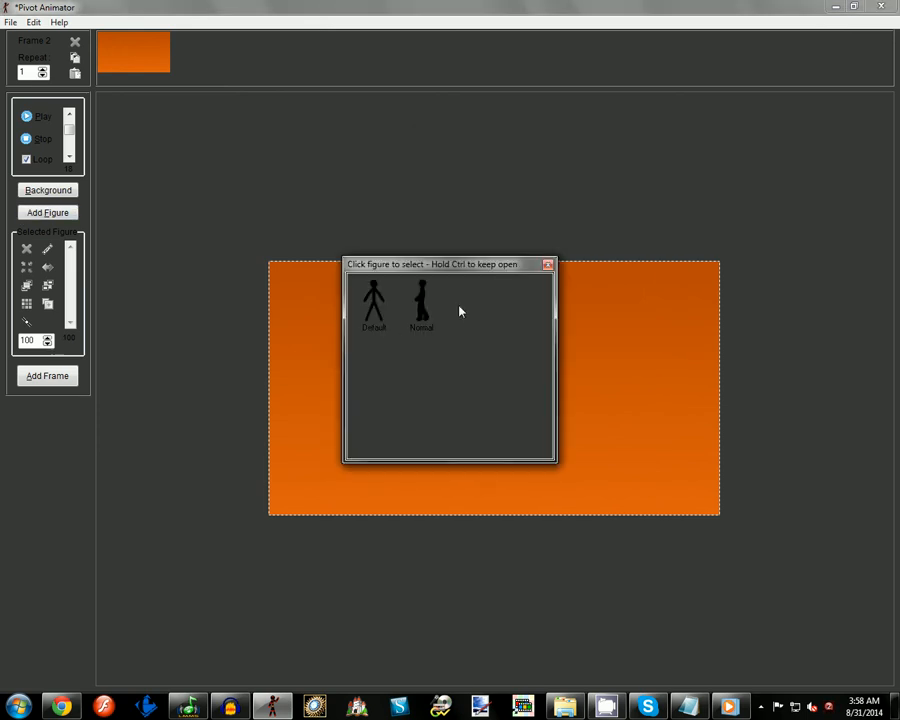
- Add the thick black figure, bend its leg into a pose and step through the timeline frames
left_click(420, 304)
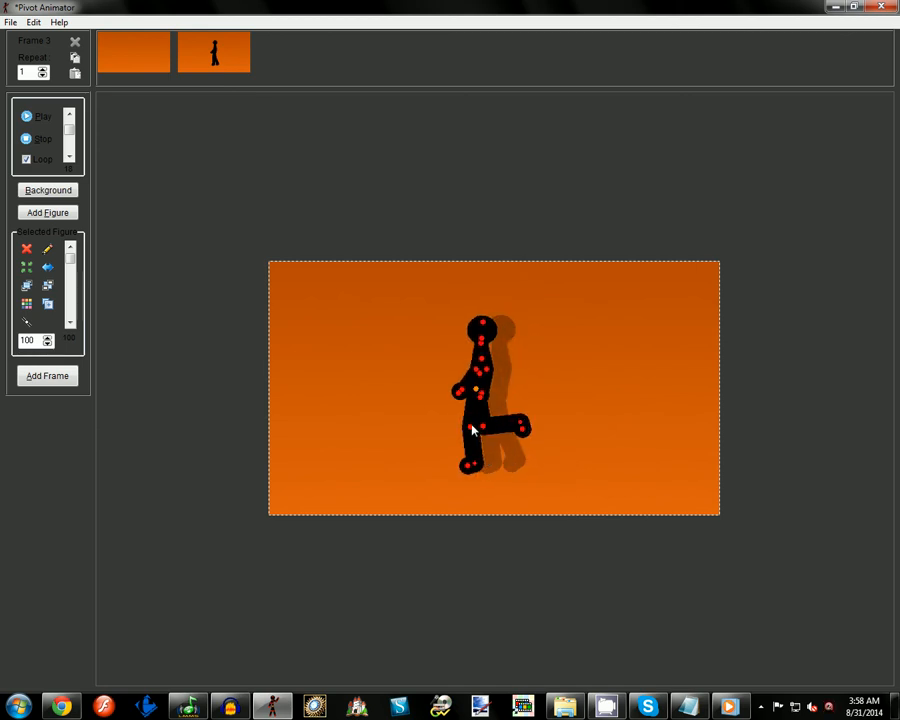
left_click_drag(480, 430, 452, 464)
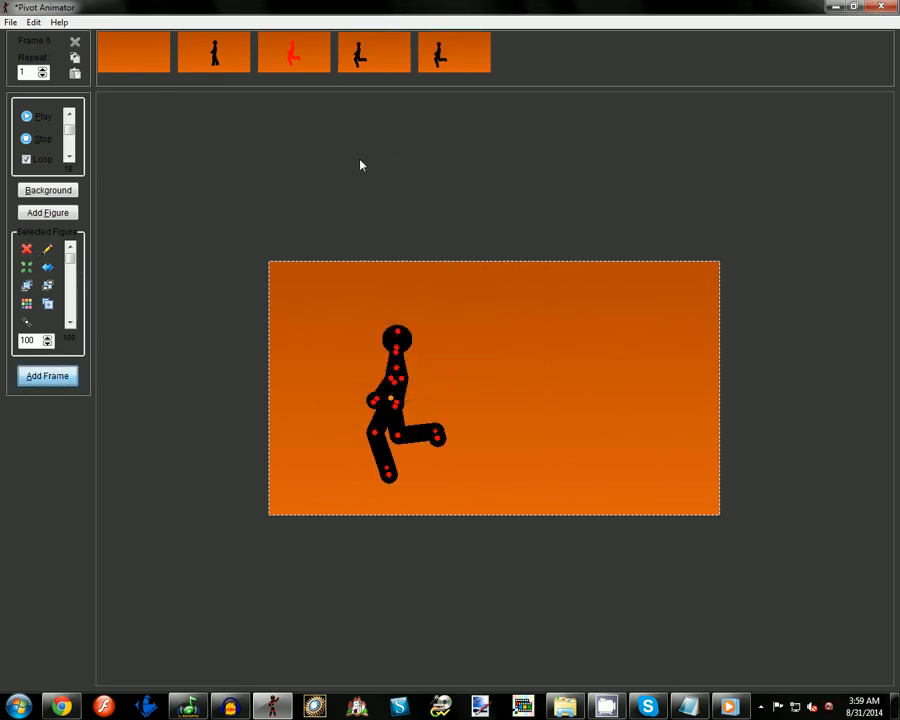
left_click(374, 52)
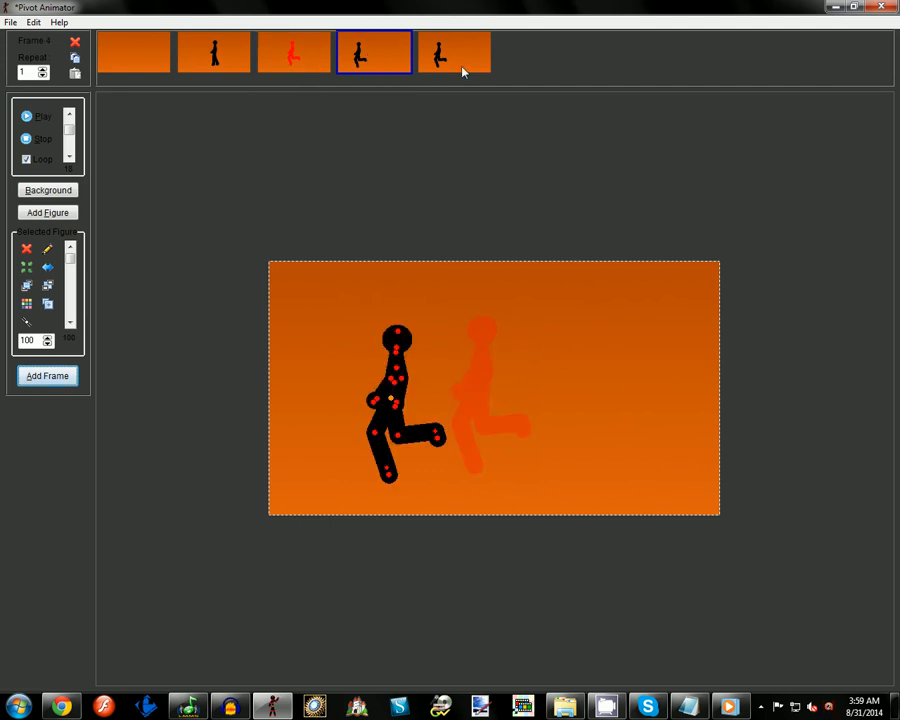
left_click(294, 52)
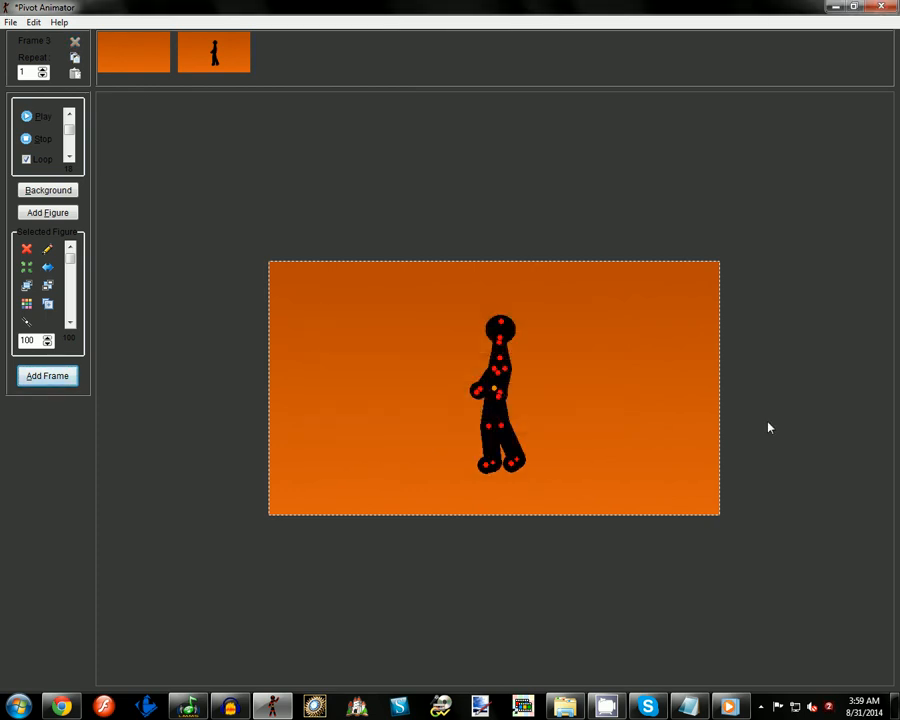
- Browse the Help and Edit menus, then start a new animation leaving the orange stage empty
left_click(60, 22)
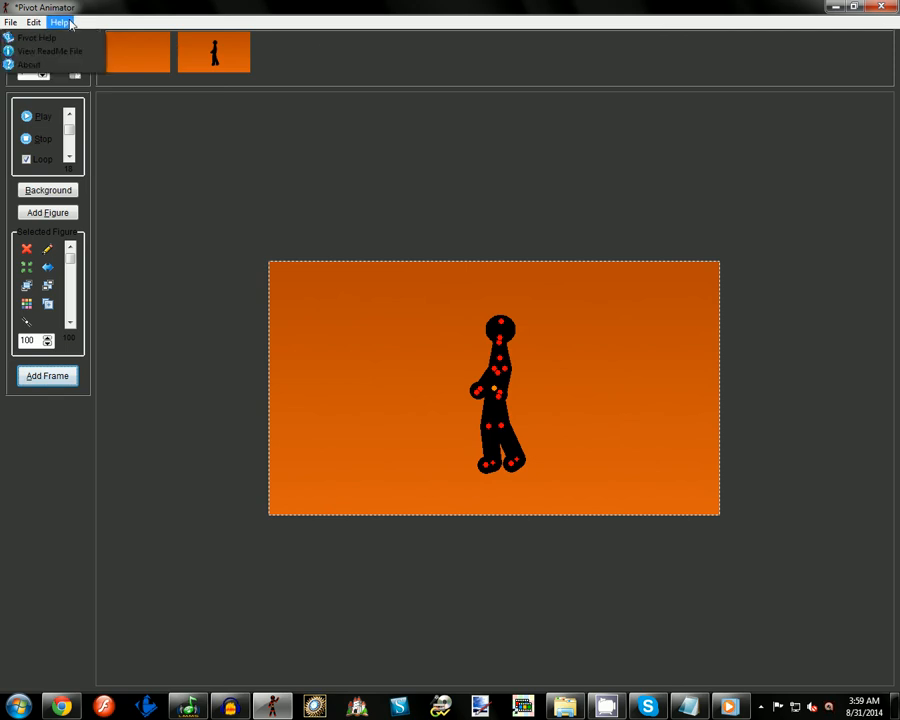
left_click(34, 22)
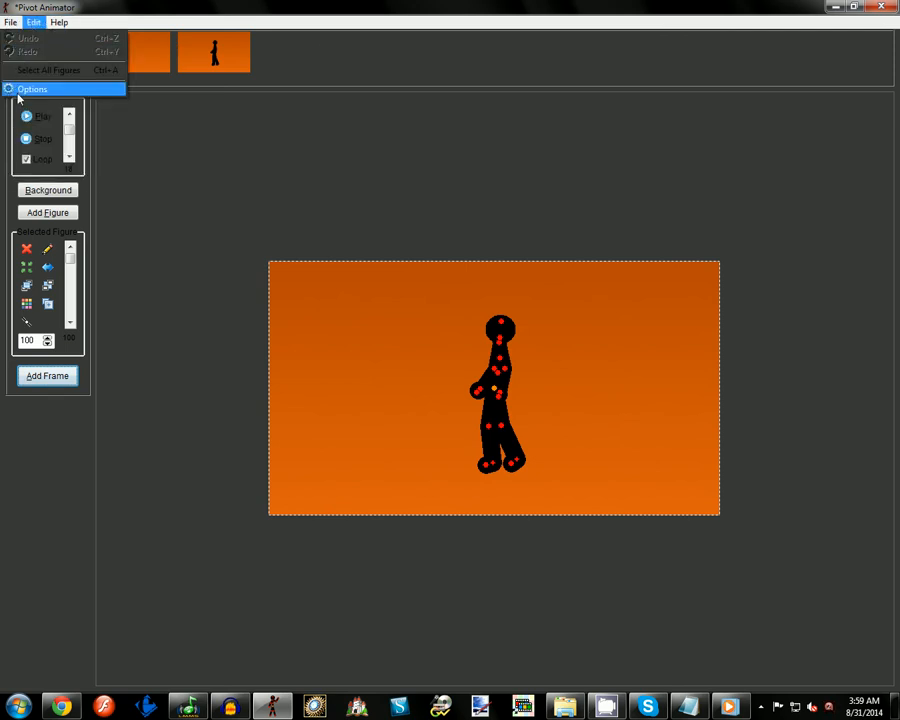
left_click(58, 22)
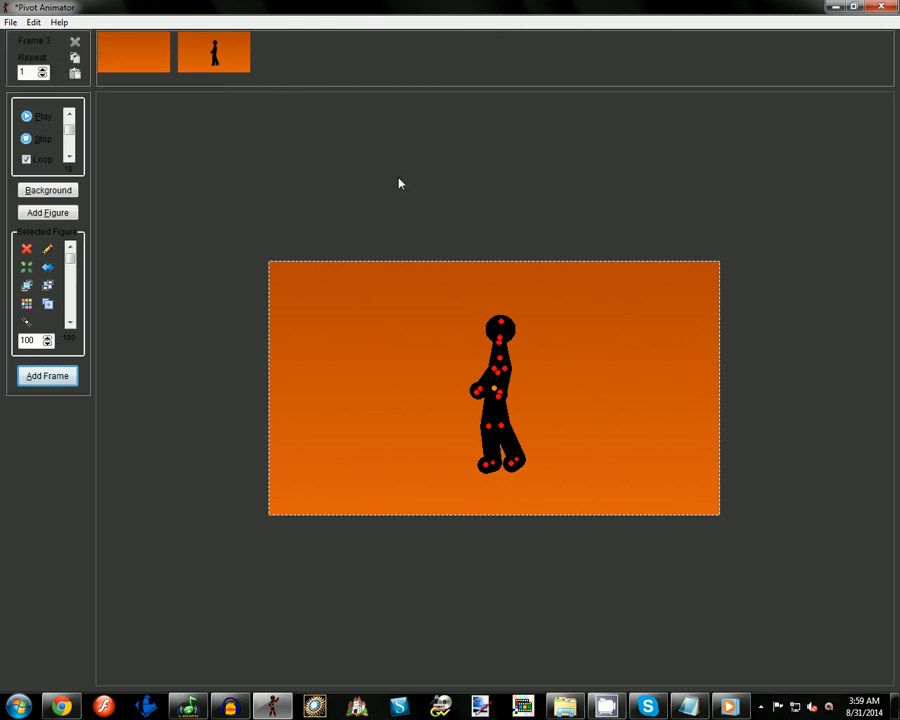
mouse_move(224, 132)
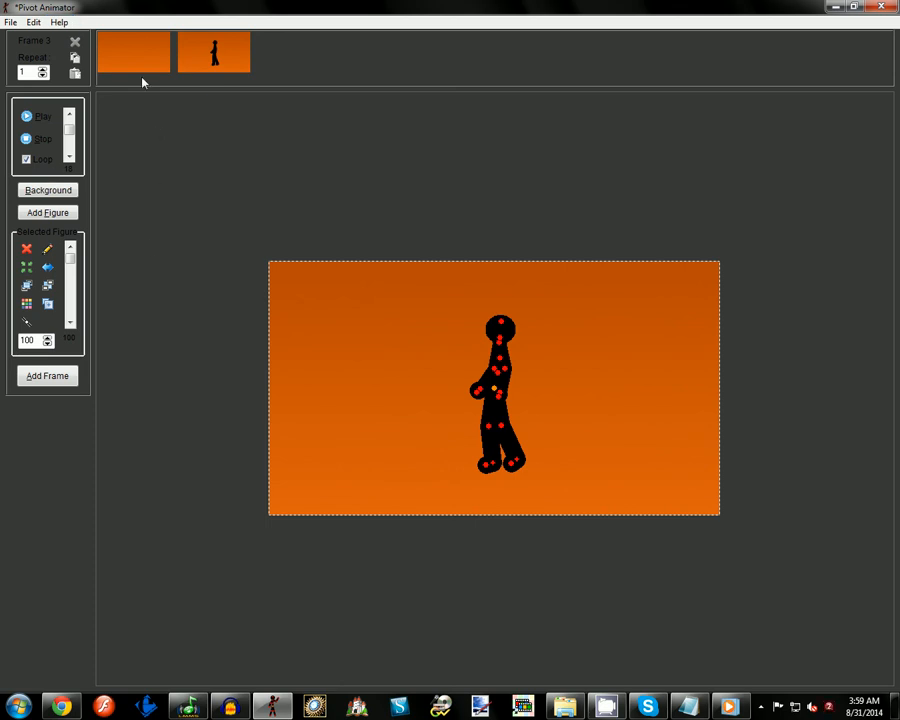
left_click(132, 52)
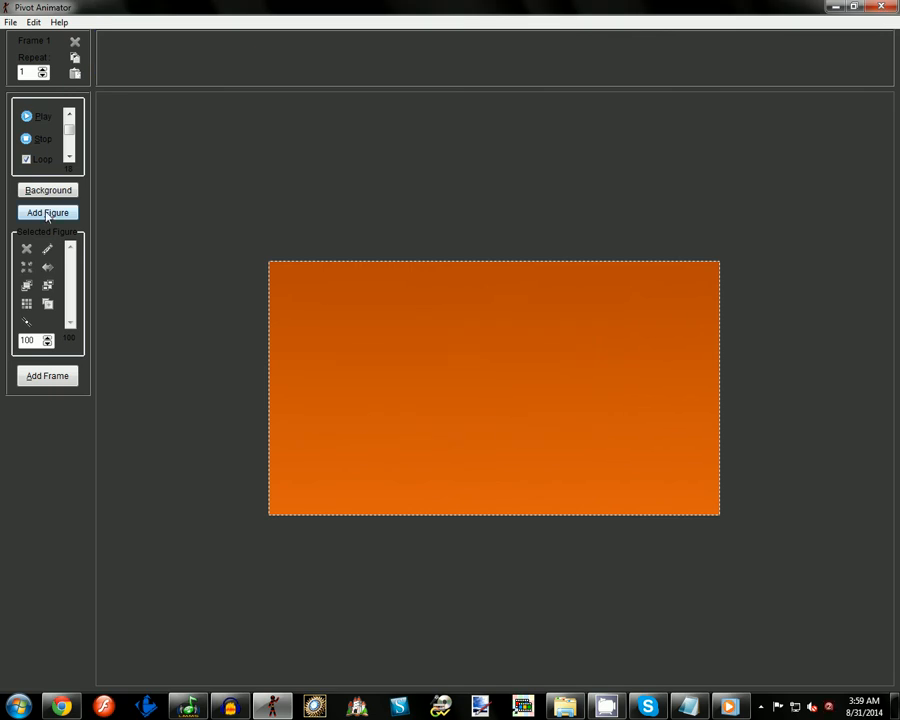
left_click(48, 212)
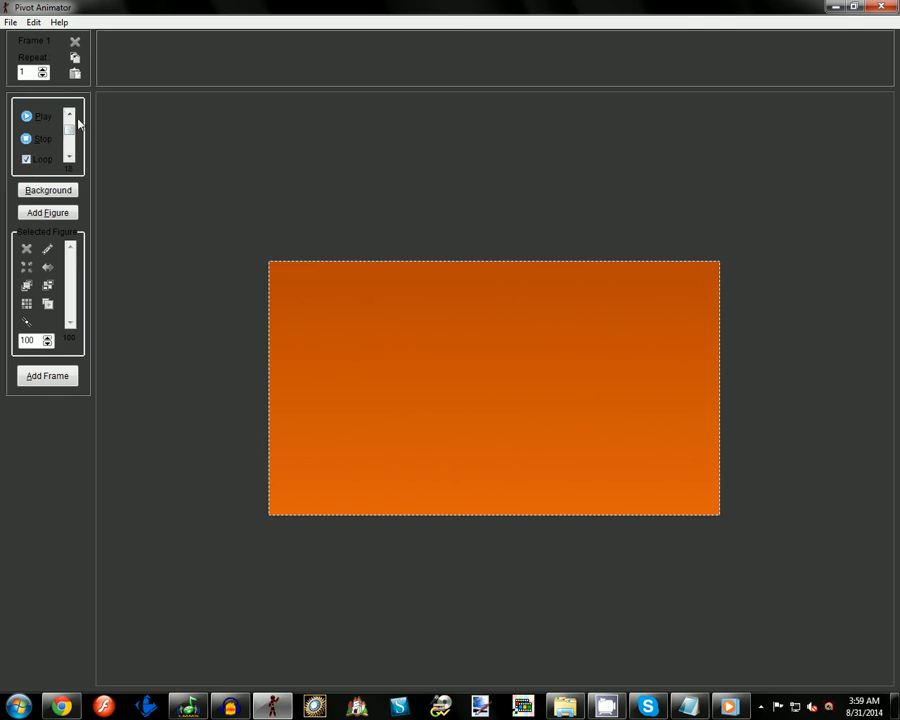
mouse_move(236, 212)
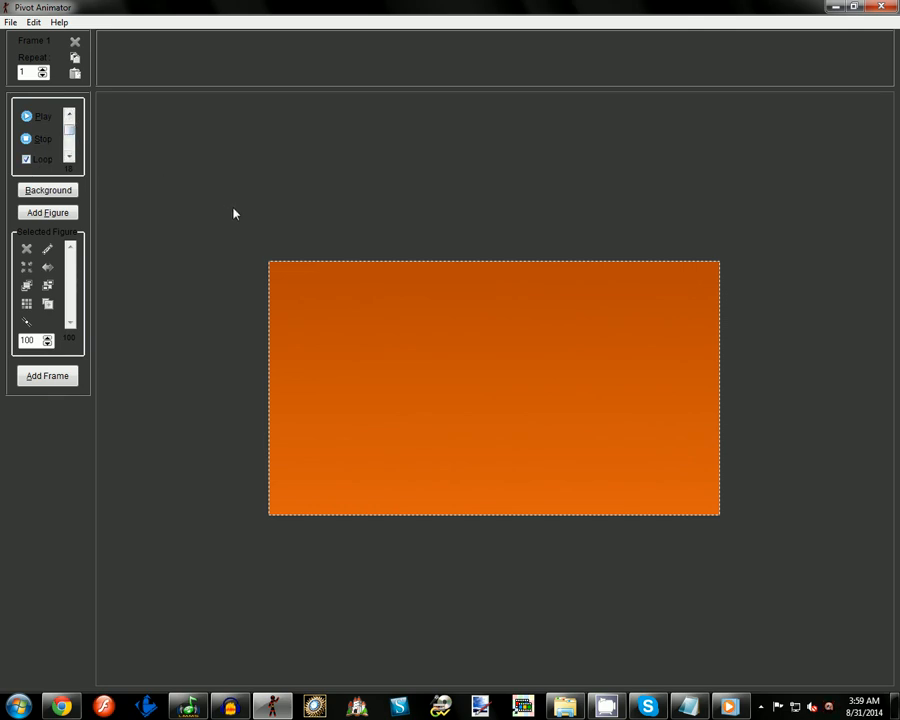
mouse_move(256, 272)
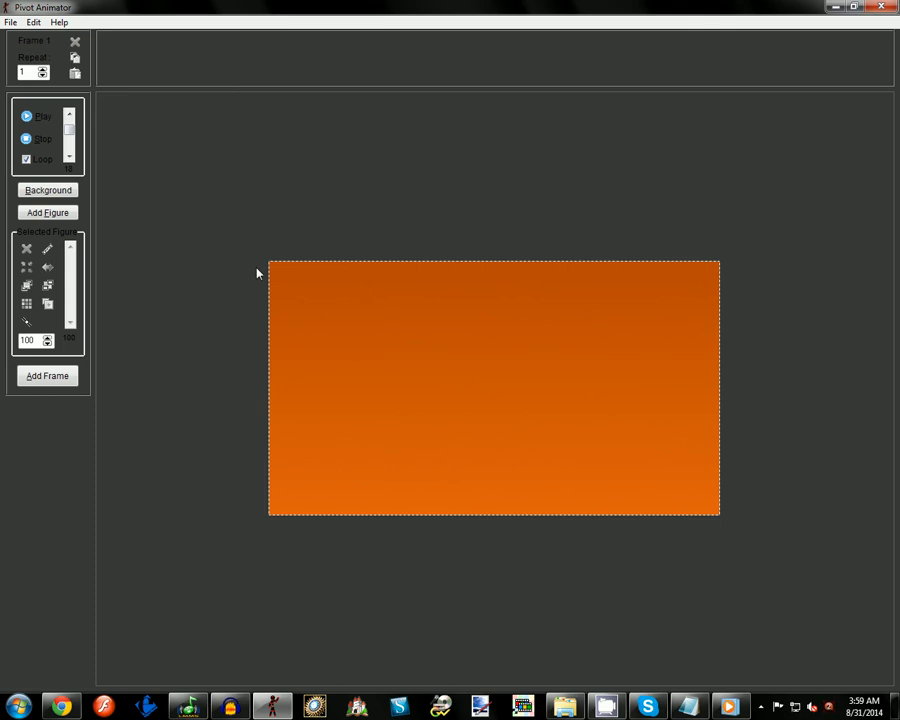
mouse_move(268, 292)
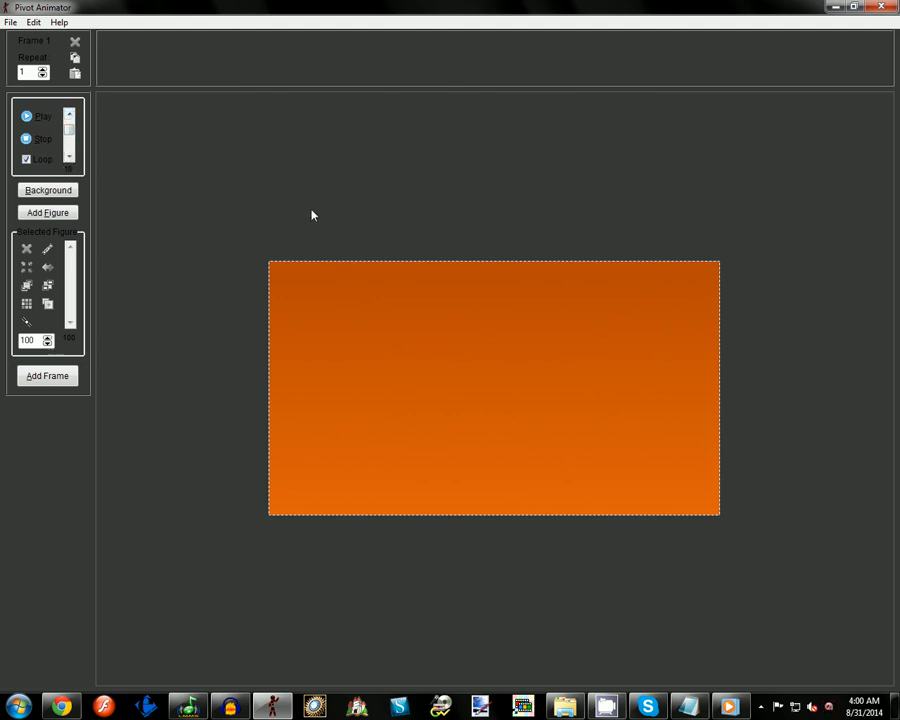
mouse_move(374, 264)
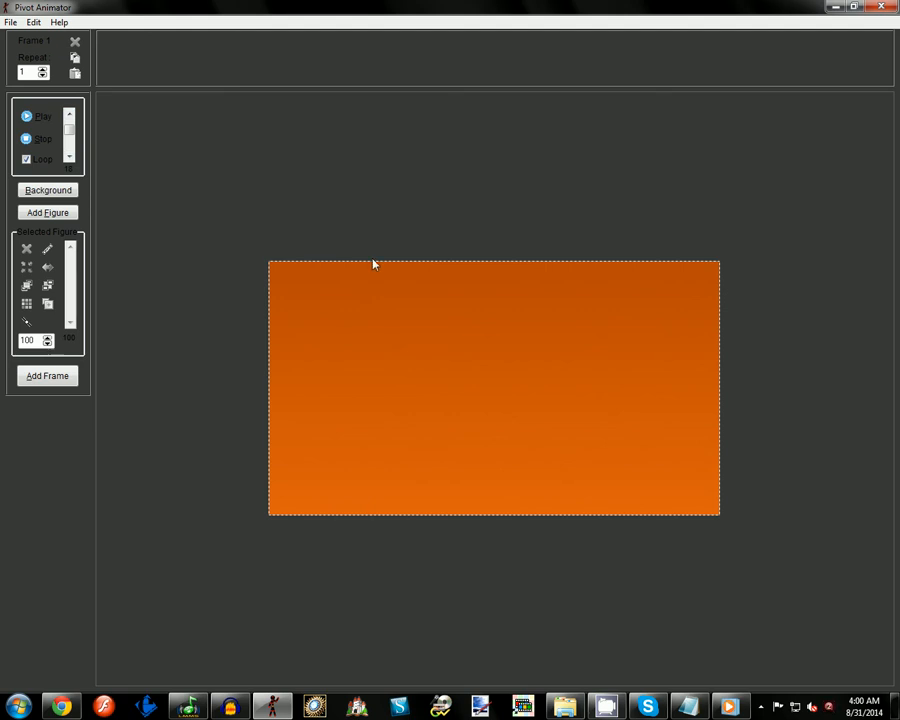
mouse_move(376, 270)
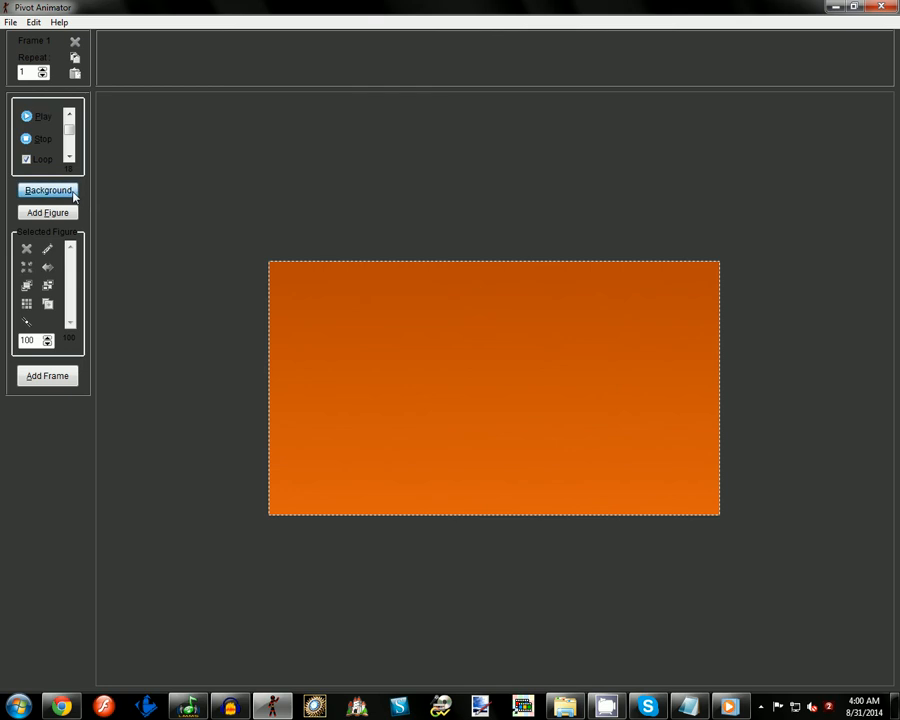
left_click(48, 190)
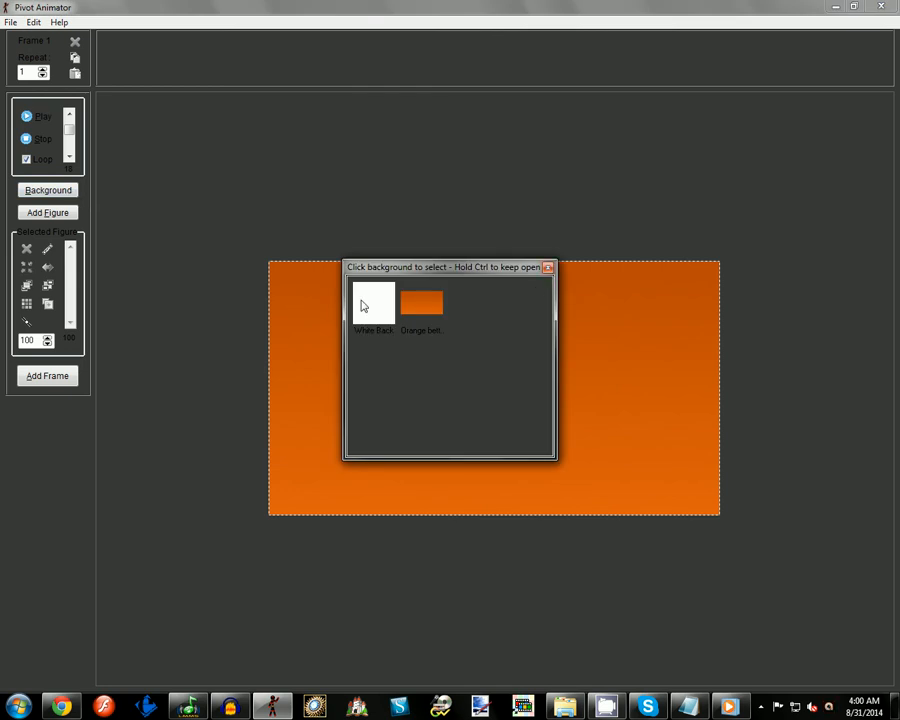
mouse_move(532, 304)
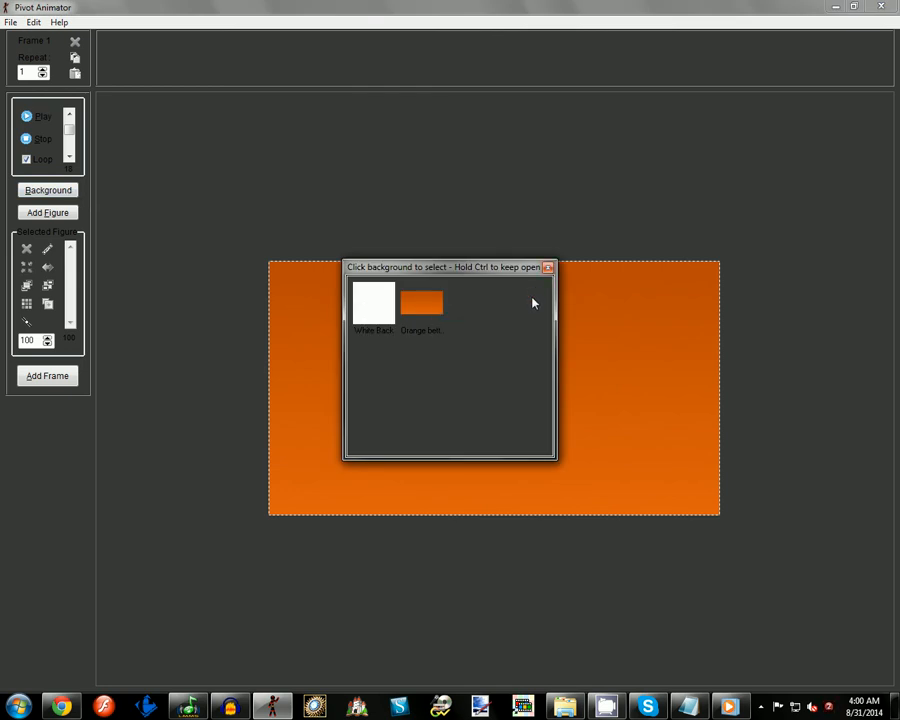
left_click(420, 304)
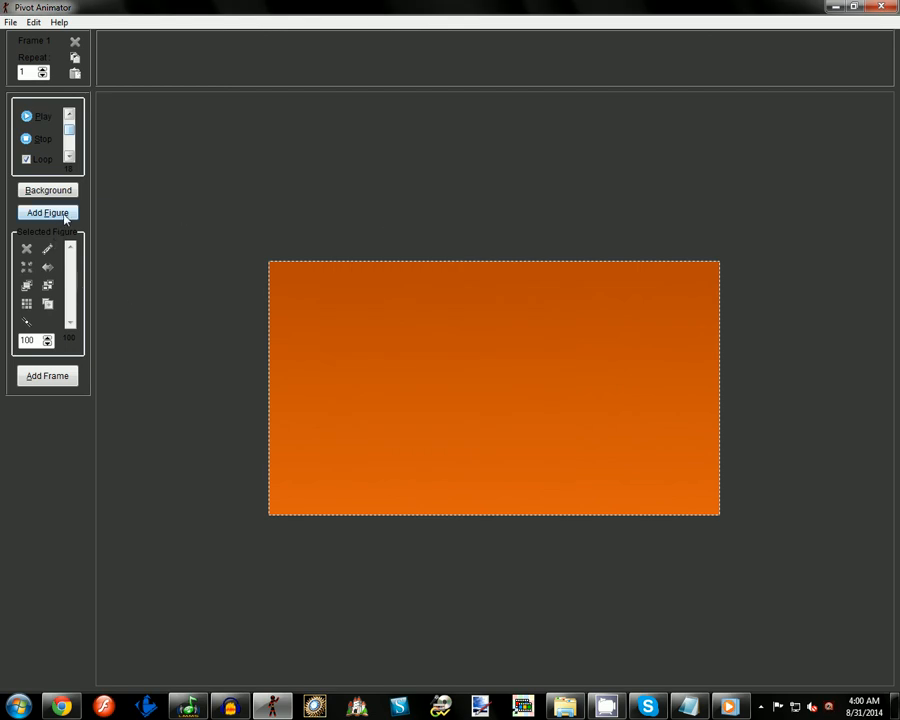
left_click(48, 212)
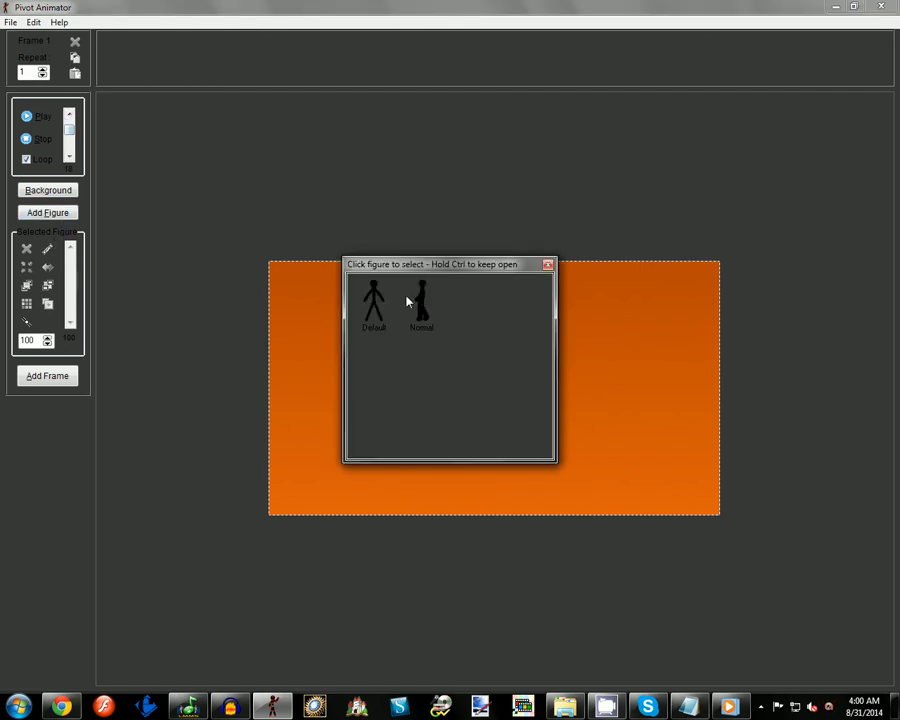
mouse_move(436, 348)
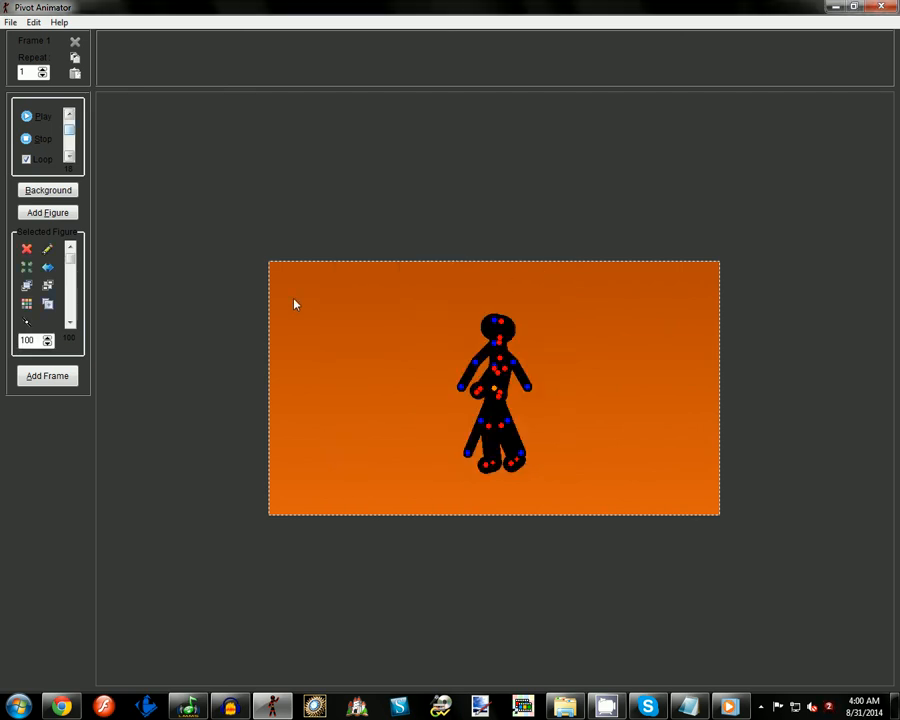
left_click(26, 248)
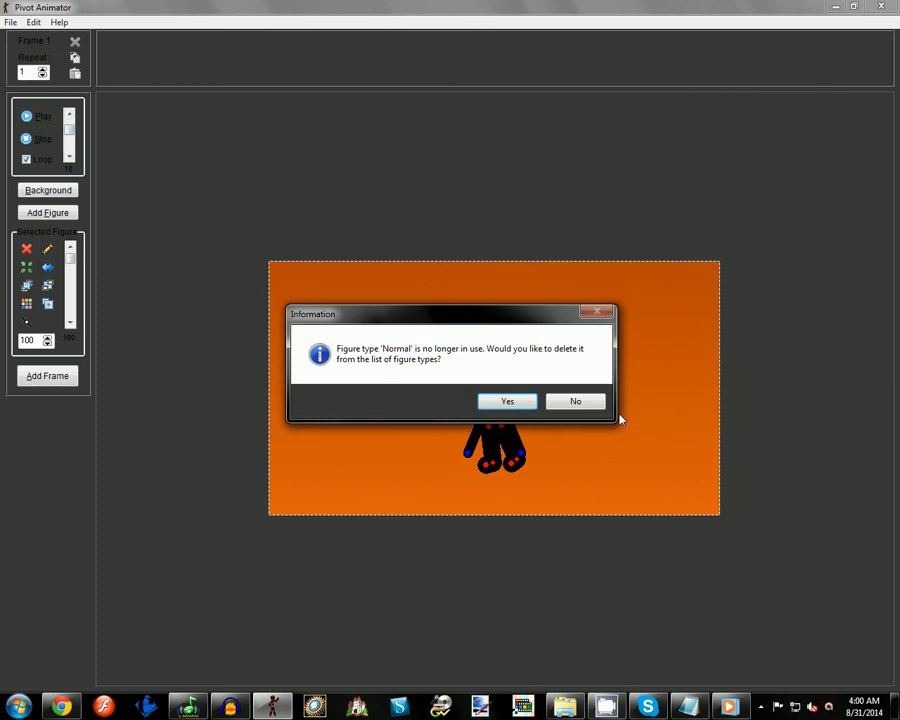
left_click(506, 400)
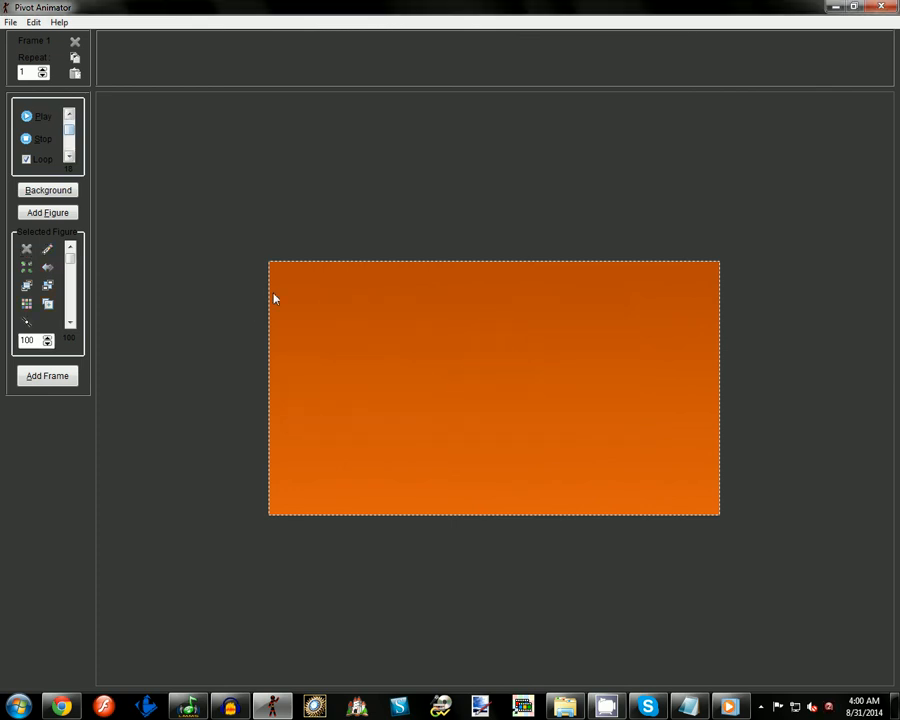
left_click(48, 212)
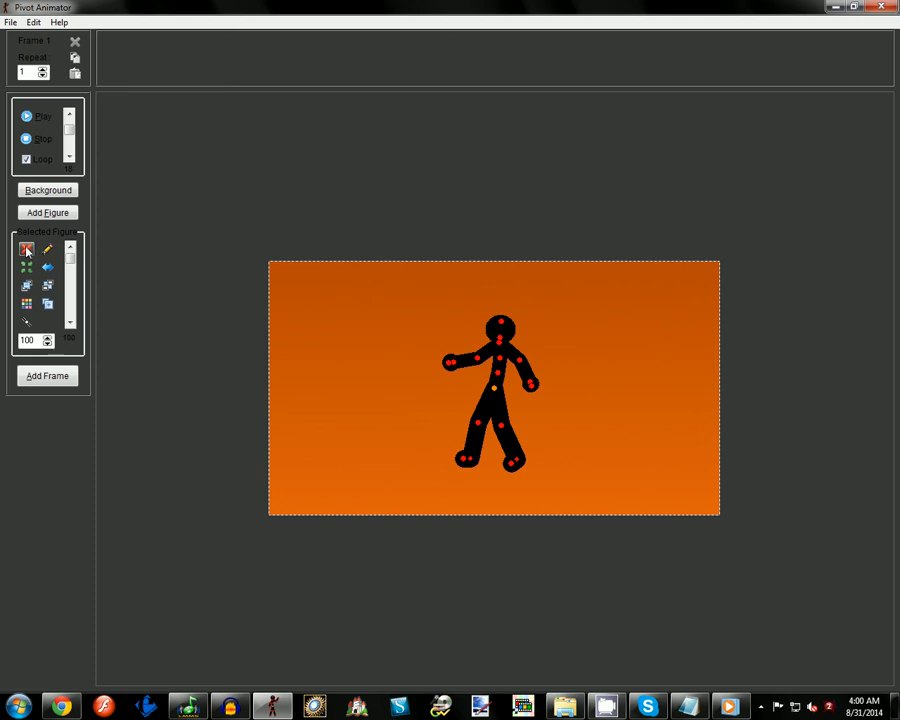
- Delete the old figure and add a plain Normal-type stick figure to the stage
left_click(26, 248)
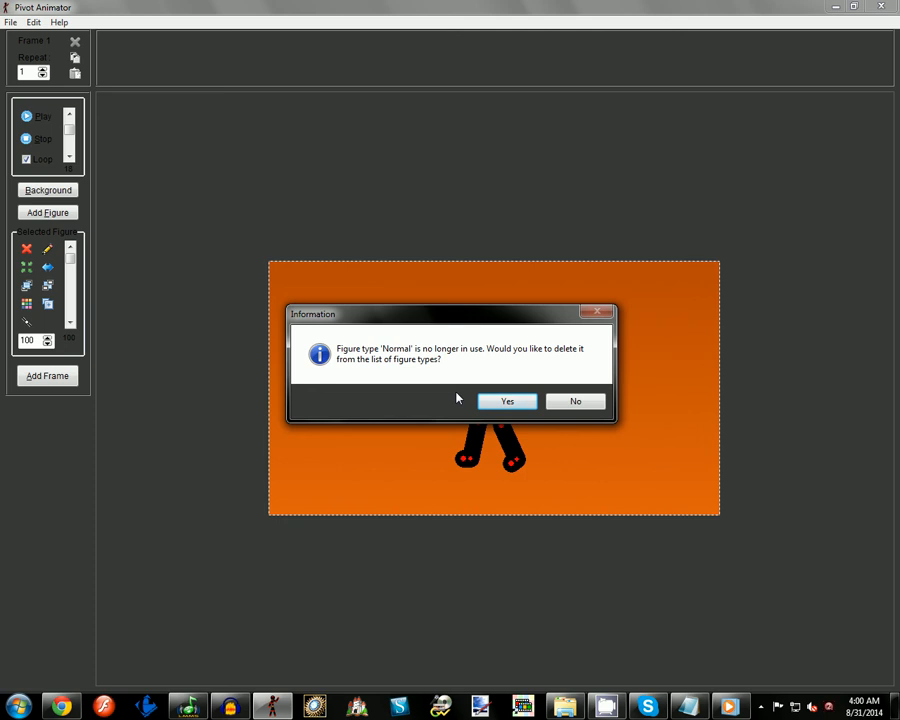
mouse_move(732, 32)
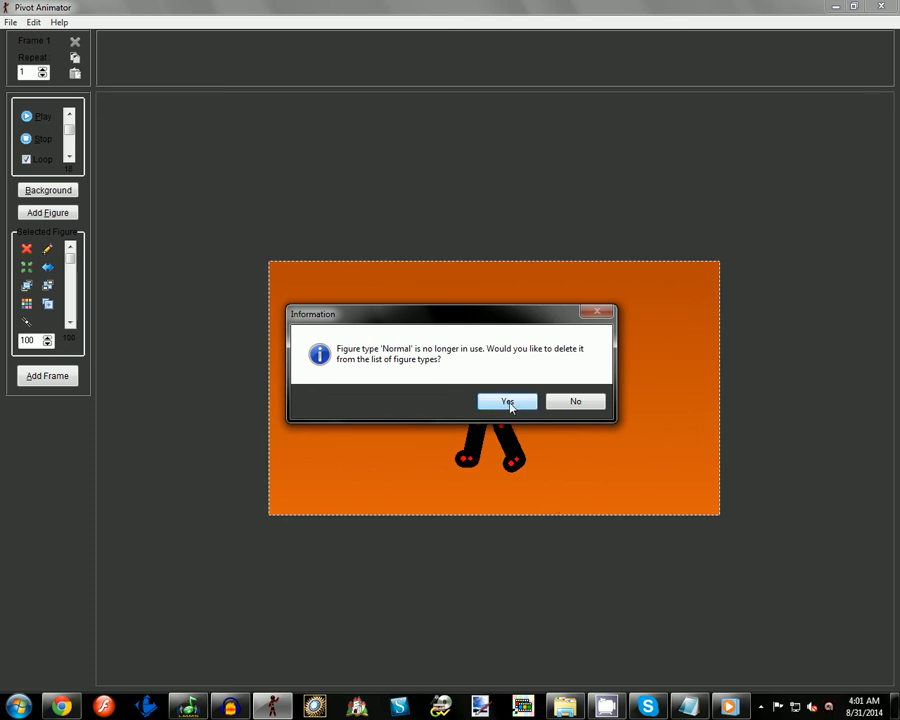
mouse_move(576, 400)
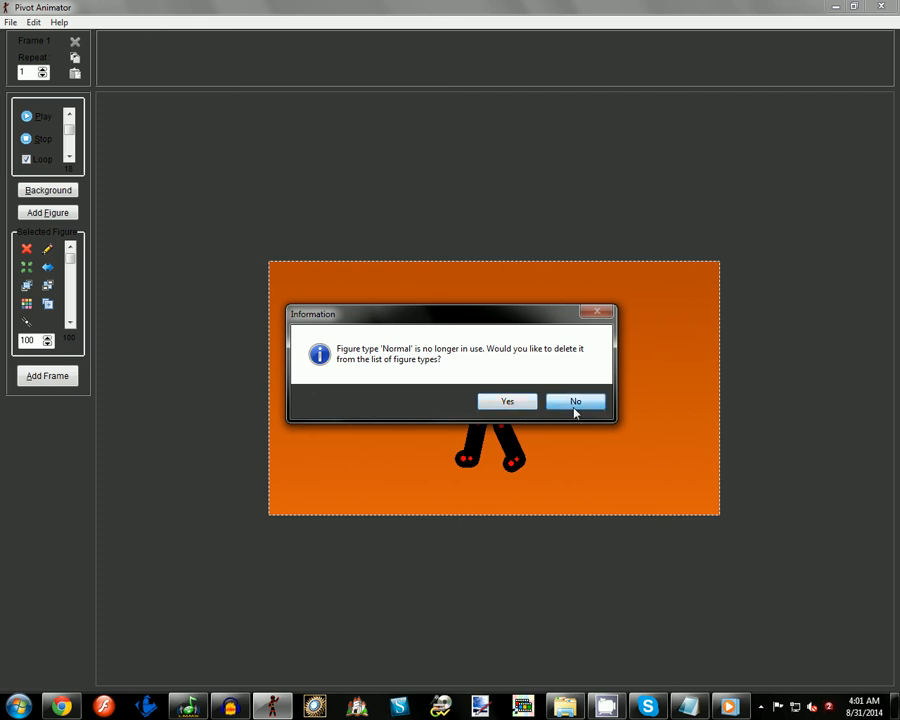
left_click(576, 400)
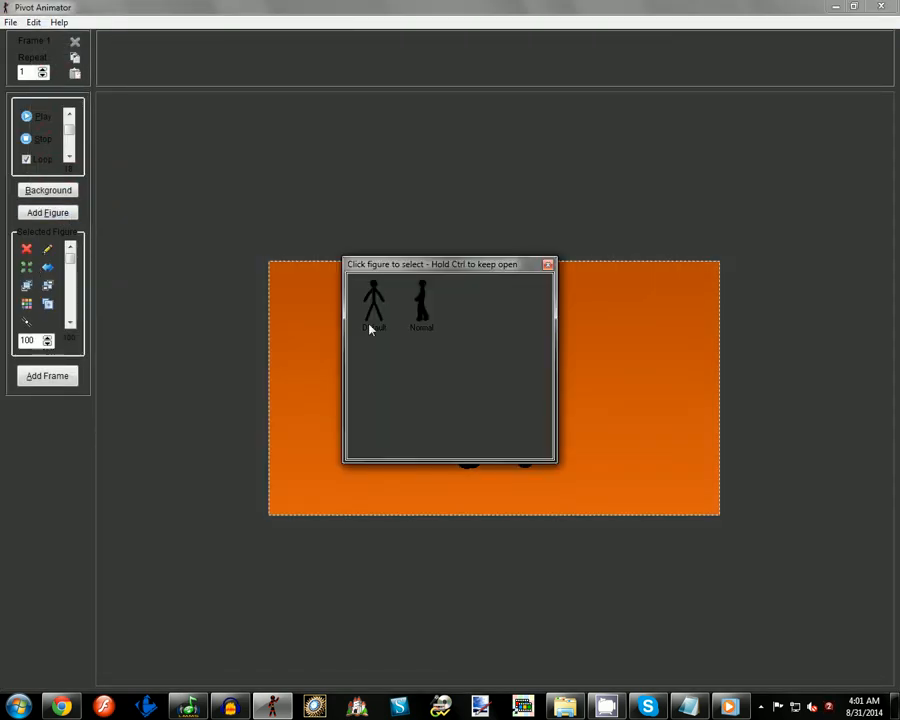
left_click(372, 304)
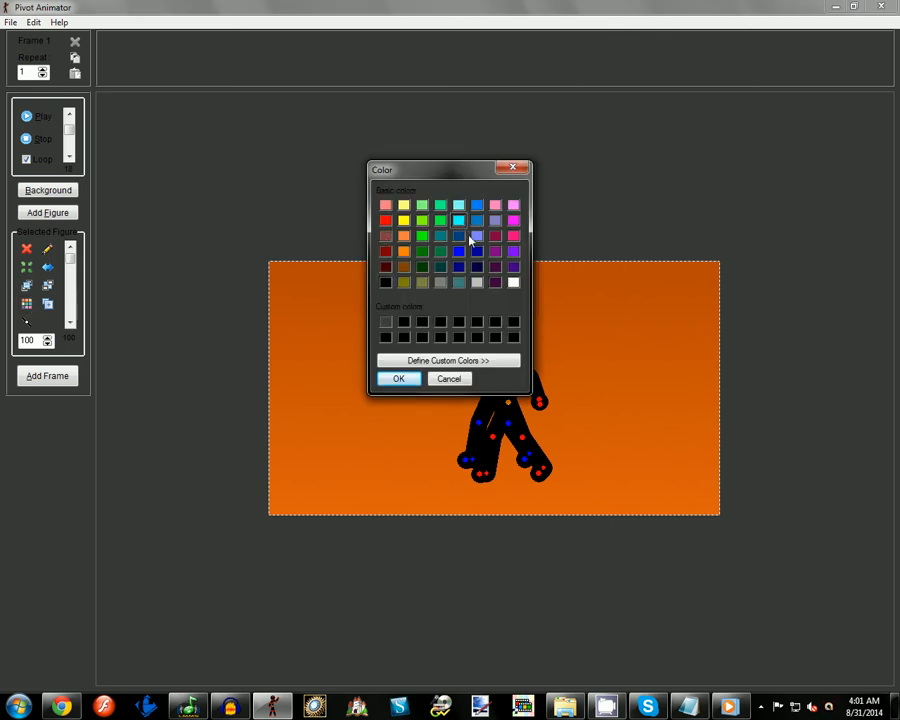
- Colour the figure blue, duplicate it, and recolour the copy red
left_click(398, 378)
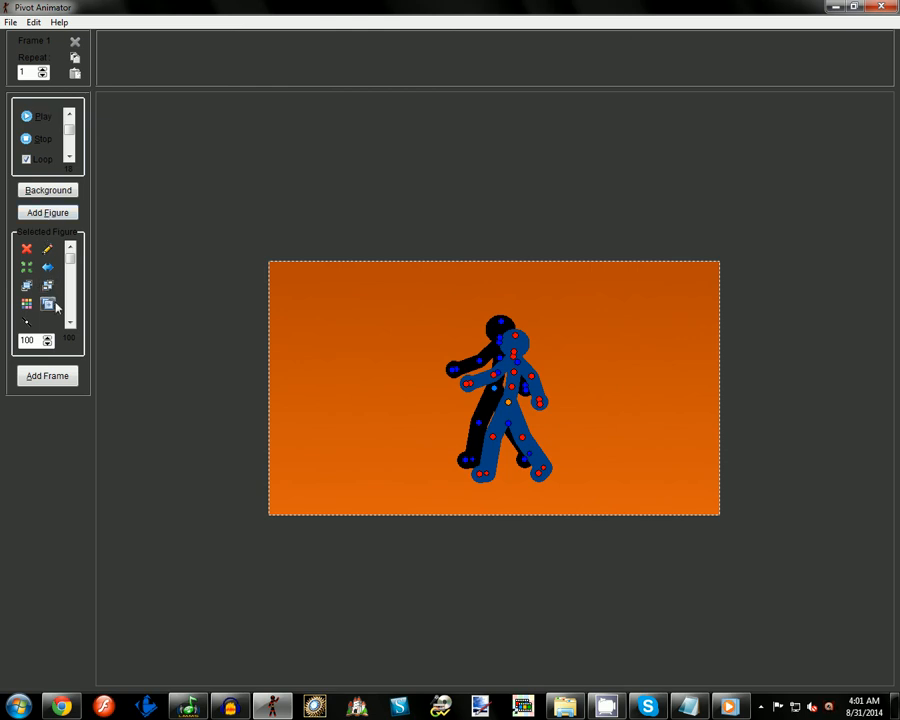
left_click(26, 306)
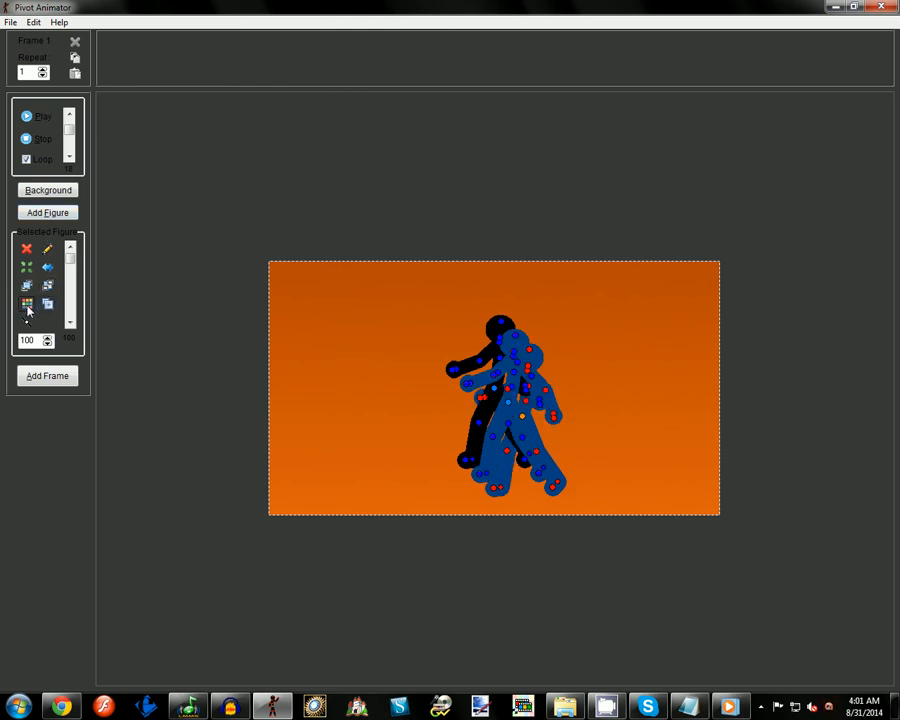
left_click(26, 304)
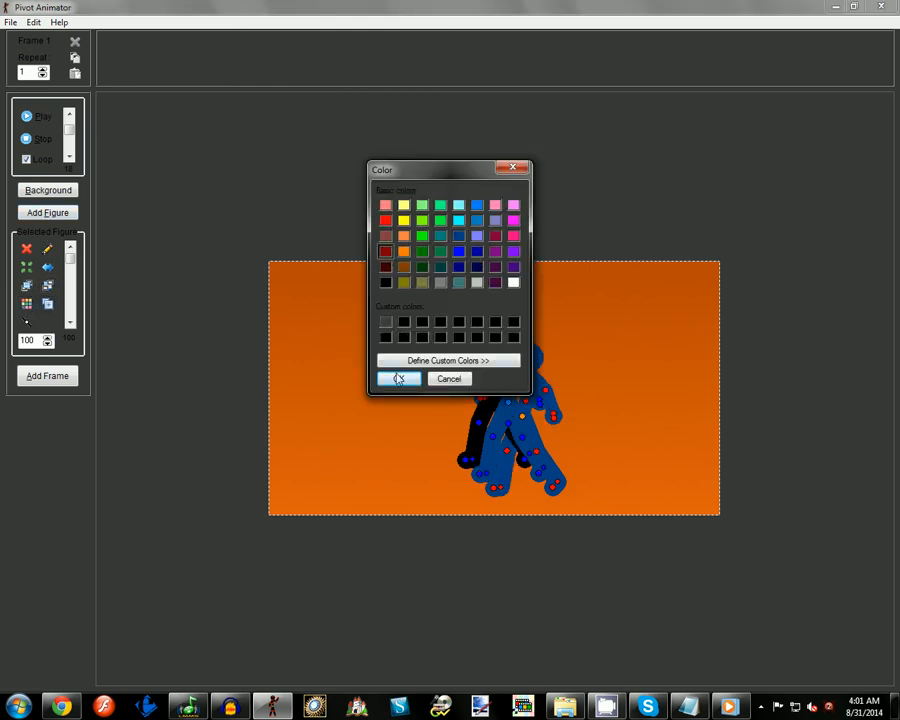
left_click(398, 378)
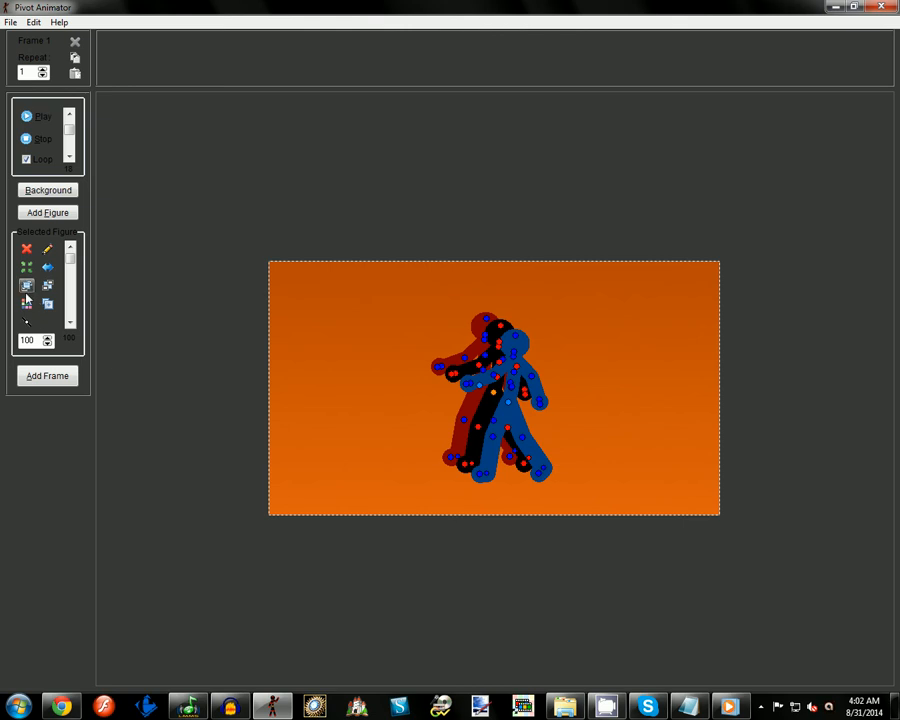
left_click(28, 284)
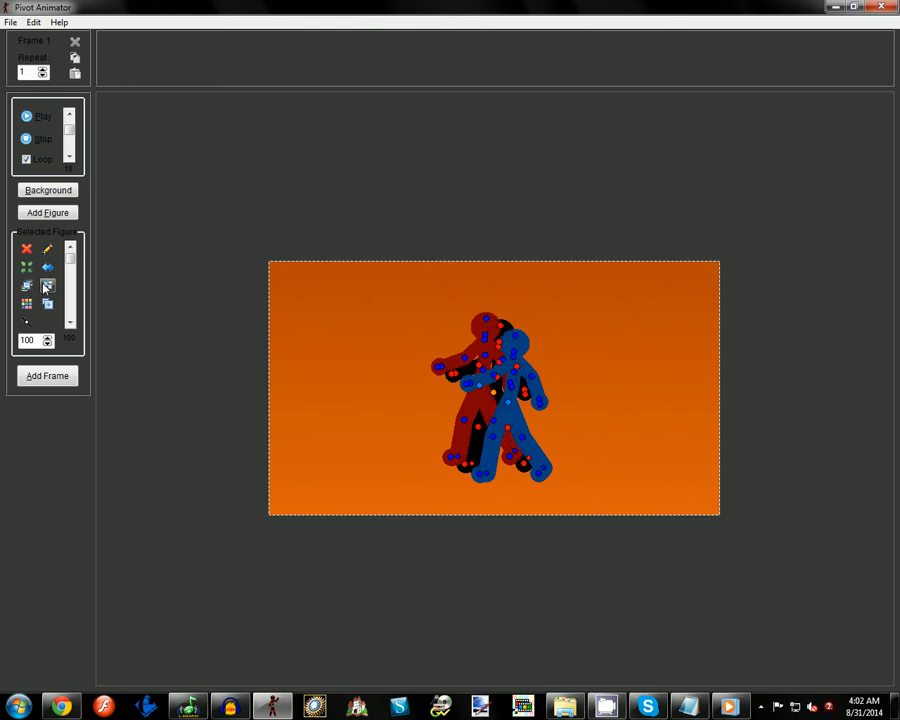
mouse_move(56, 286)
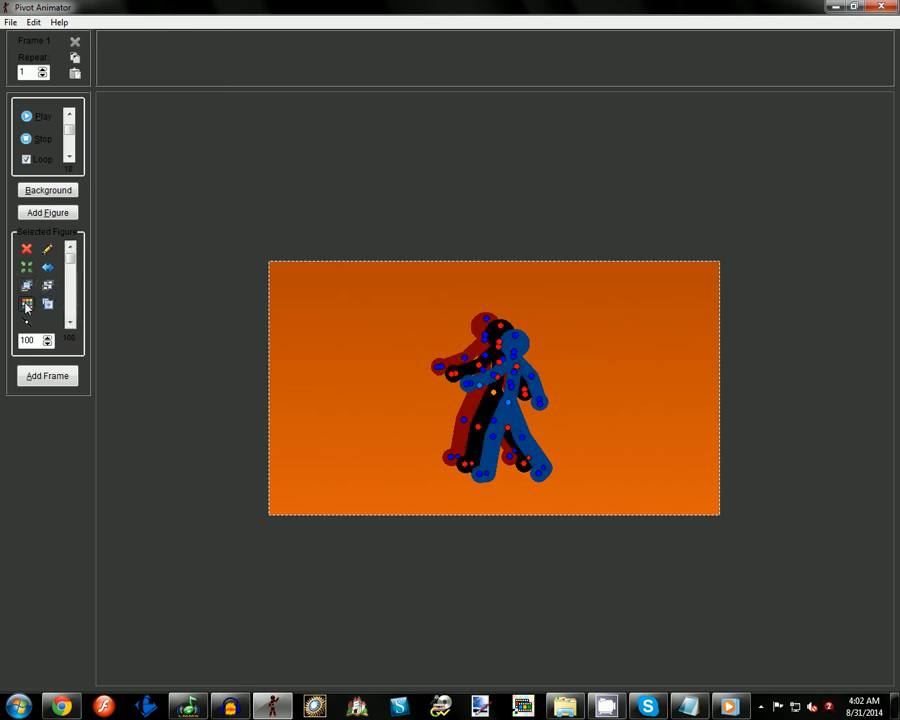
left_click(26, 304)
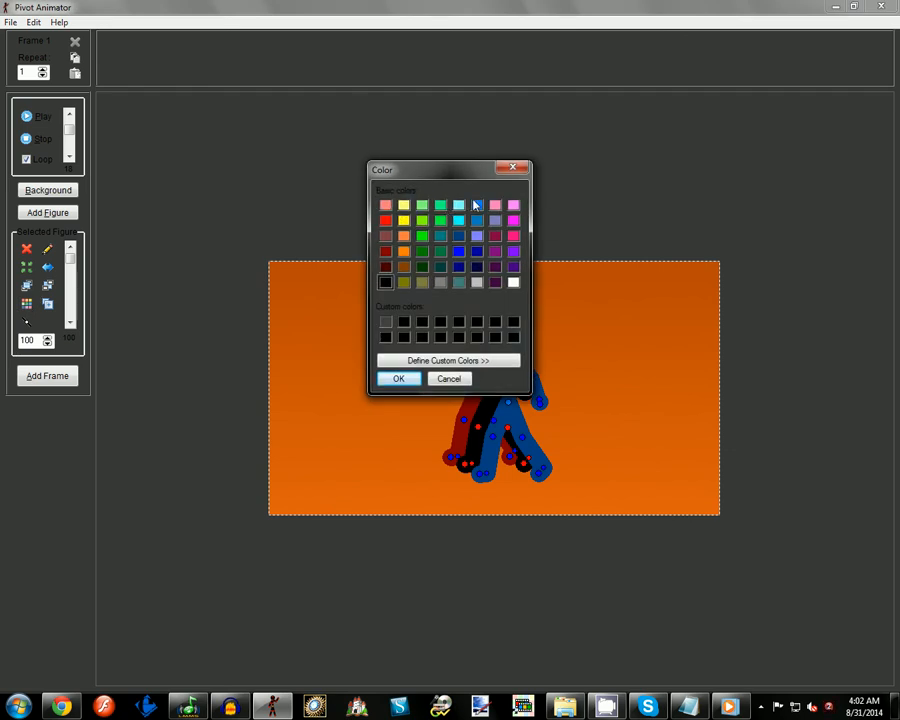
left_click(446, 360)
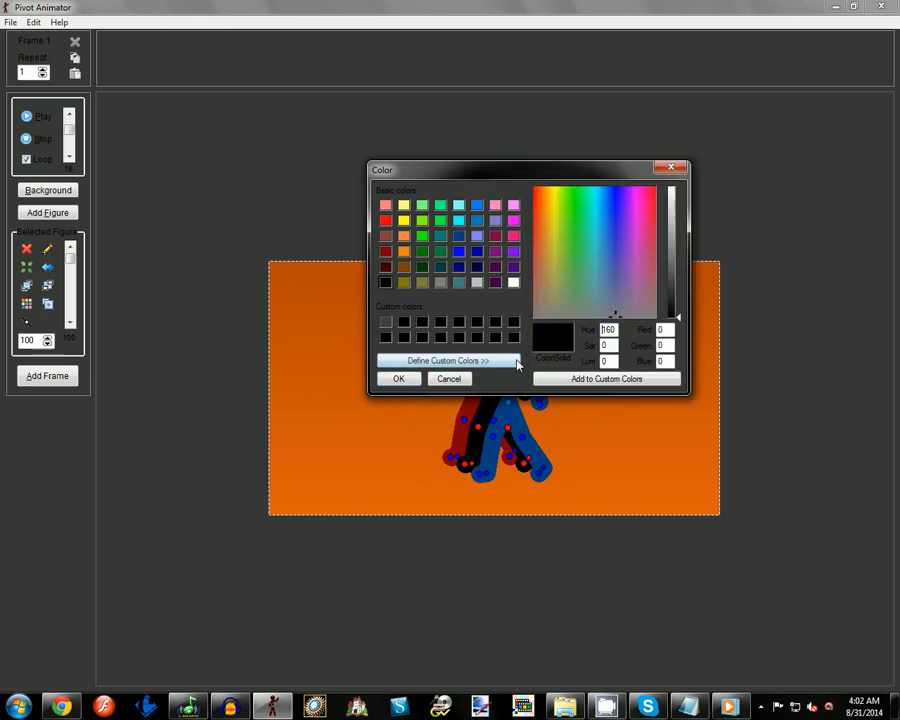
left_click(596, 216)
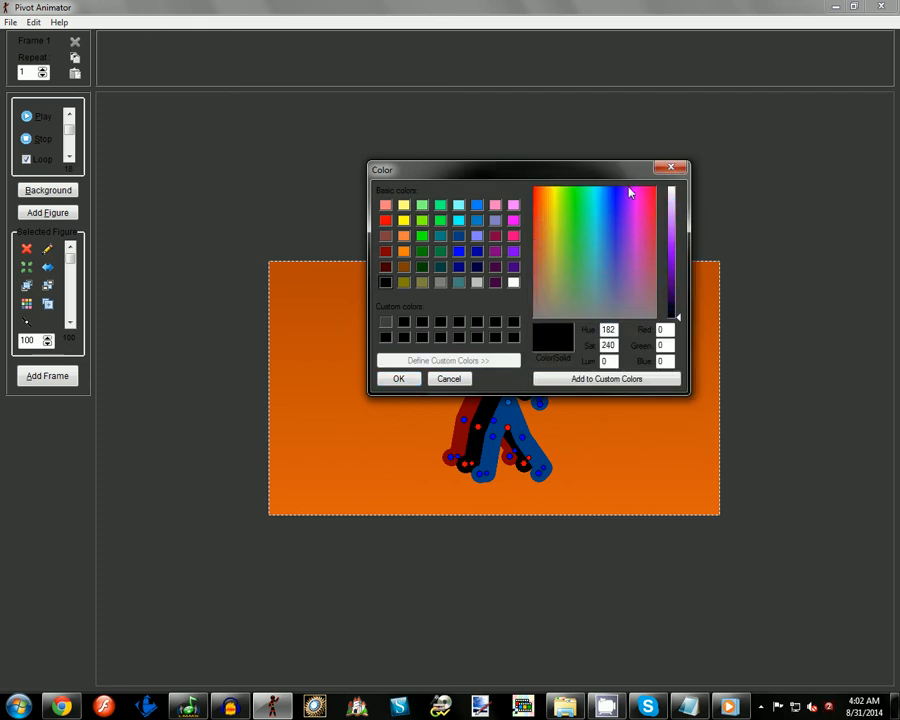
left_click(642, 206)
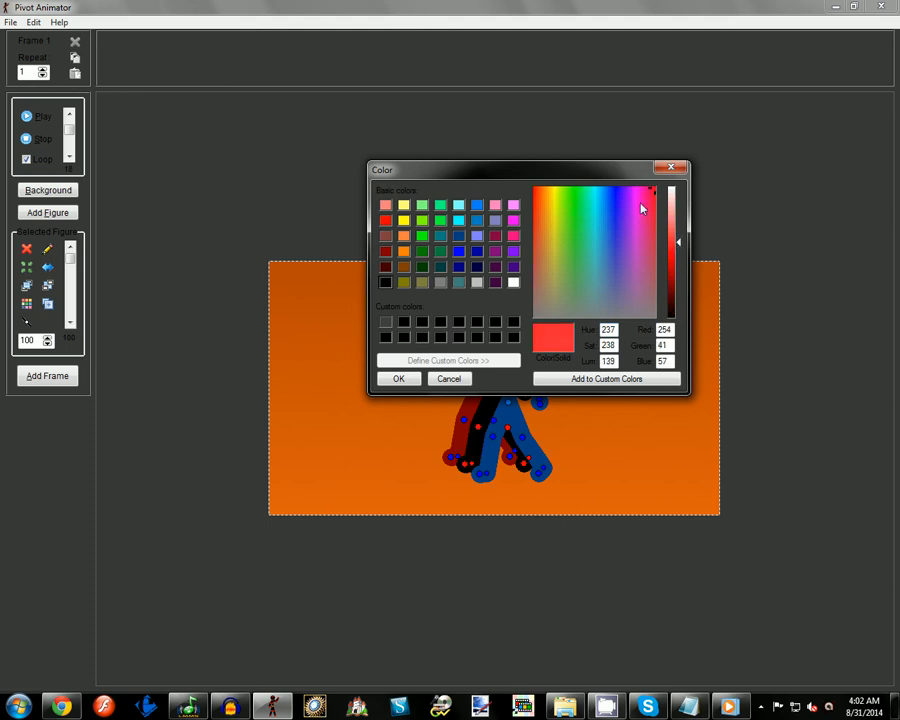
left_click(672, 308)
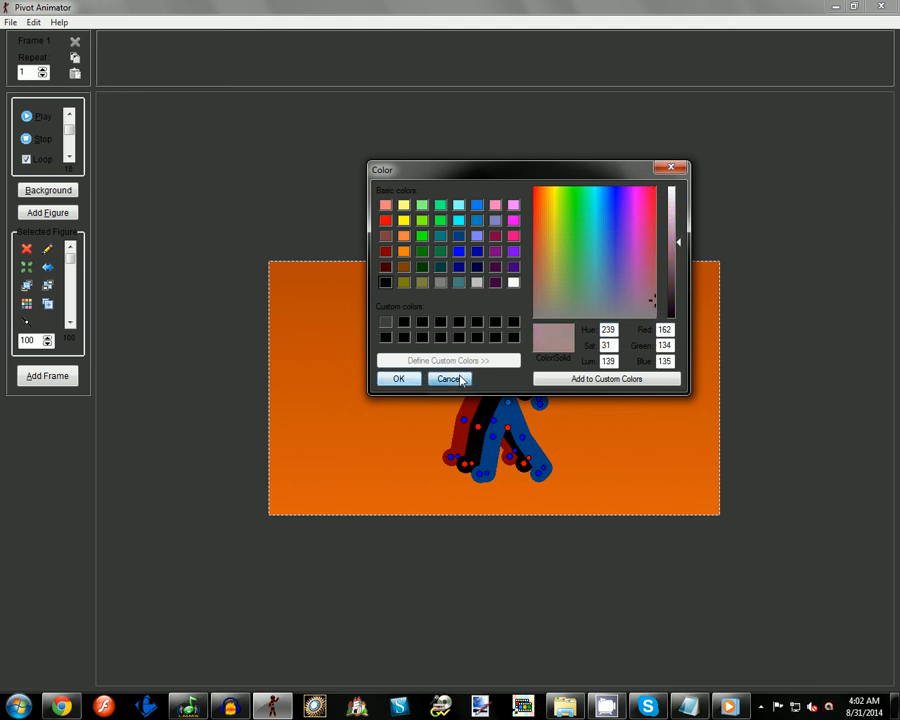
left_click(448, 378)
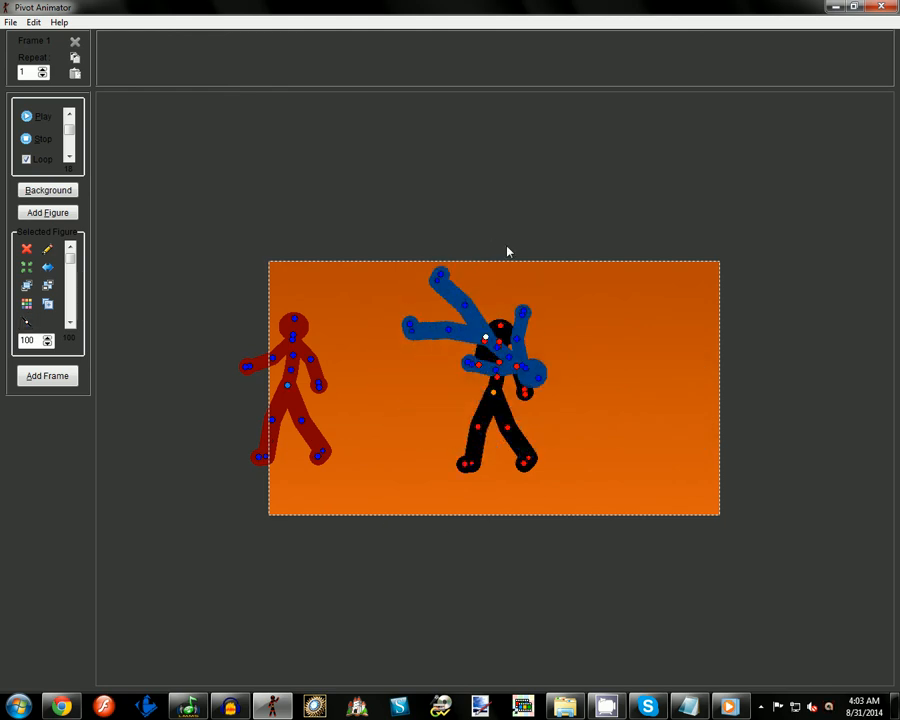
- Drag the blue figure over the black one and delete the extra coloured figures
left_click_drag(484, 336, 456, 350)
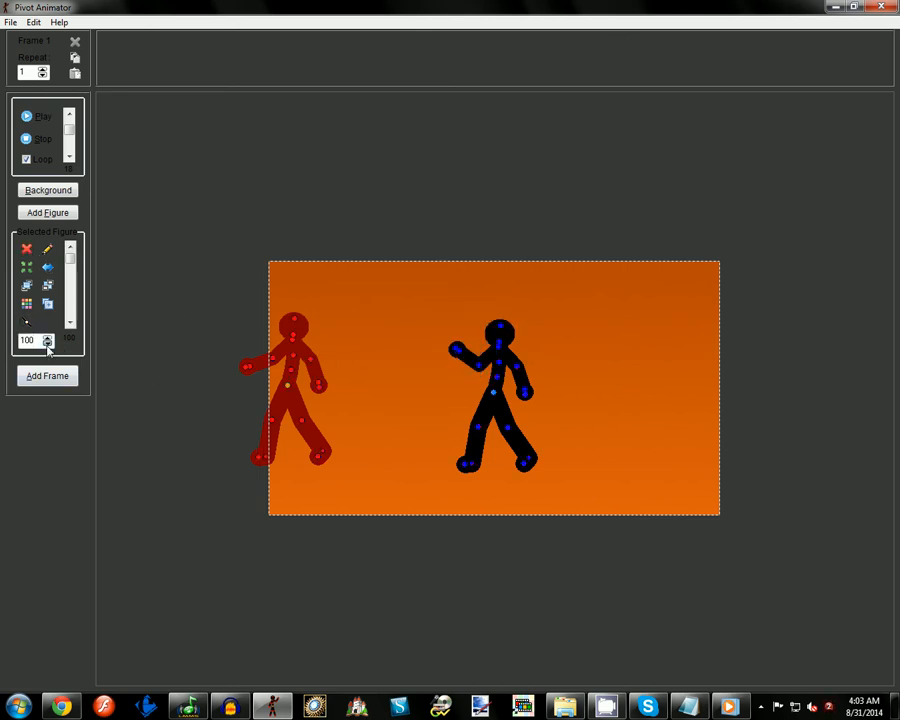
left_click(28, 248)
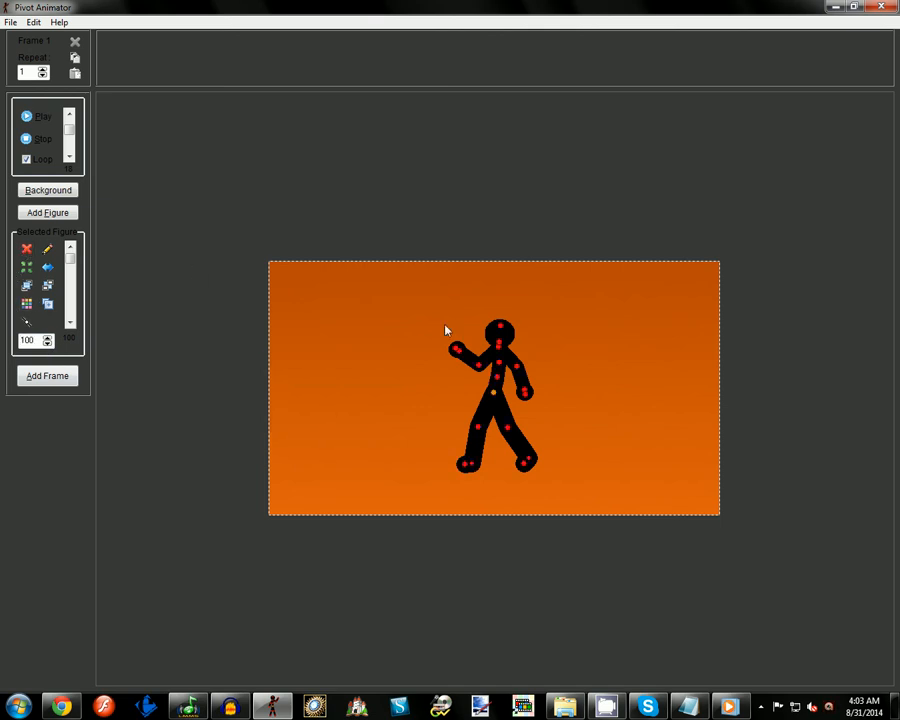
- Shrink the remaining black figure with the Size spinner and make it partly transparent
left_click(46, 344)
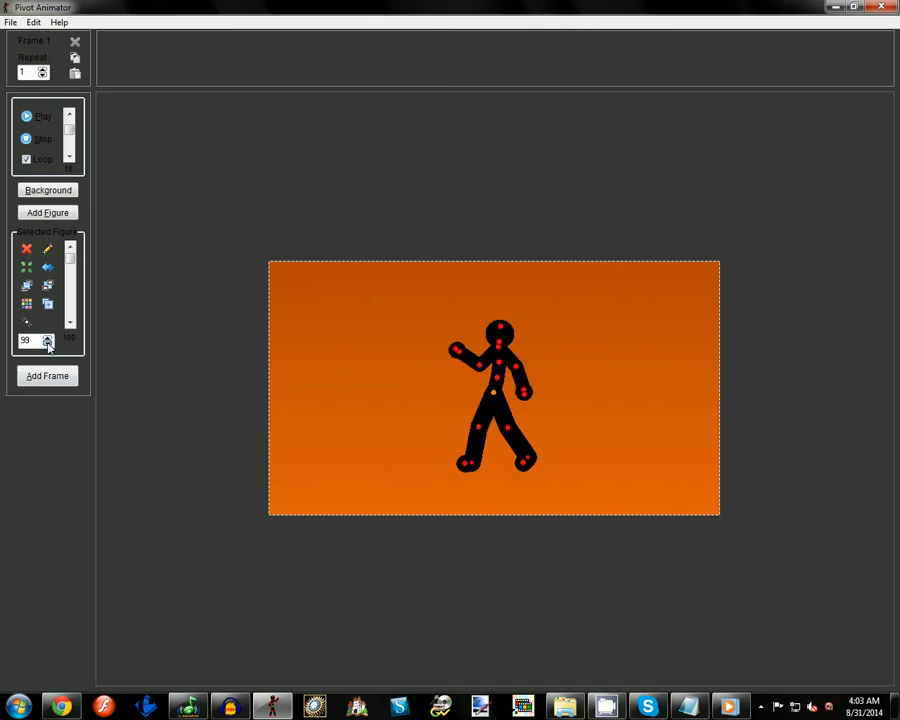
left_click(48, 344)
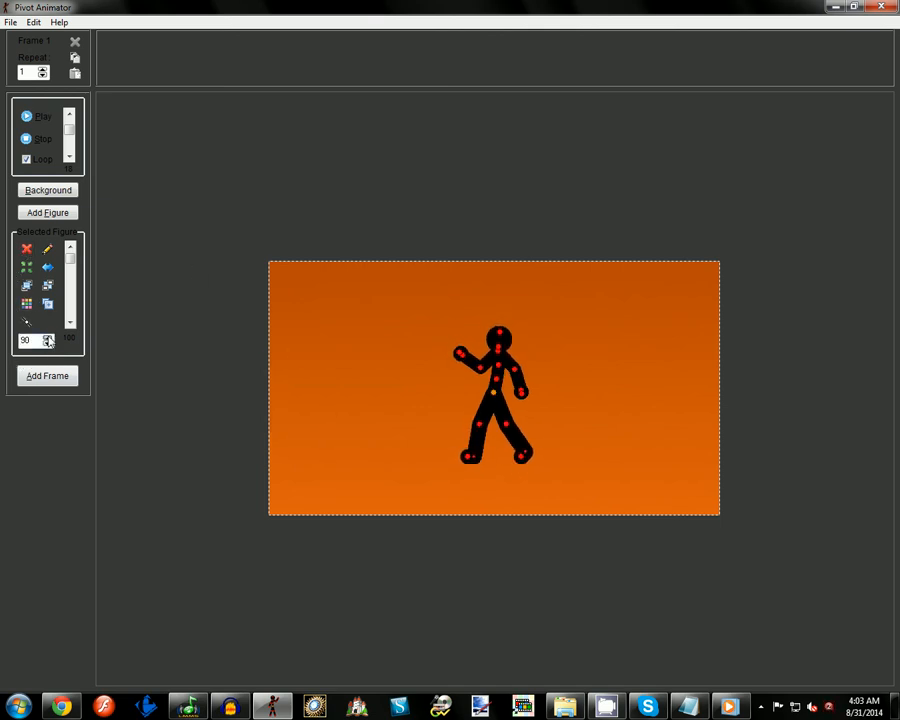
left_click(48, 336)
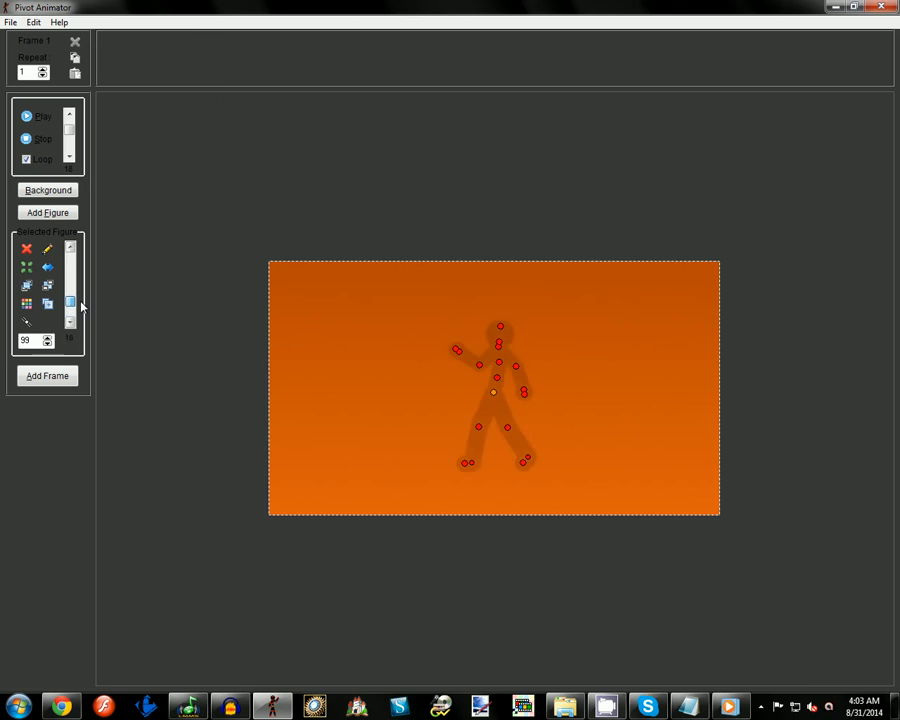
left_click(48, 376)
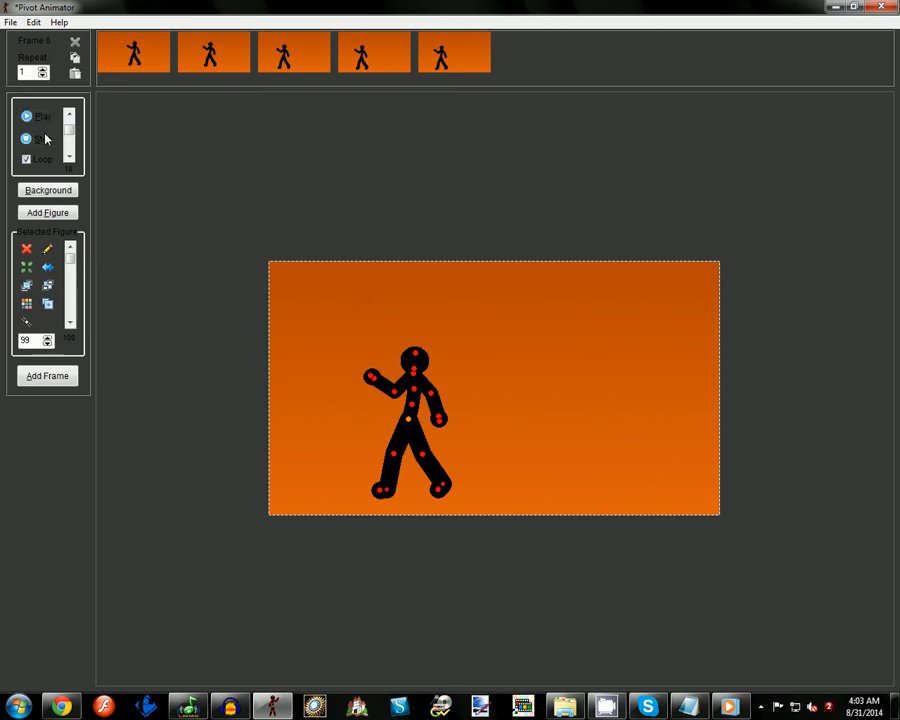
left_click(28, 160)
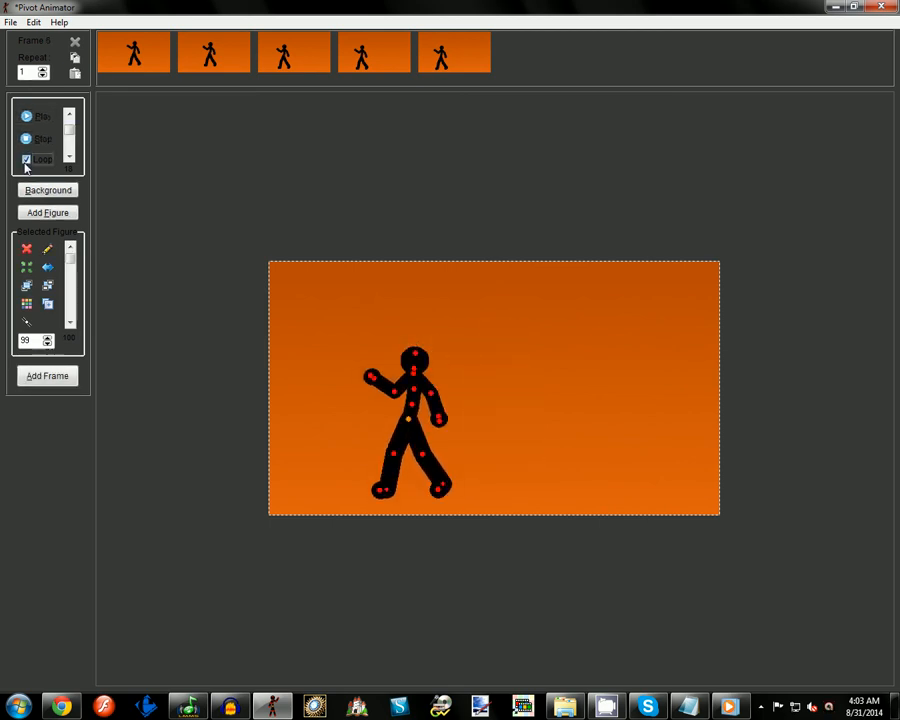
left_click(42, 116)
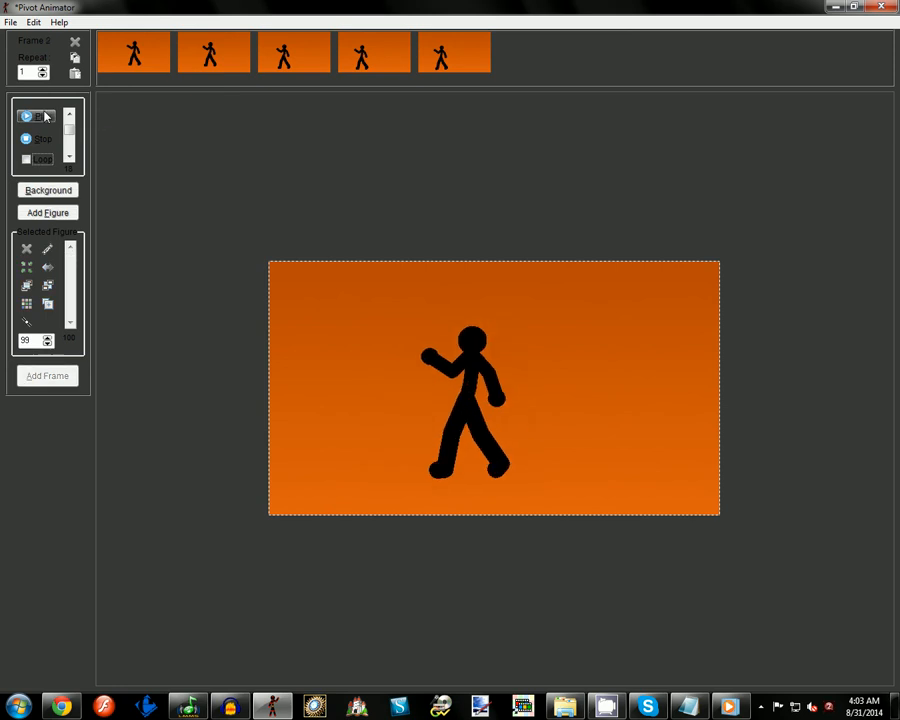
left_click(26, 160)
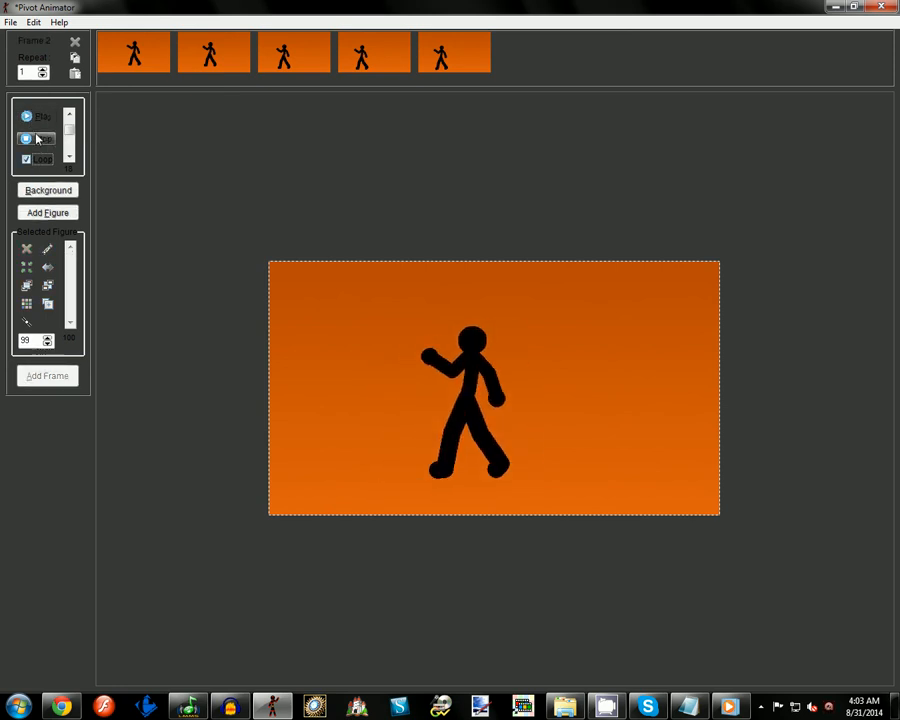
left_click(42, 116)
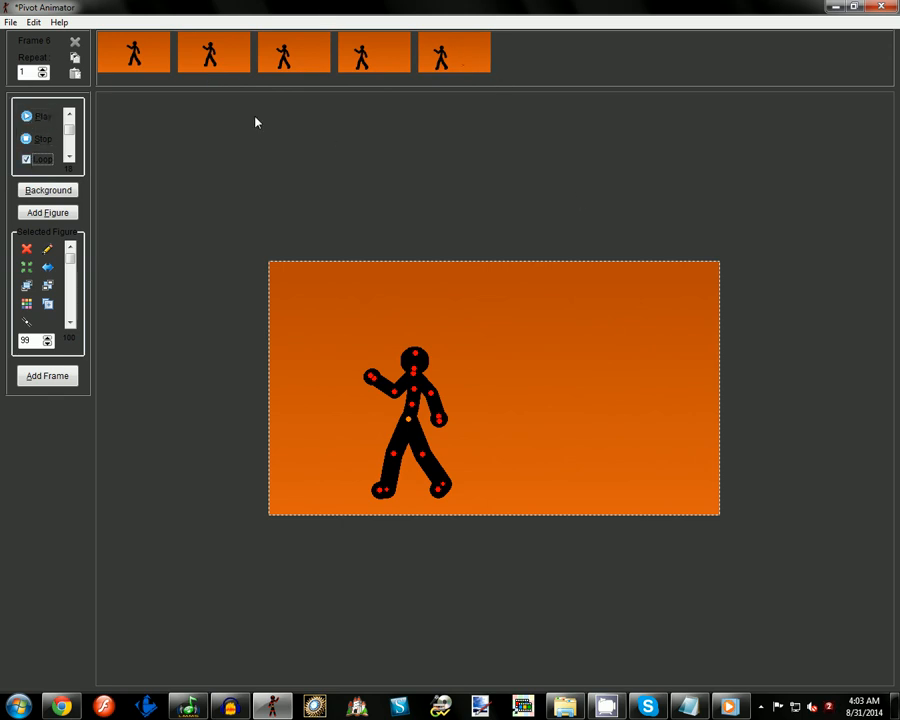
mouse_move(712, 620)
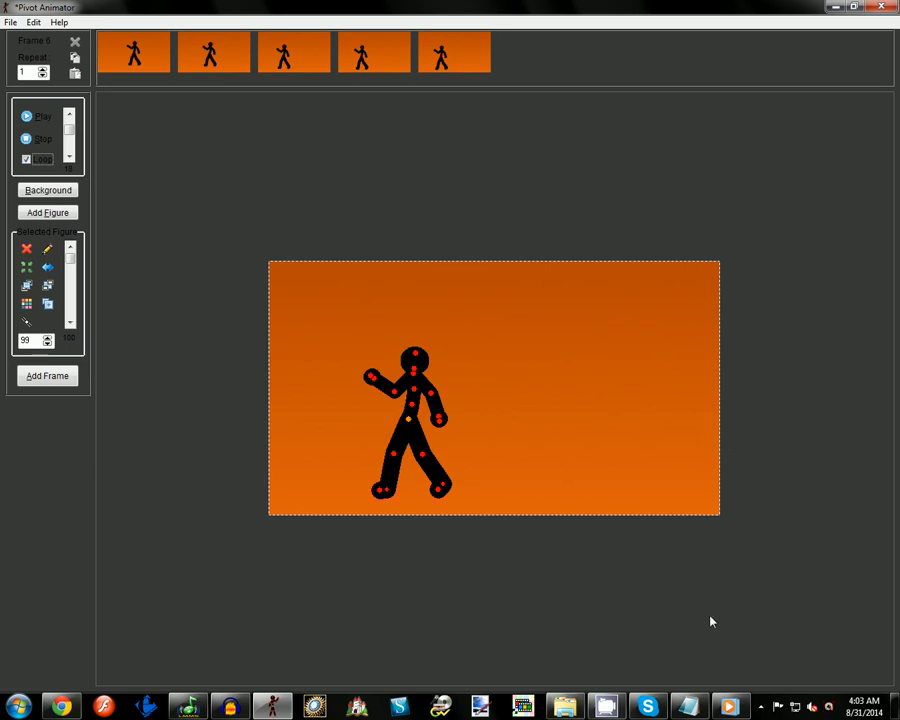
mouse_move(608, 708)
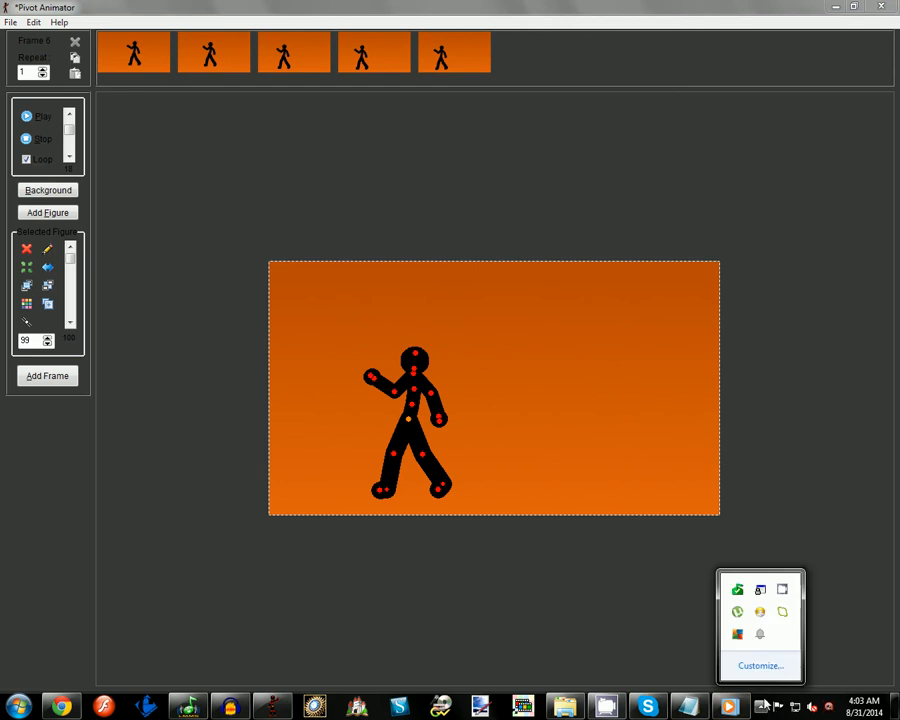
mouse_move(784, 588)
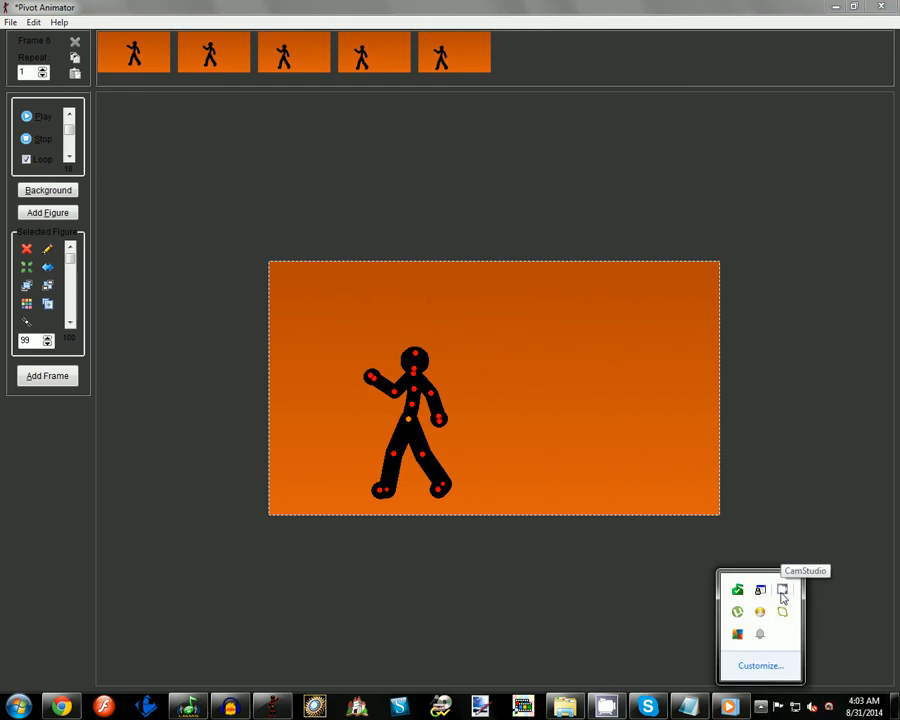